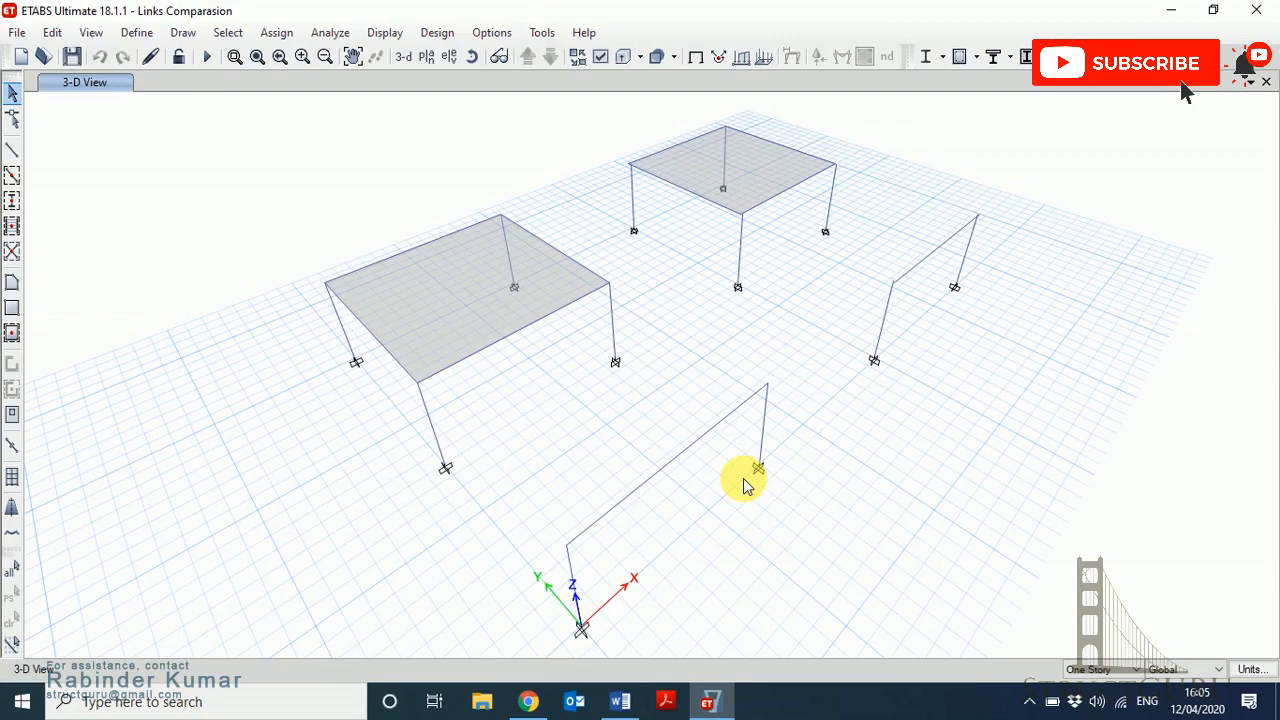
{"action": "mouse_move", "coordinate": [738, 485]}
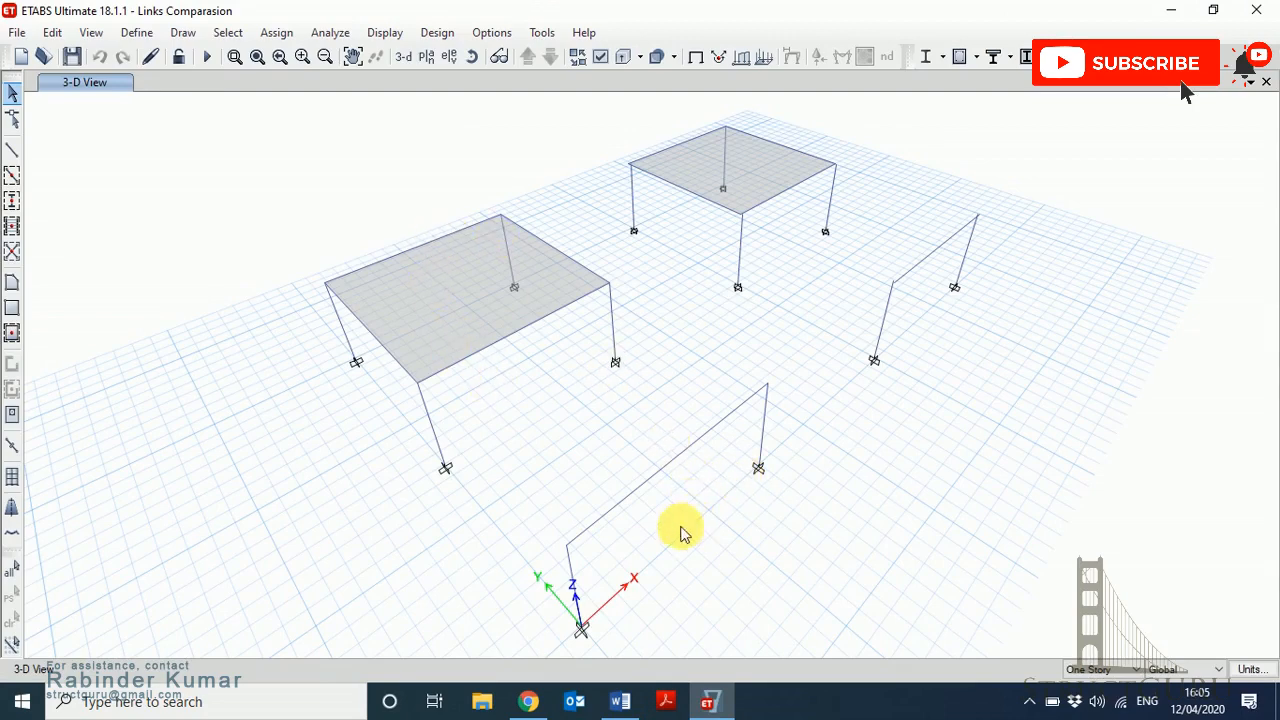
{"action": "mouse_move", "coordinate": [605, 480]}
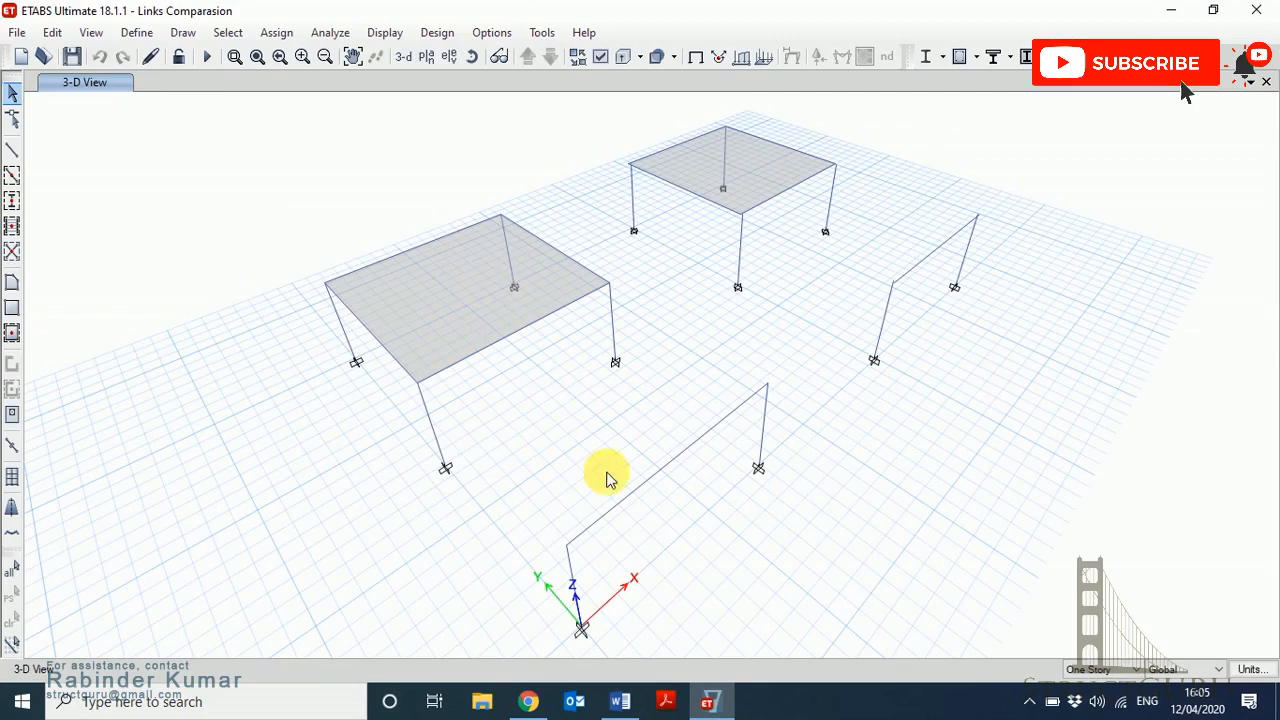
{"action": "mouse_move", "coordinate": [525, 228]}
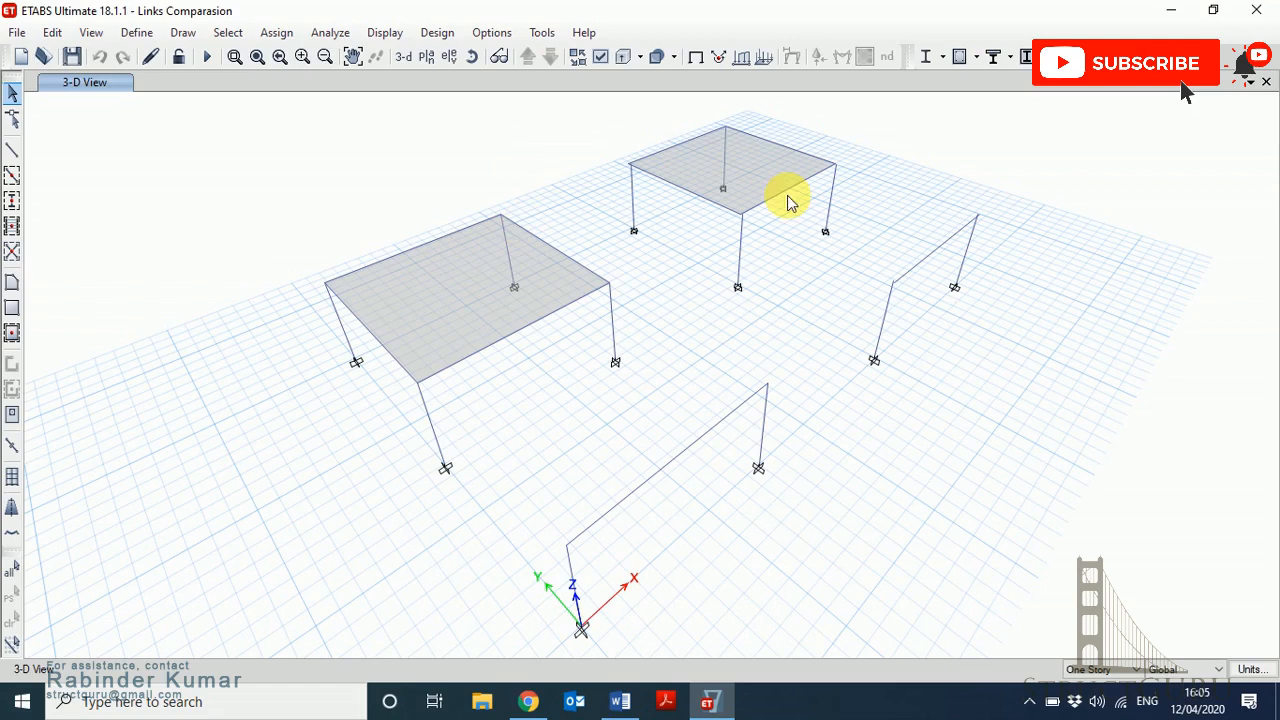
{"action": "mouse_move", "coordinate": [762, 271]}
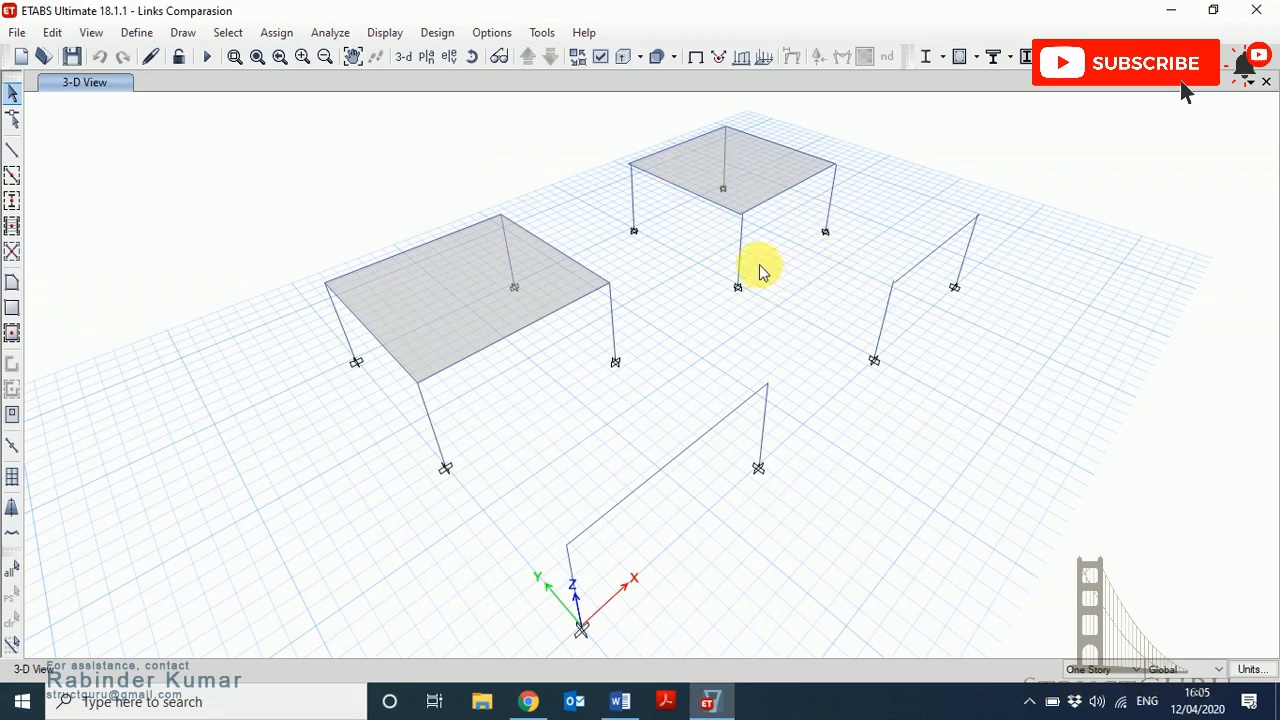
{"action": "mouse_move", "coordinate": [805, 295]}
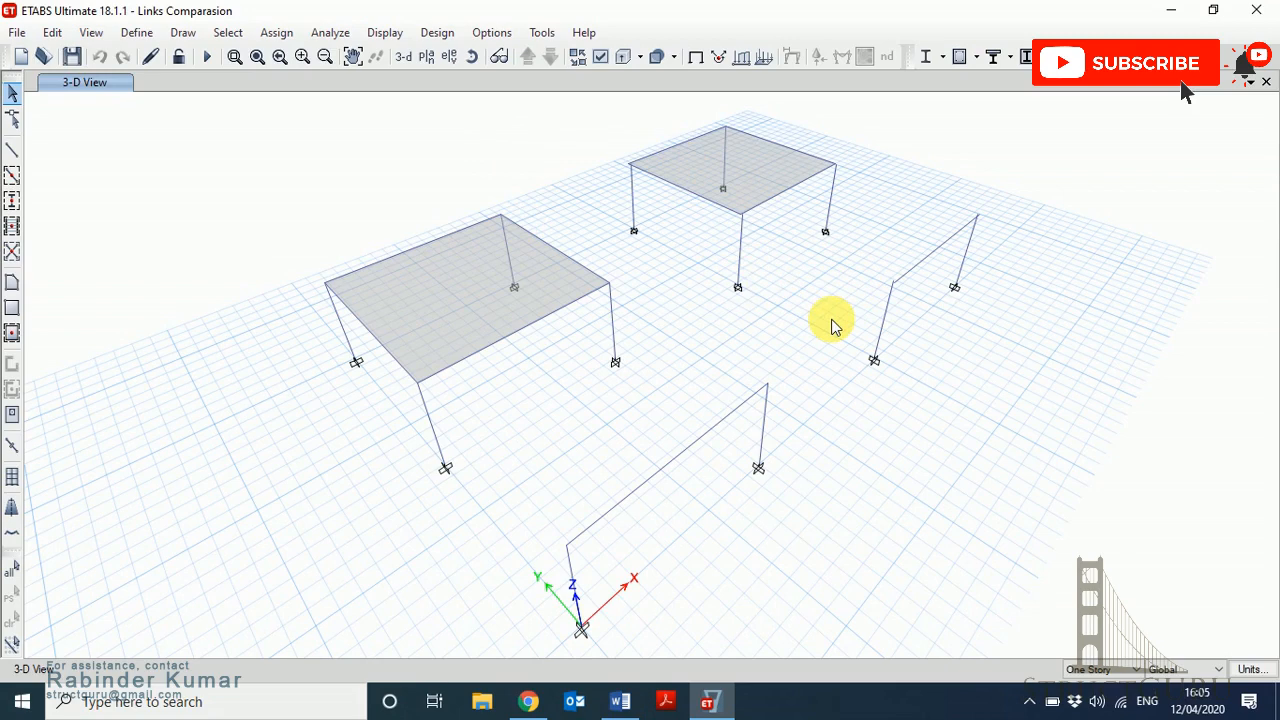
{"action": "mouse_move", "coordinate": [753, 345]}
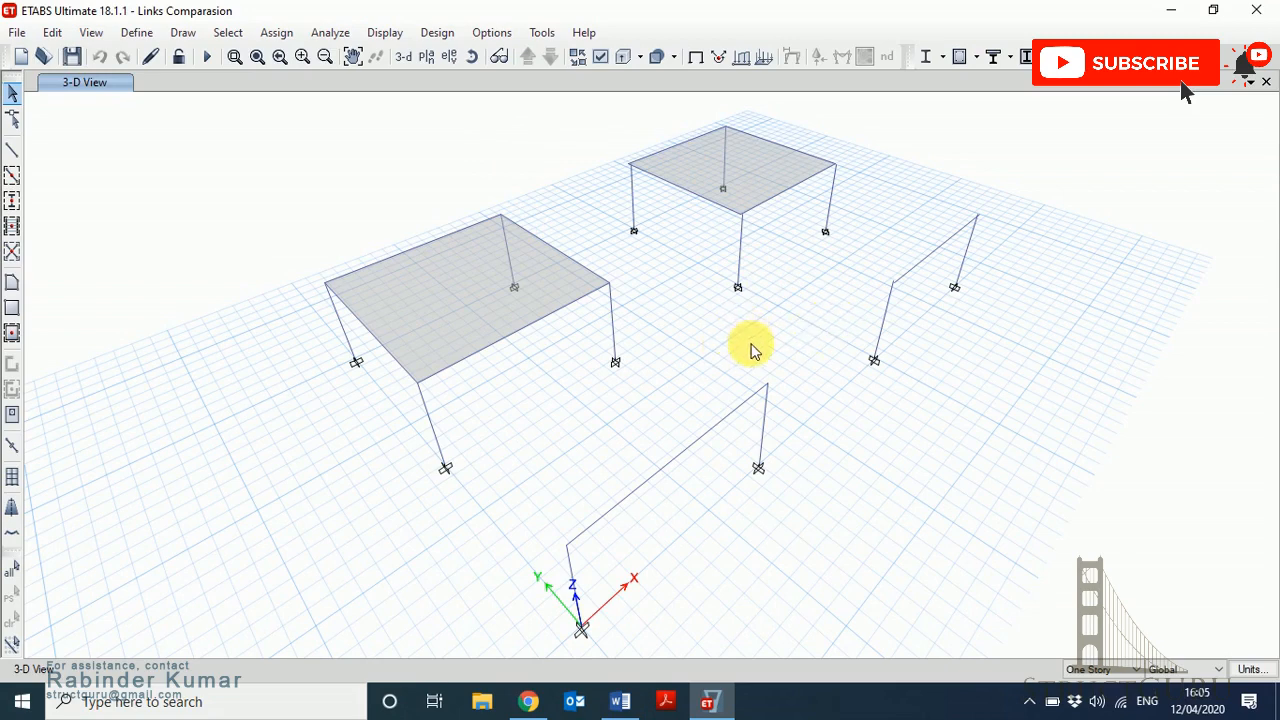
{"action": "mouse_move", "coordinate": [587, 120]}
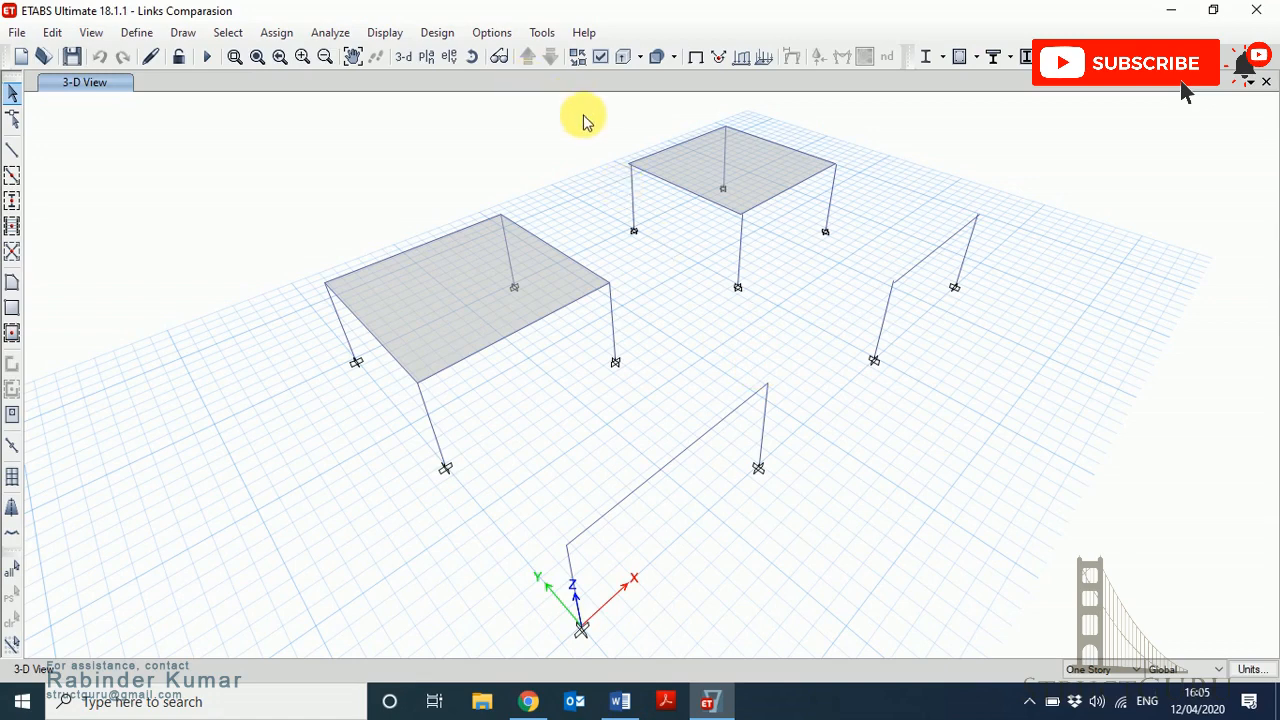
{"action": "mouse_move", "coordinate": [208, 57]}
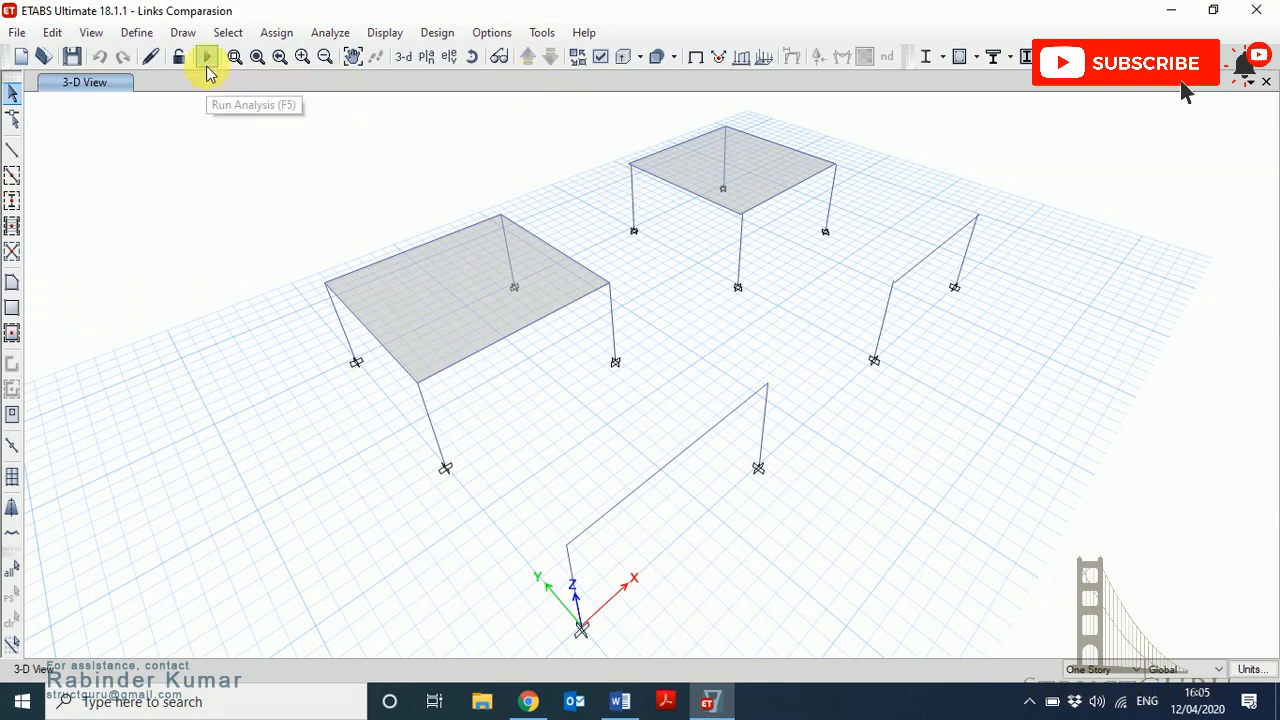
Run the analysis of all four frame models and dismiss the 3 warnings.
{"action": "left_click", "coordinate": [207, 57]}
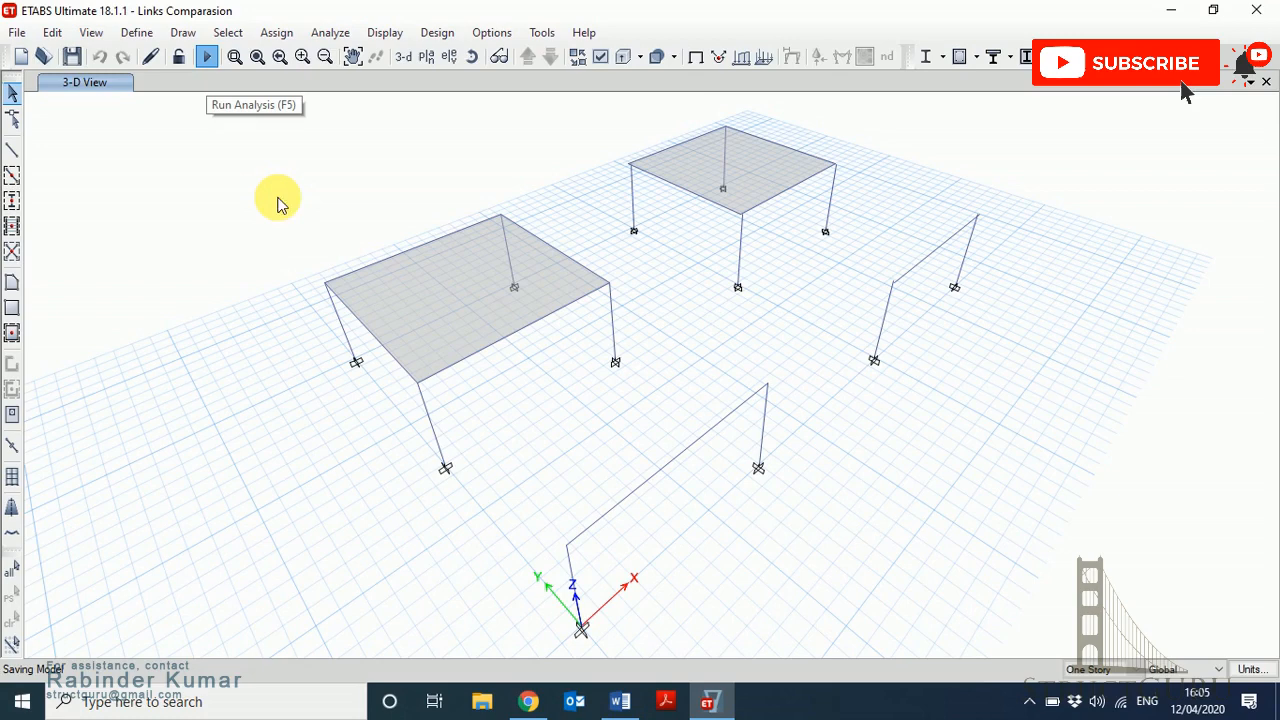
{"action": "left_click", "coordinate": [208, 57]}
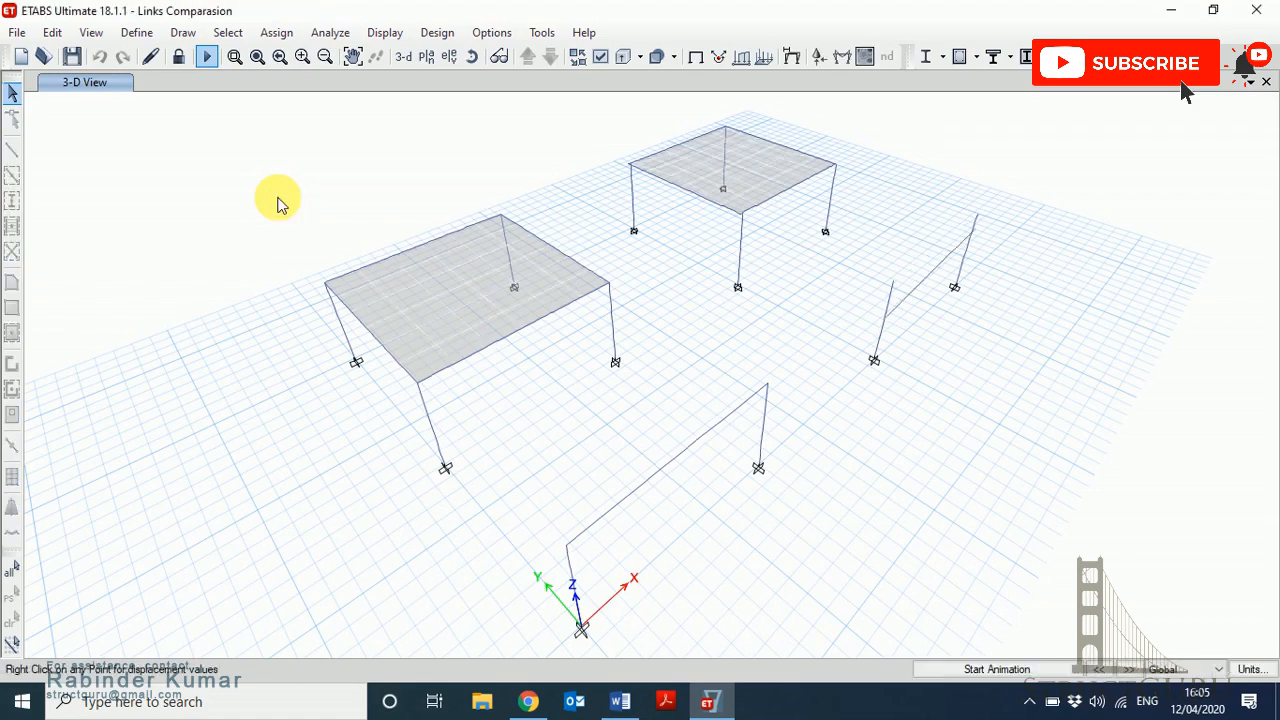
{"action": "left_click", "coordinate": [209, 57]}
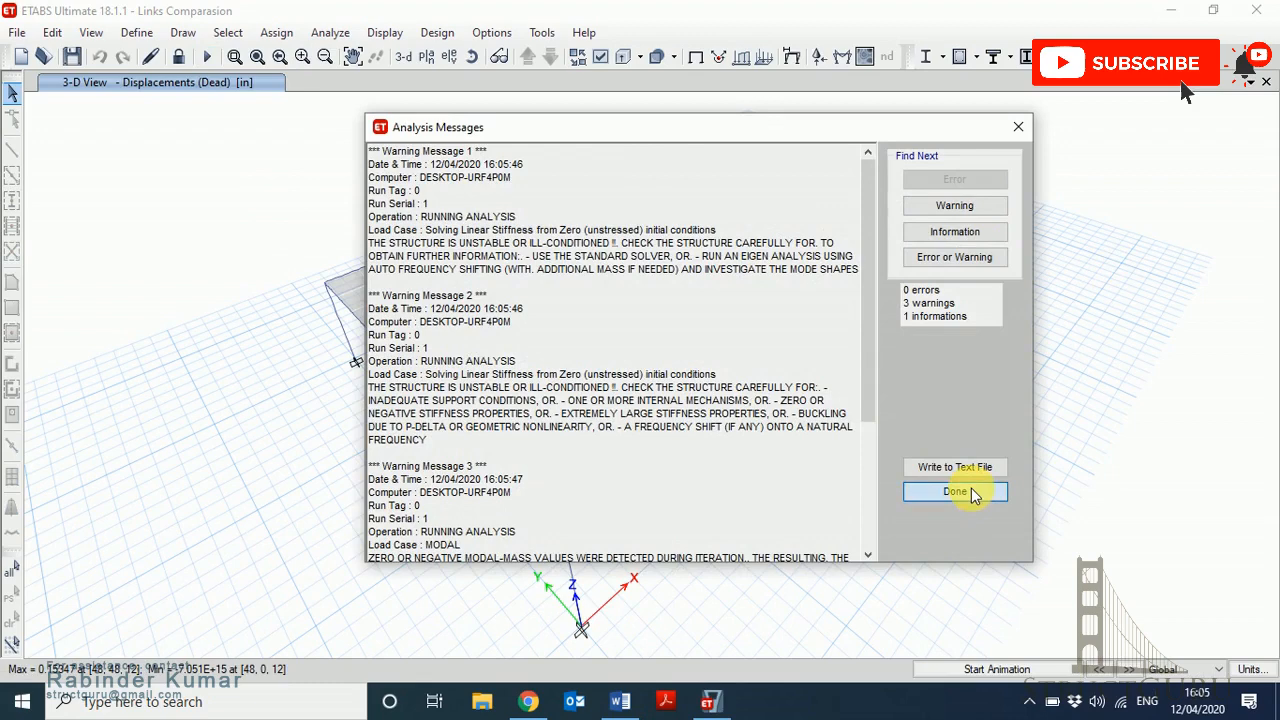
{"action": "left_click", "coordinate": [955, 491]}
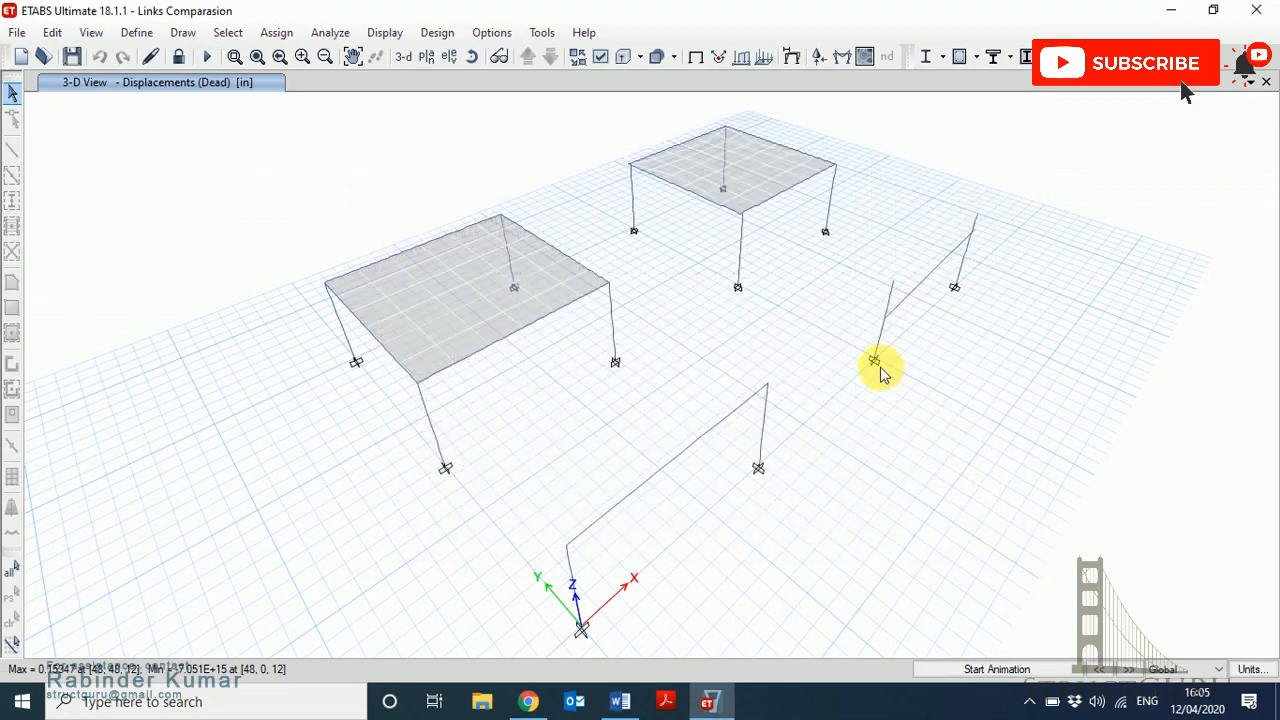
Show the Dead-case Moment 3-3 diagram in kip-ft on all four frames.
{"action": "left_click", "coordinate": [843, 55]}
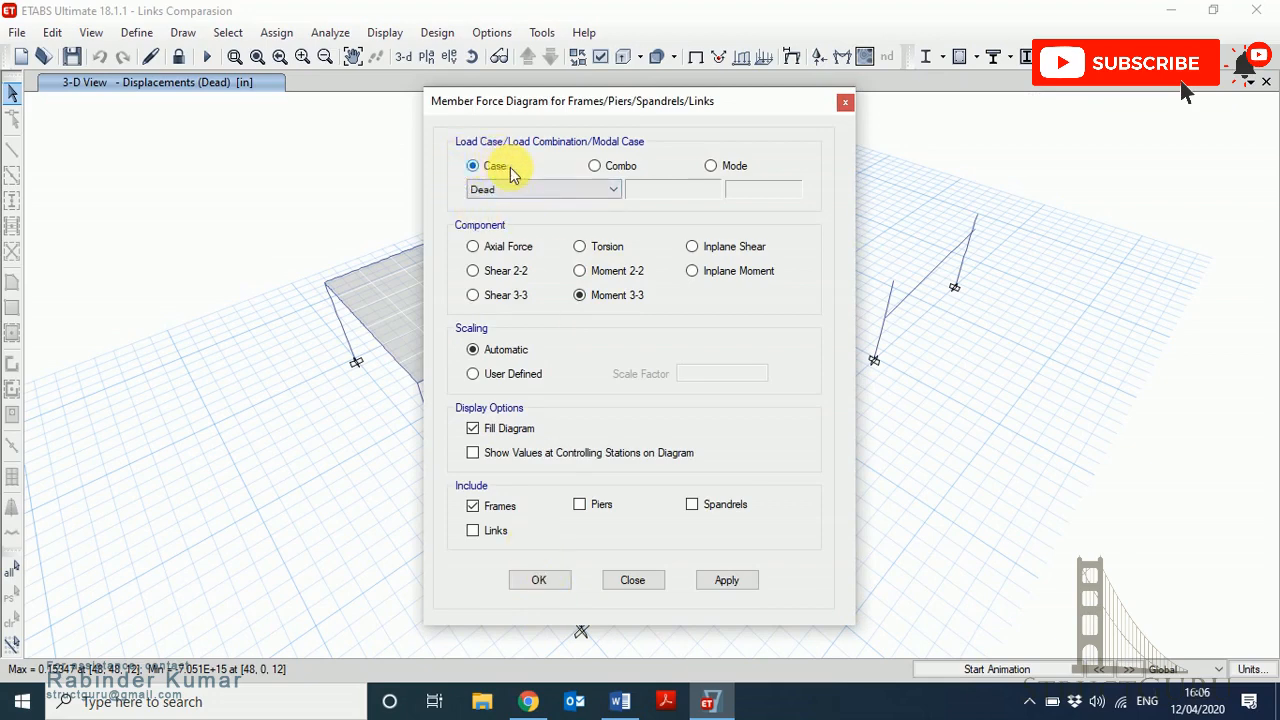
{"action": "left_click", "coordinate": [539, 580]}
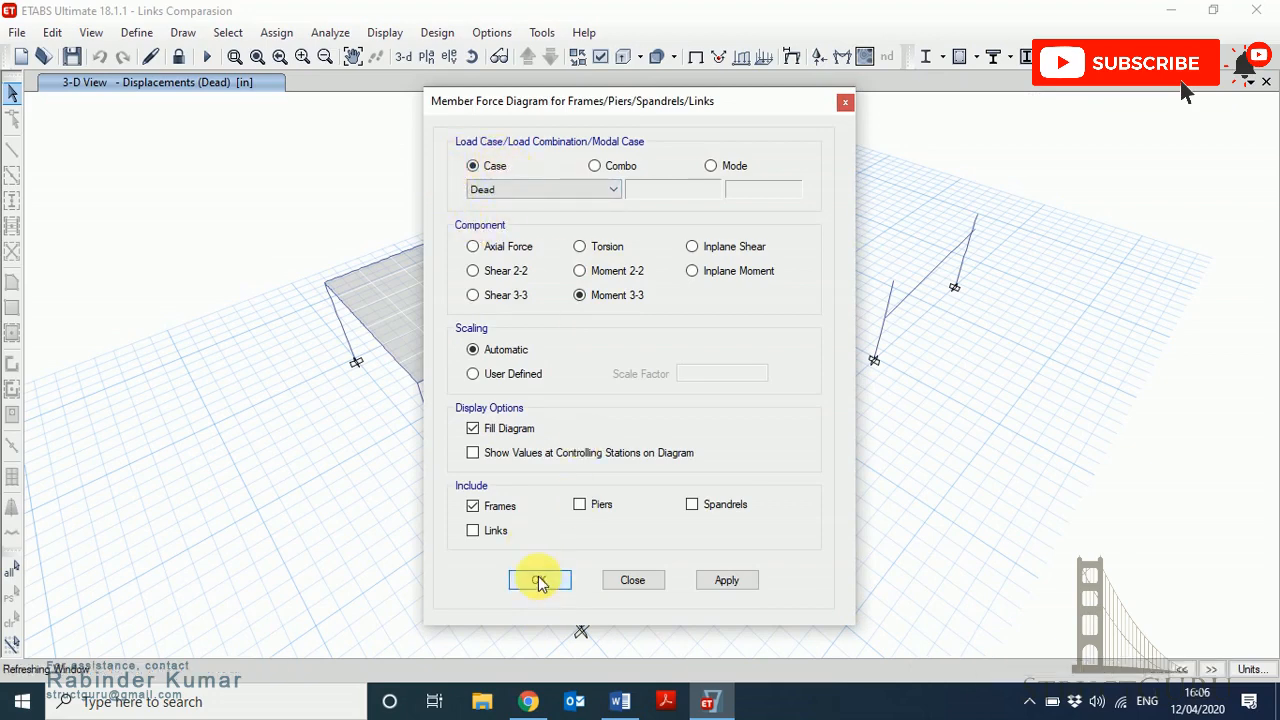
{"action": "left_click", "coordinate": [540, 580]}
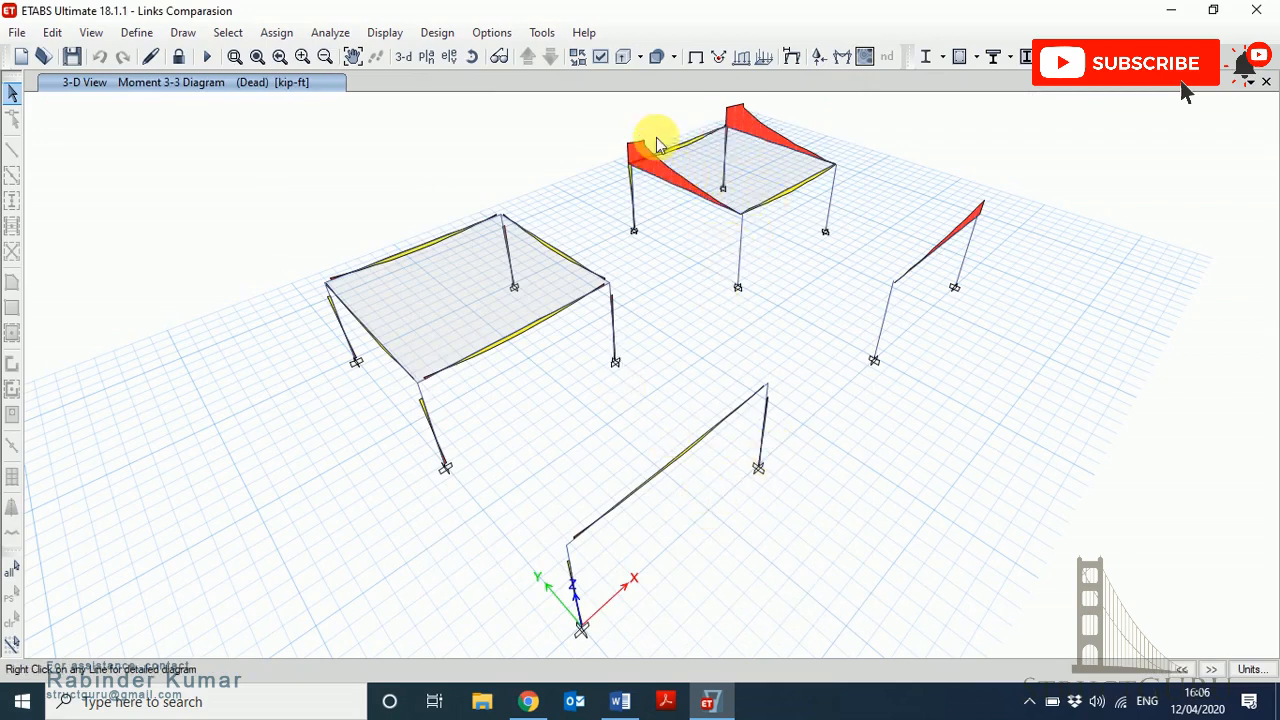
{"action": "mouse_move", "coordinate": [682, 190]}
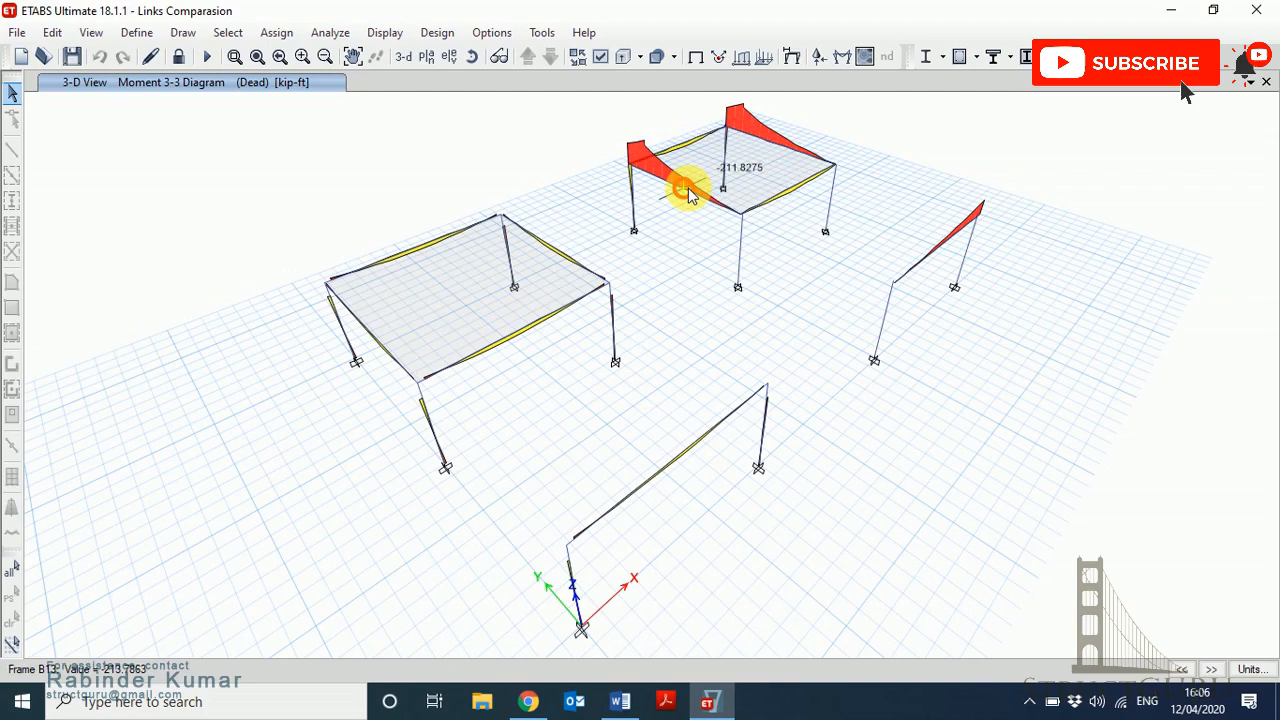
Review dead-load shear, moment and deflection details for beams B13 and B11, then close them.
{"action": "left_click", "coordinate": [687, 186]}
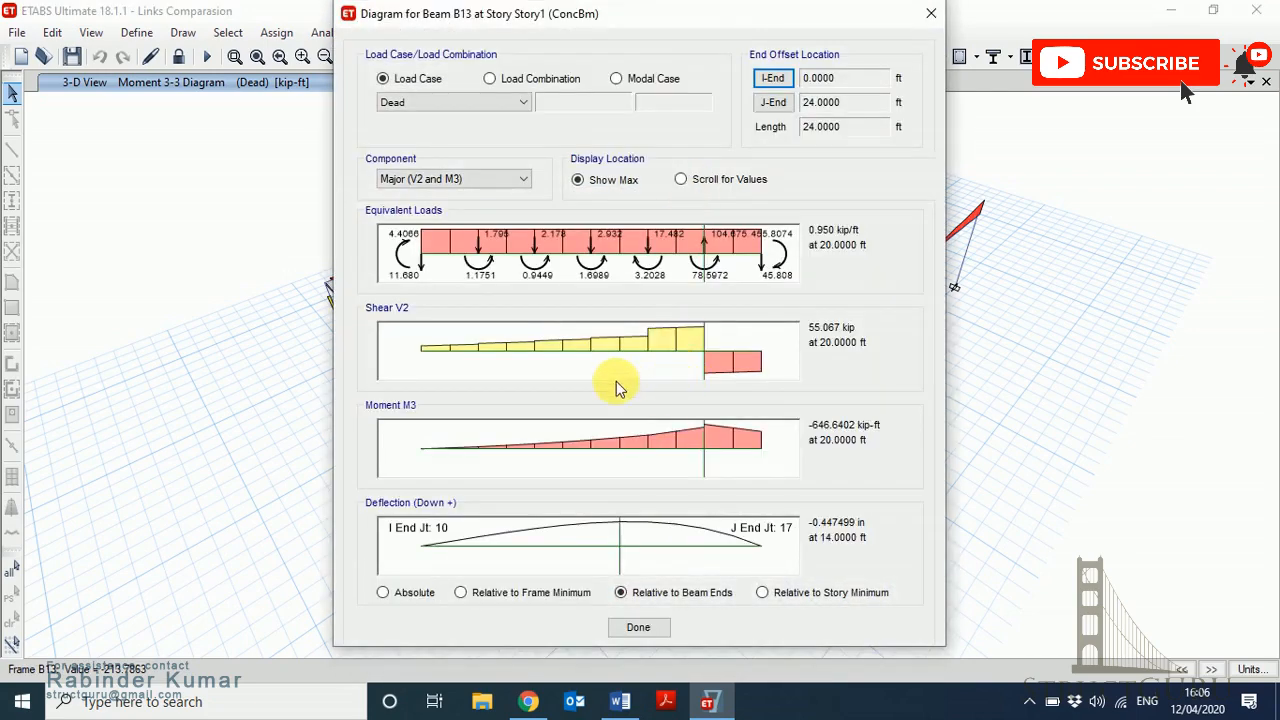
{"action": "mouse_move", "coordinate": [888, 353]}
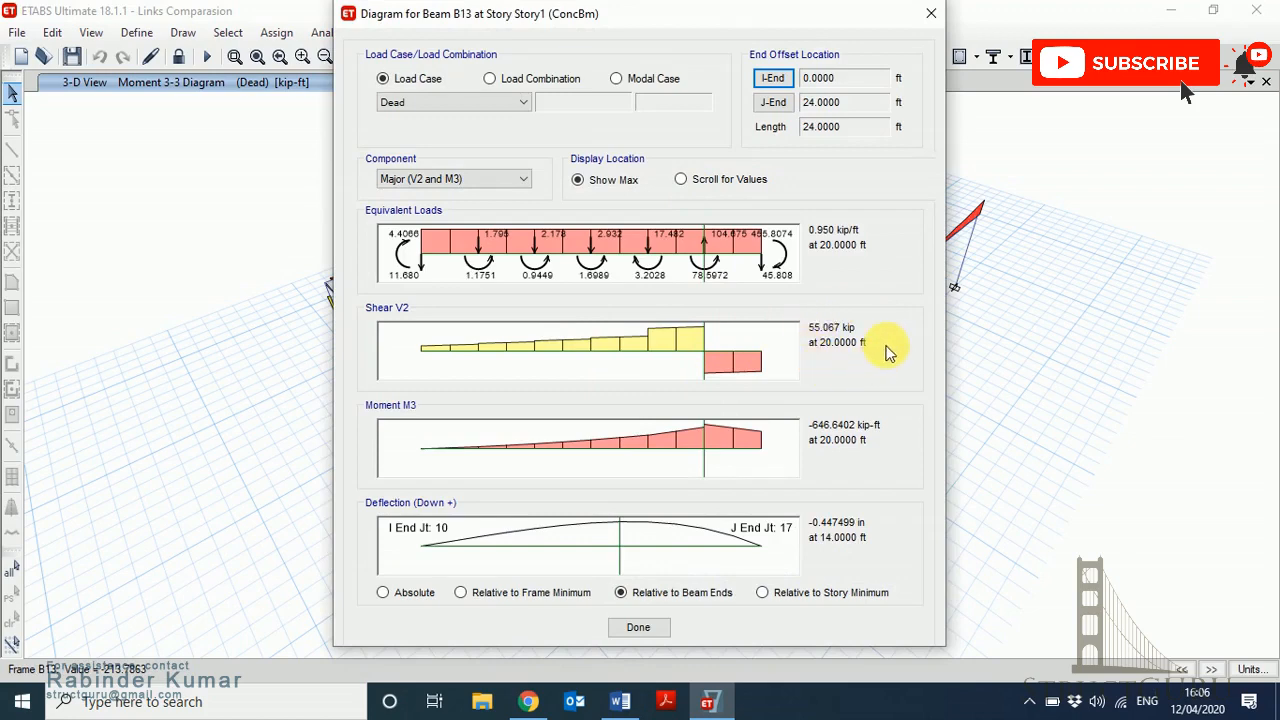
{"action": "mouse_move", "coordinate": [860, 340]}
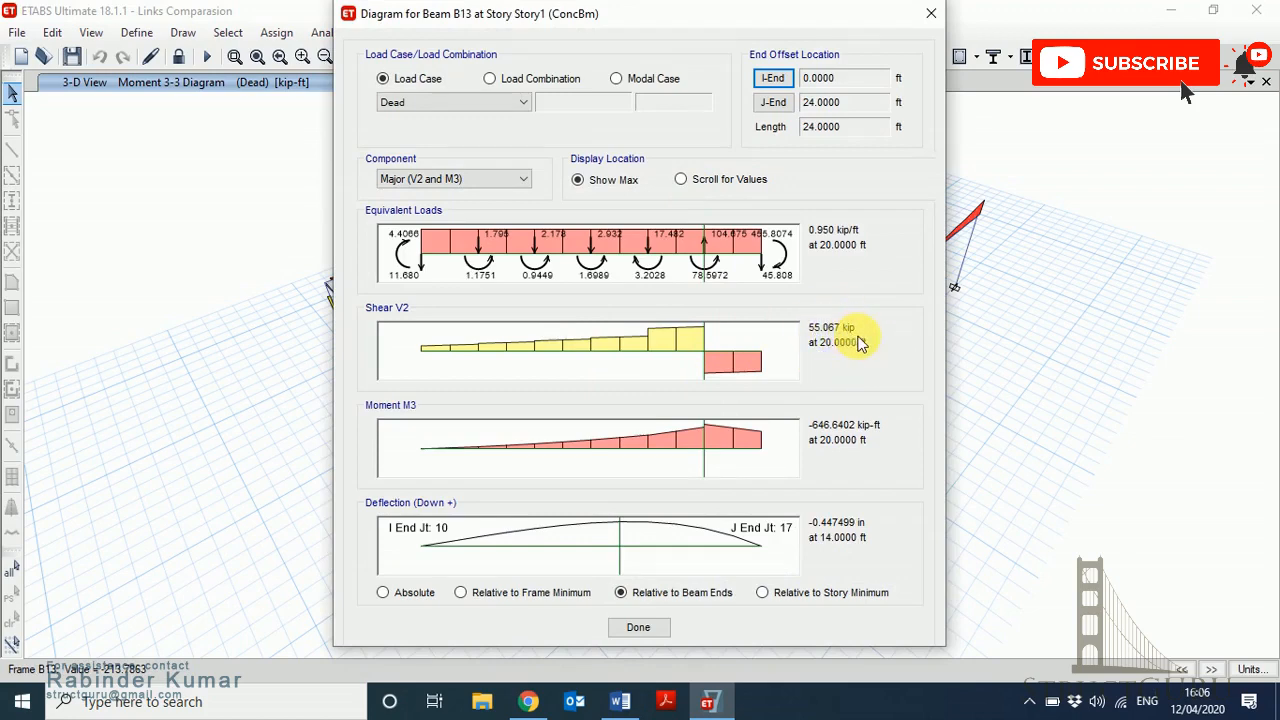
{"action": "left_click", "coordinate": [638, 627]}
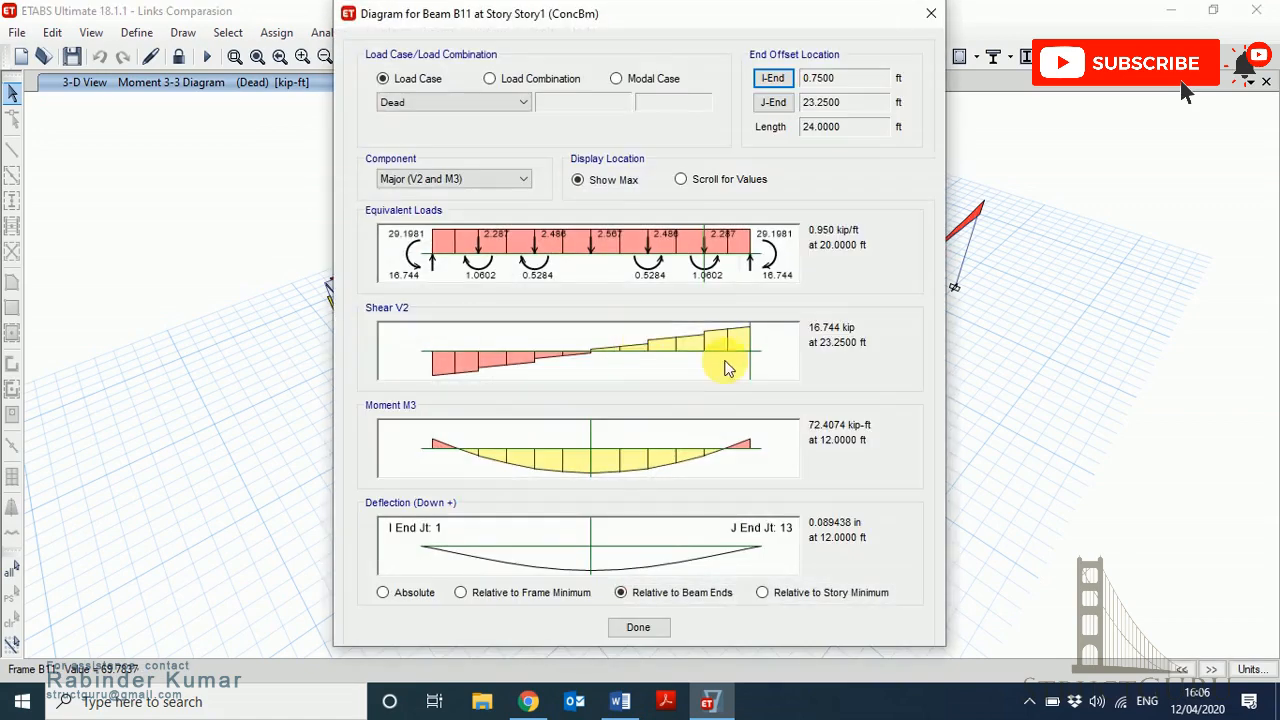
{"action": "mouse_move", "coordinate": [872, 362]}
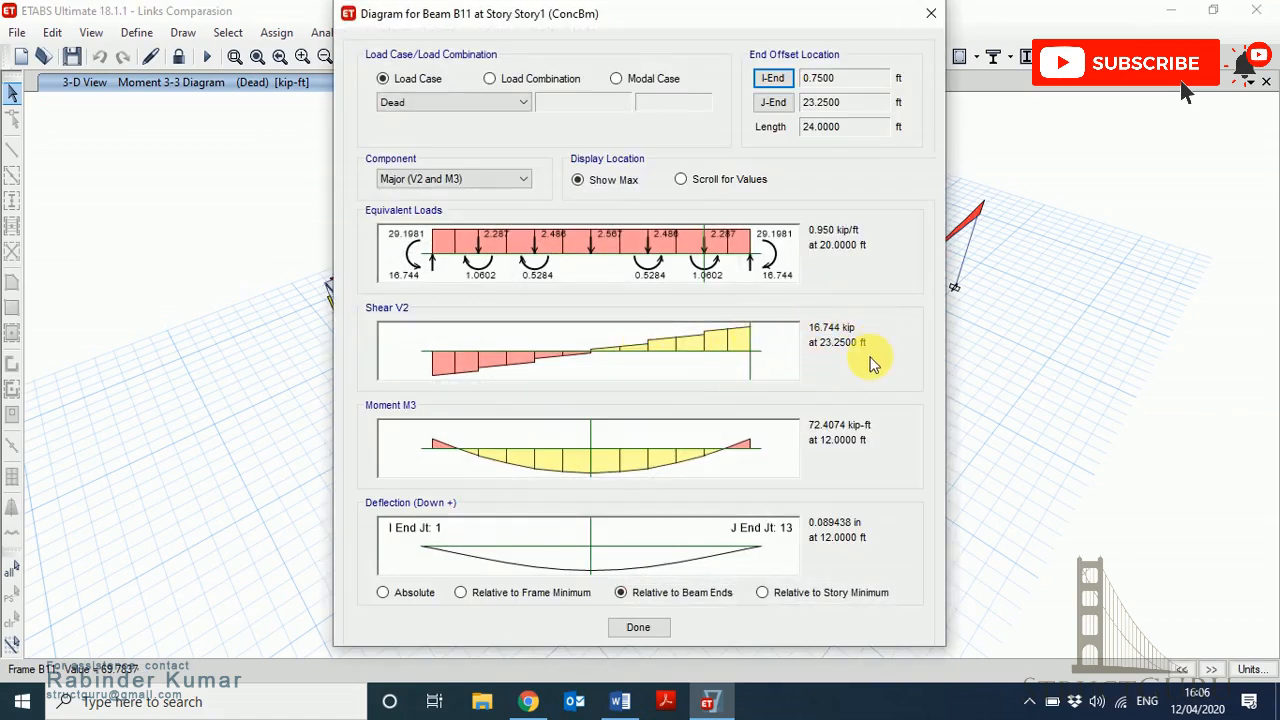
{"action": "mouse_move", "coordinate": [838, 342]}
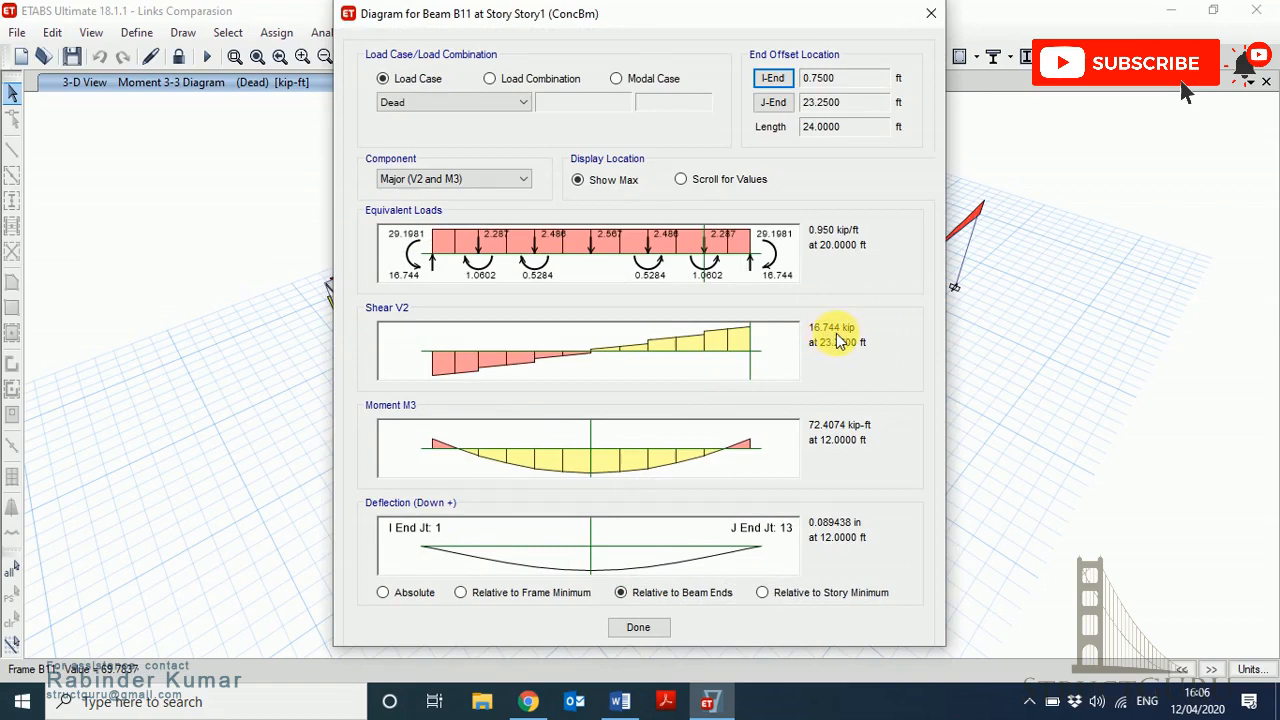
{"action": "mouse_move", "coordinate": [840, 413]}
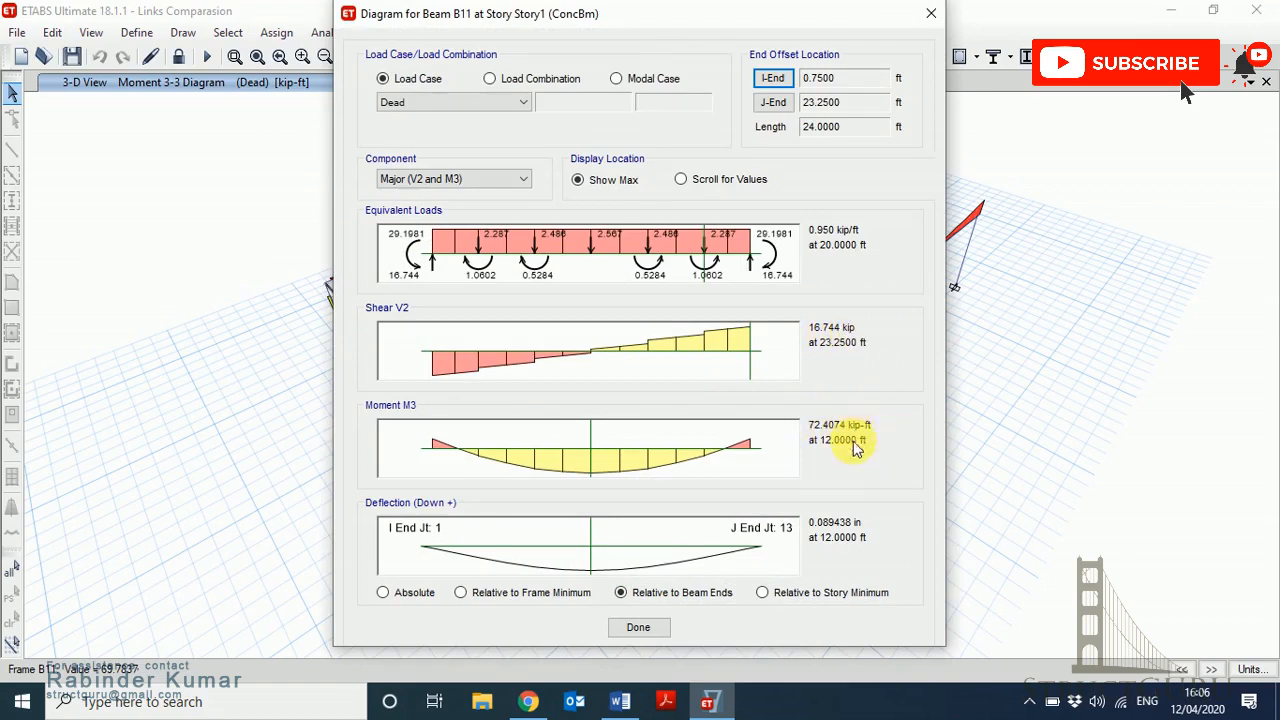
{"action": "left_click", "coordinate": [638, 627]}
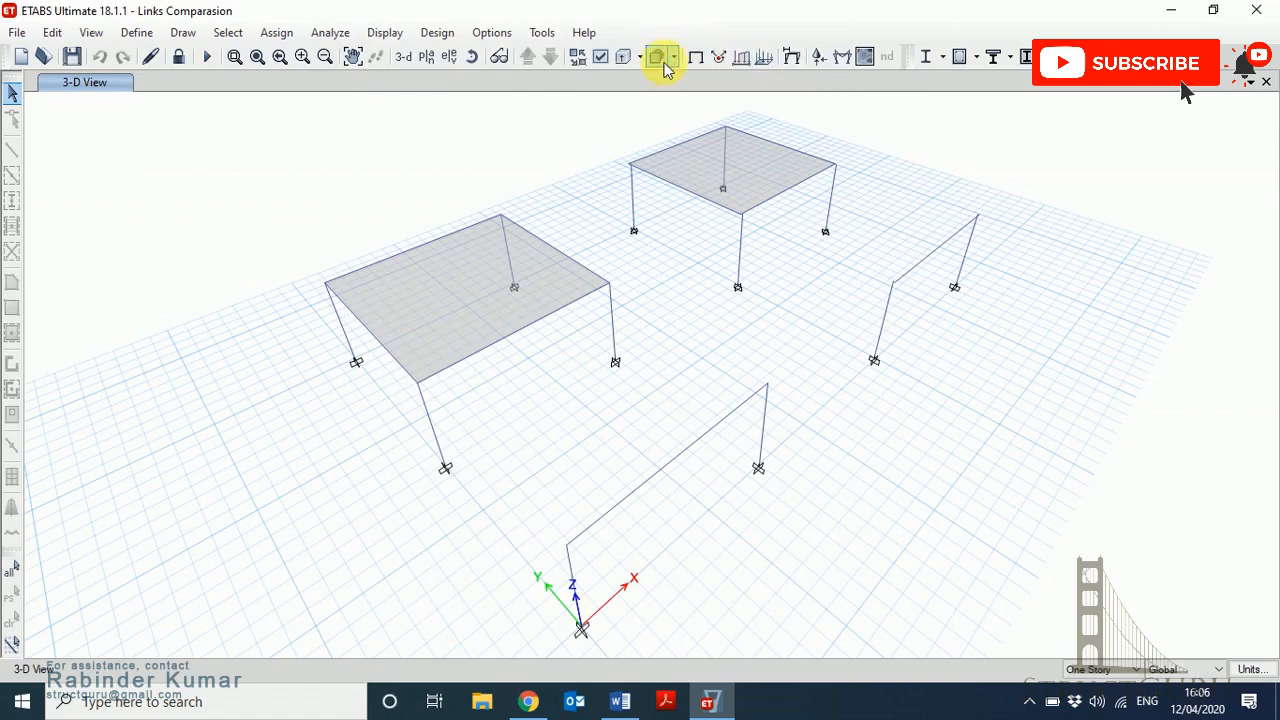
Display the Dead-load deformed shape with automatic scaling on all four frames.
{"action": "left_click", "coordinate": [658, 57]}
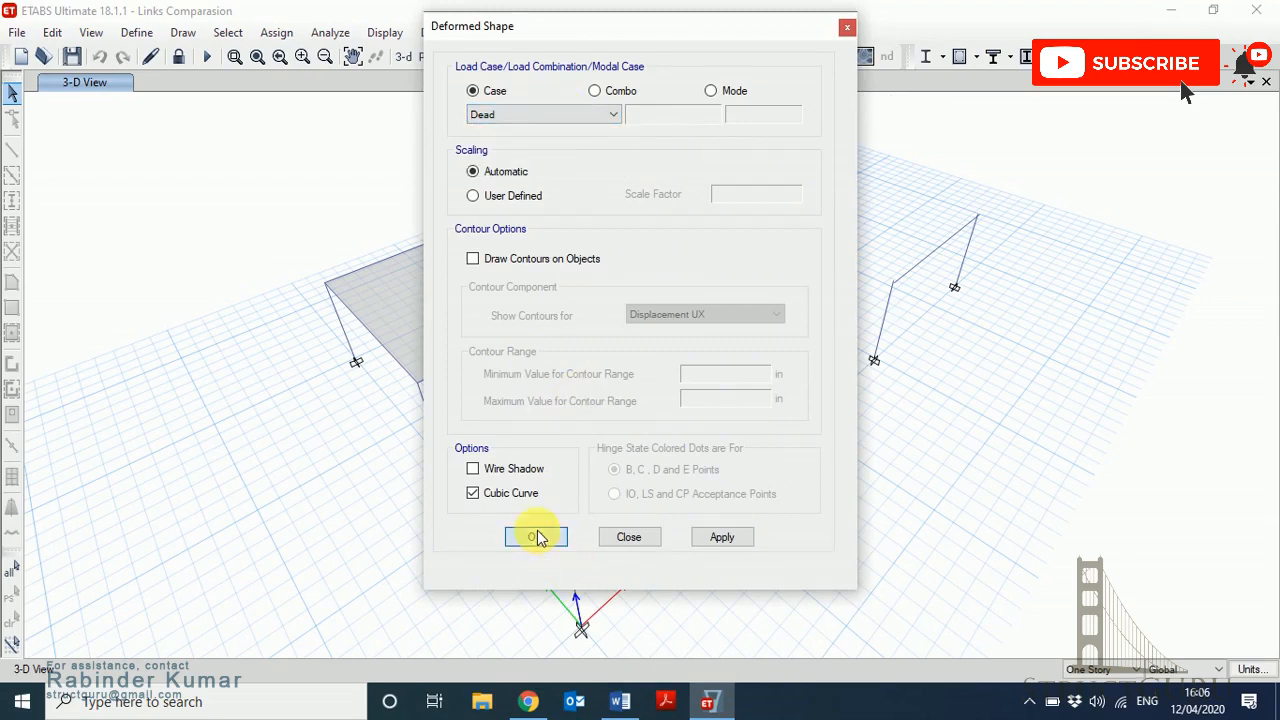
{"action": "left_click", "coordinate": [536, 537]}
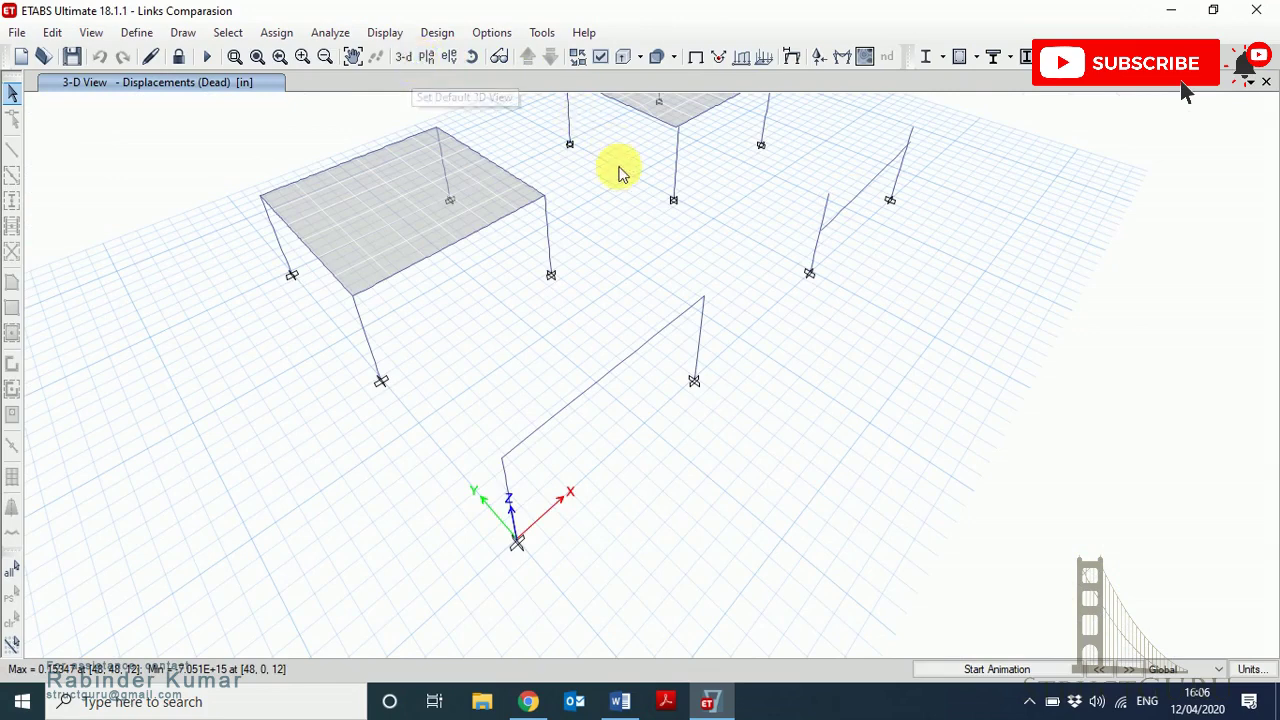
{"action": "mouse_move", "coordinate": [405, 118]}
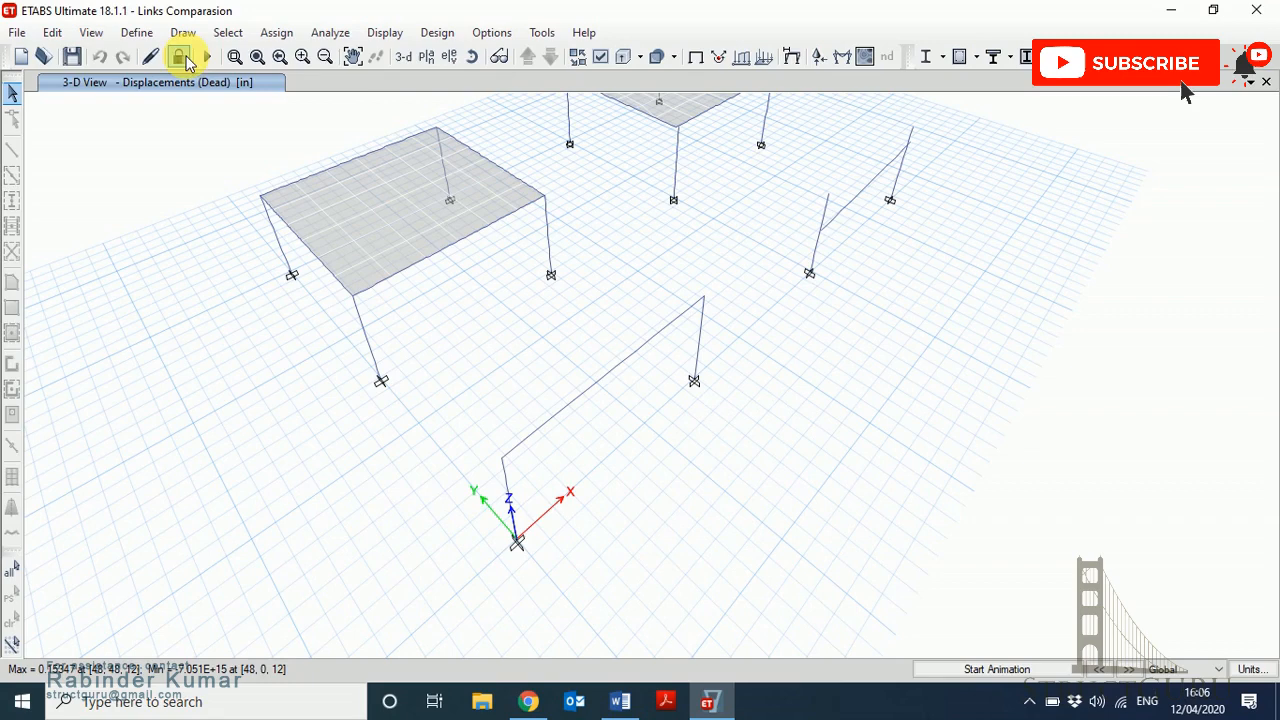
{"action": "mouse_move", "coordinate": [350, 57]}
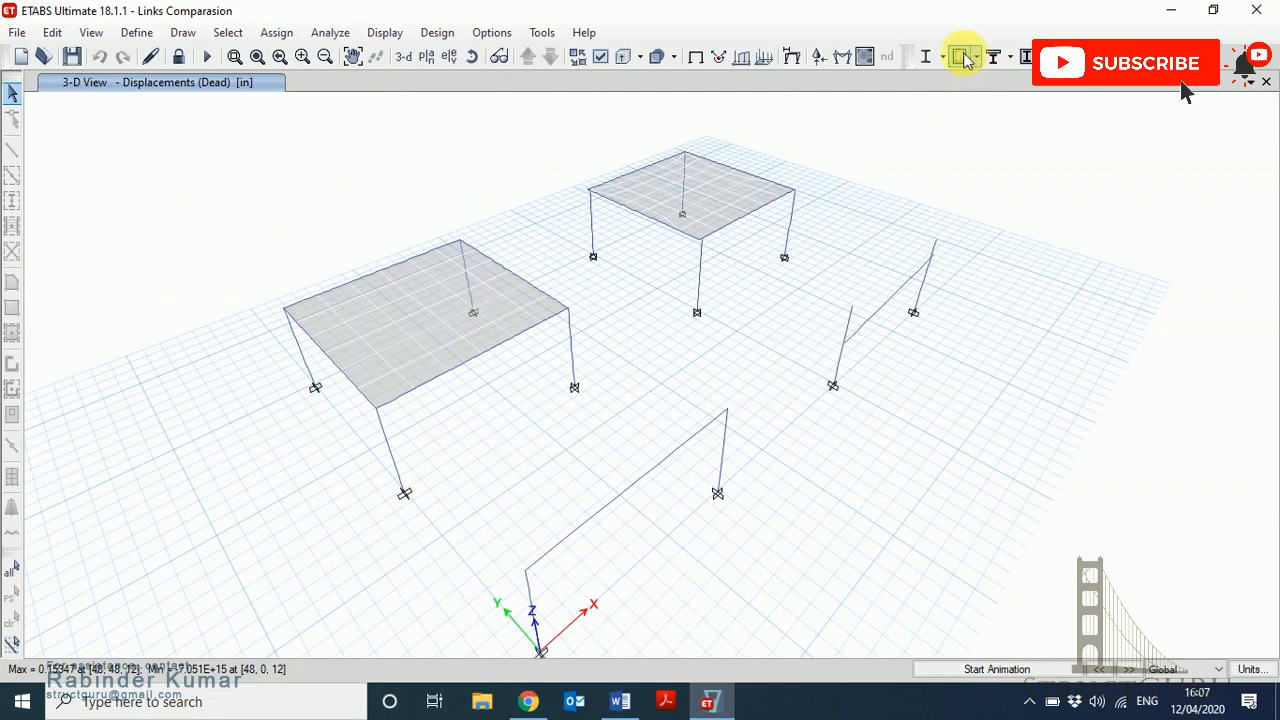
Run the concrete design check and show ACI 318-14 longitudinal reinforcing percentages per member.
{"action": "left_click", "coordinate": [961, 55]}
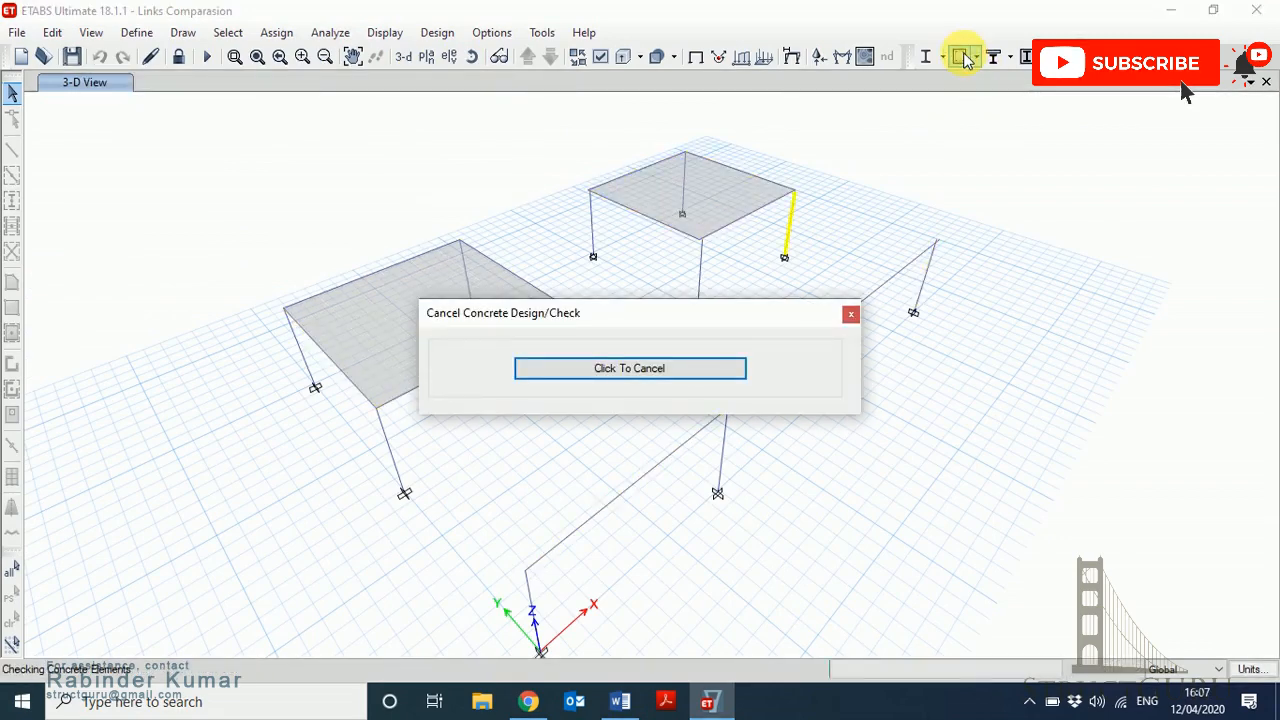
{"action": "left_click", "coordinate": [630, 368]}
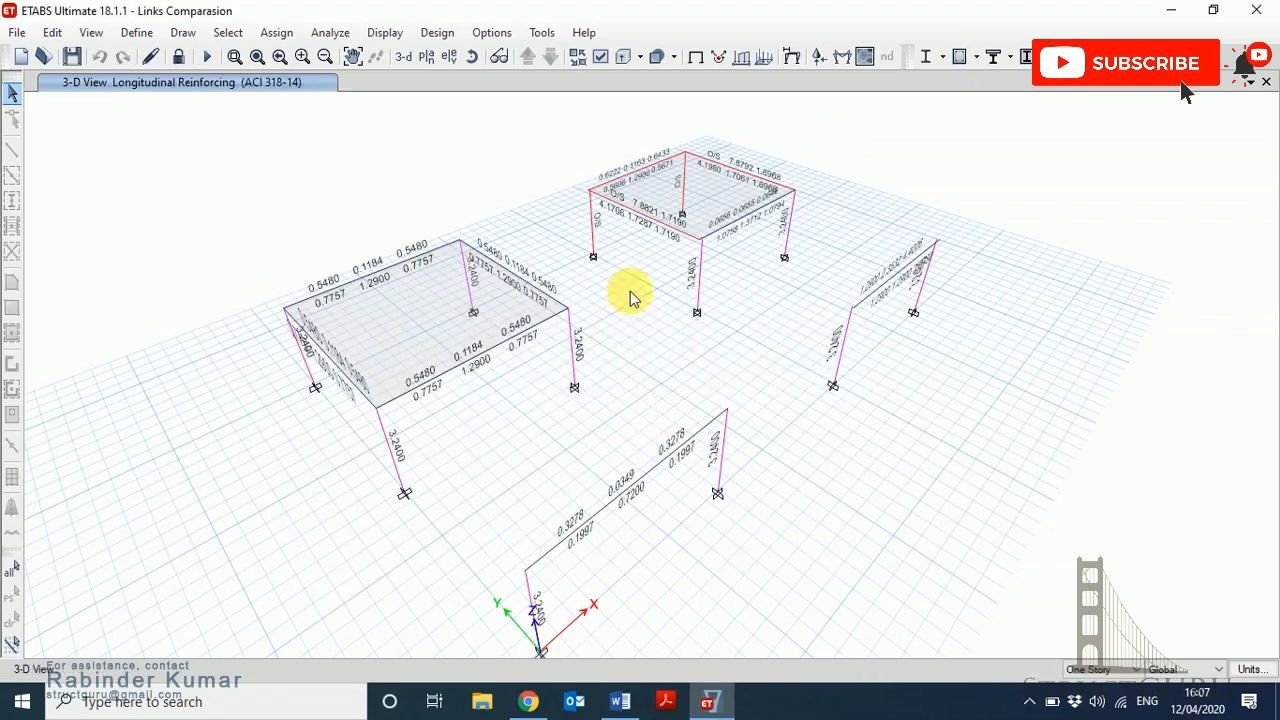
{"action": "mouse_move", "coordinate": [566, 168]}
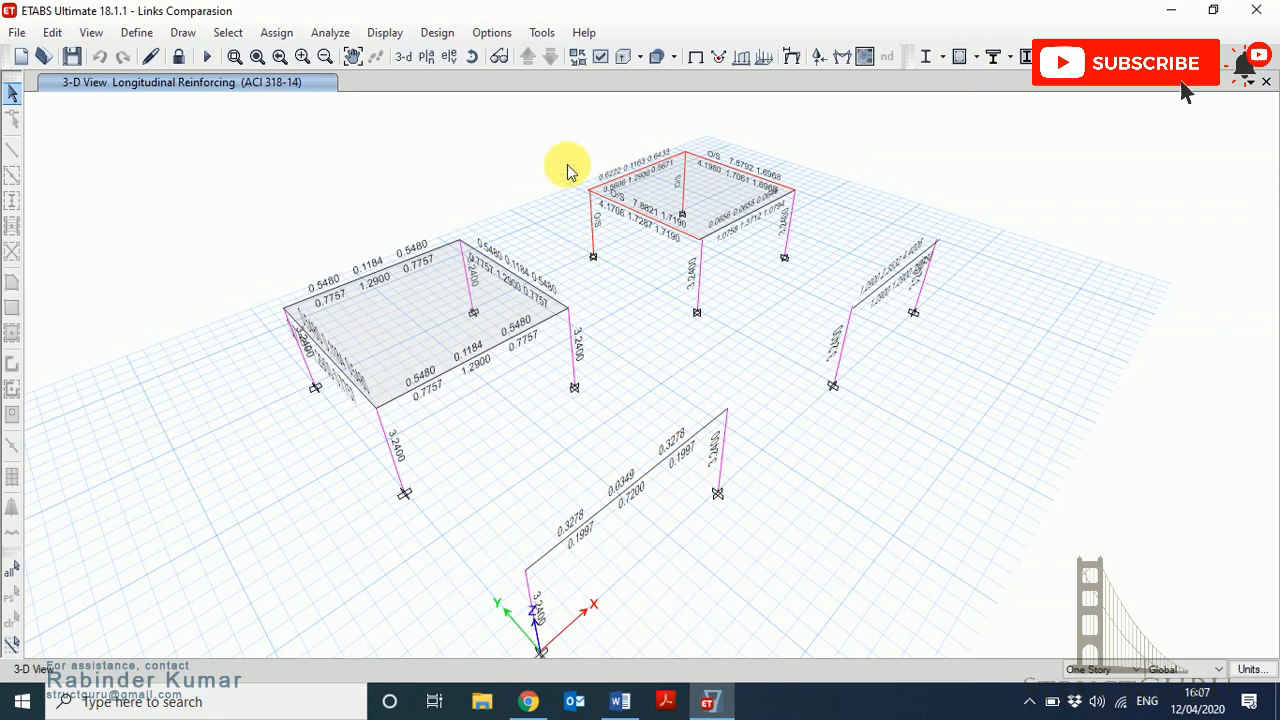
{"action": "mouse_move", "coordinate": [633, 265]}
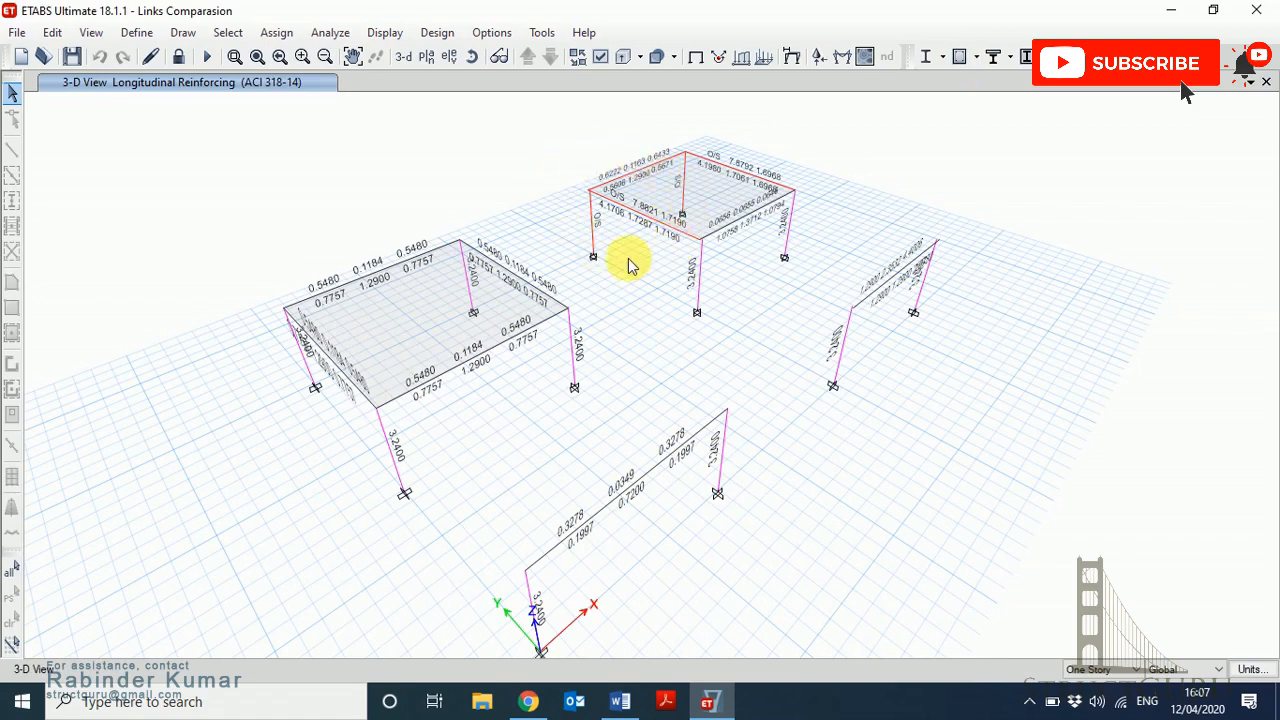
{"action": "mouse_move", "coordinate": [378, 450]}
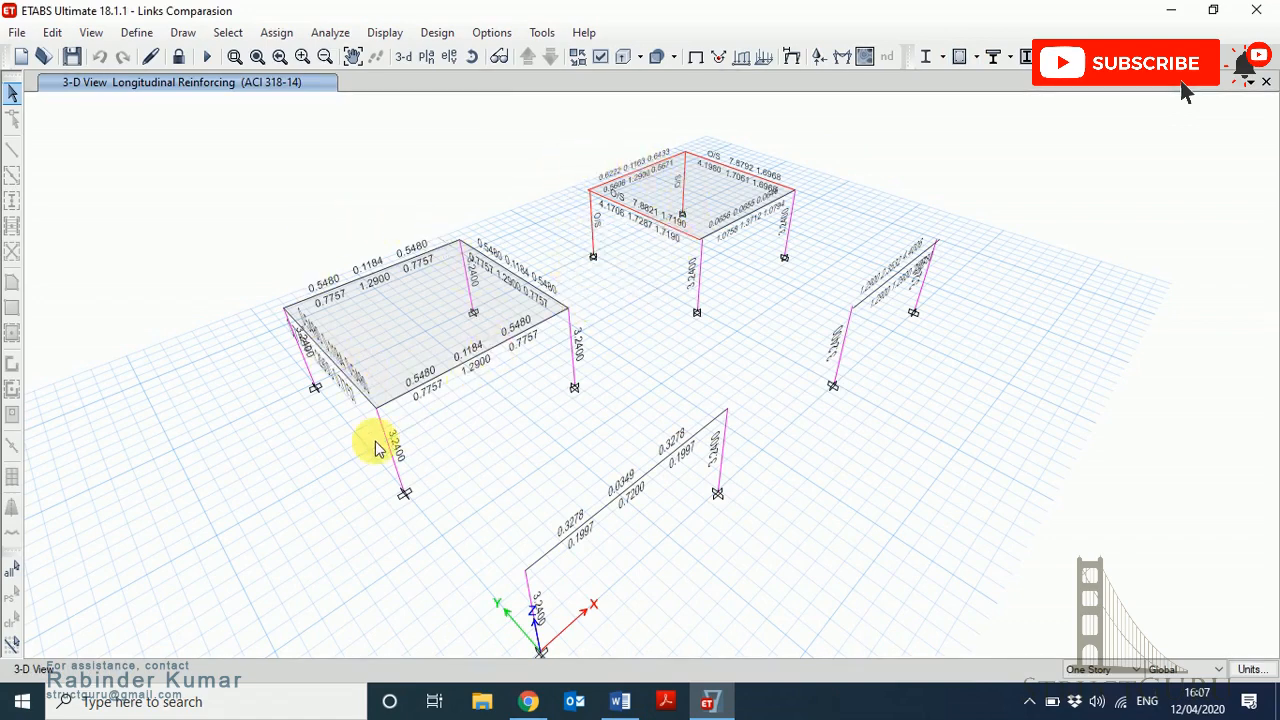
{"action": "mouse_move", "coordinate": [350, 337]}
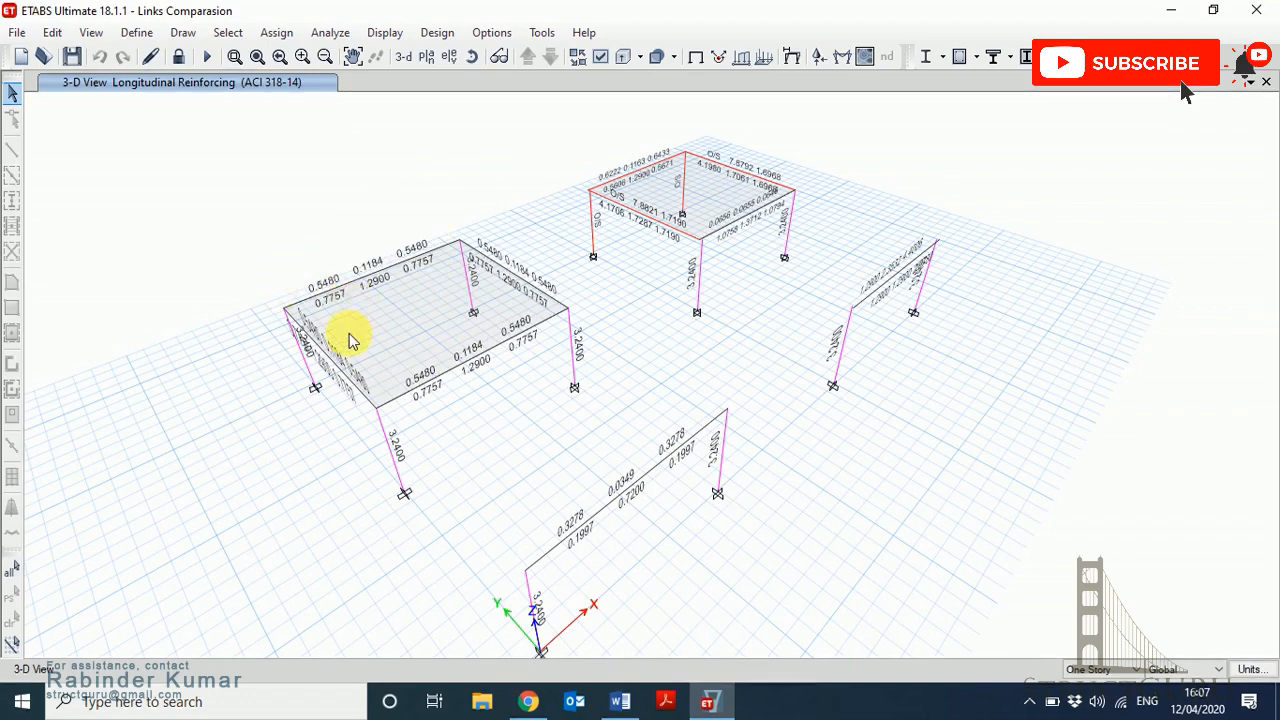
{"action": "mouse_move", "coordinate": [485, 300]}
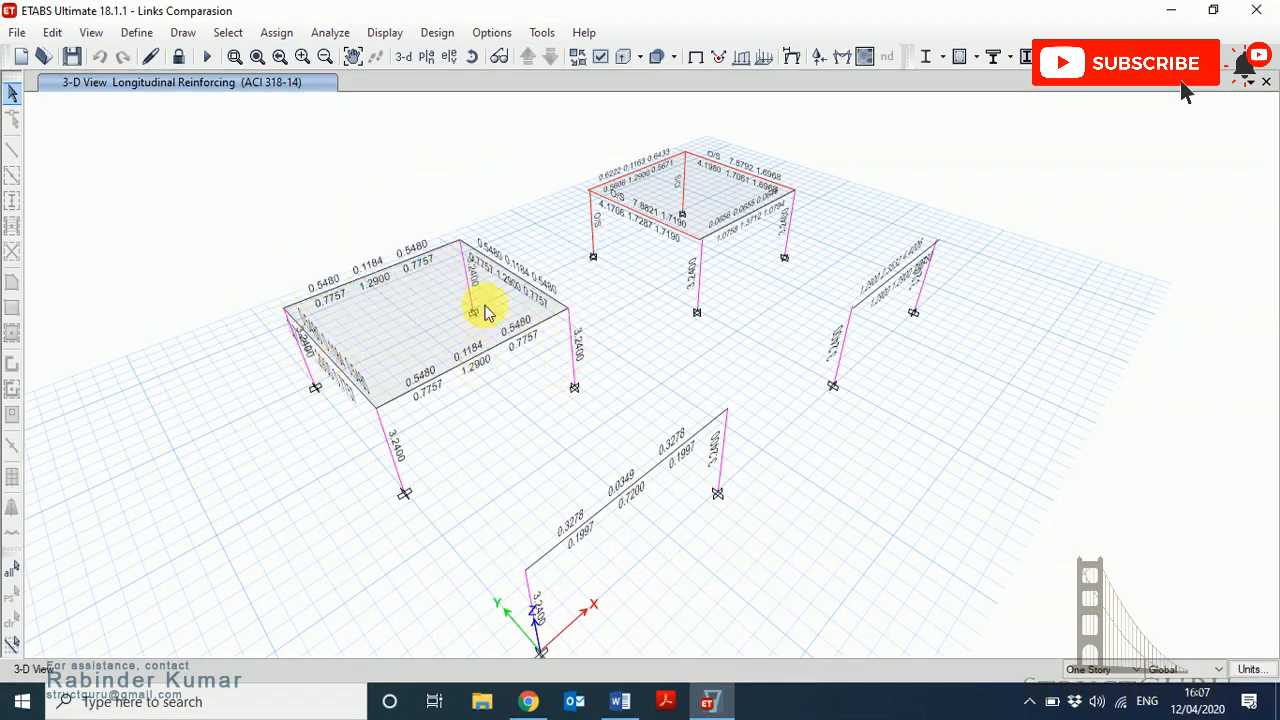
{"action": "mouse_move", "coordinate": [625, 258]}
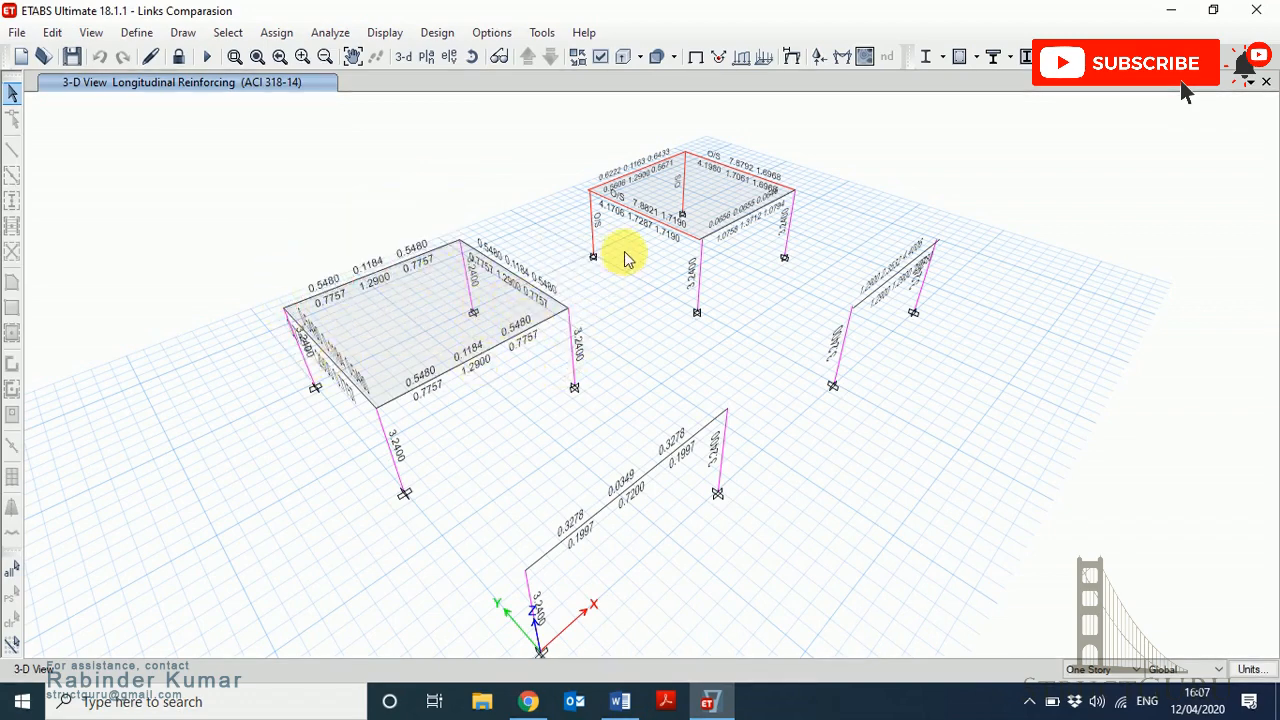
{"action": "mouse_move", "coordinate": [647, 300]}
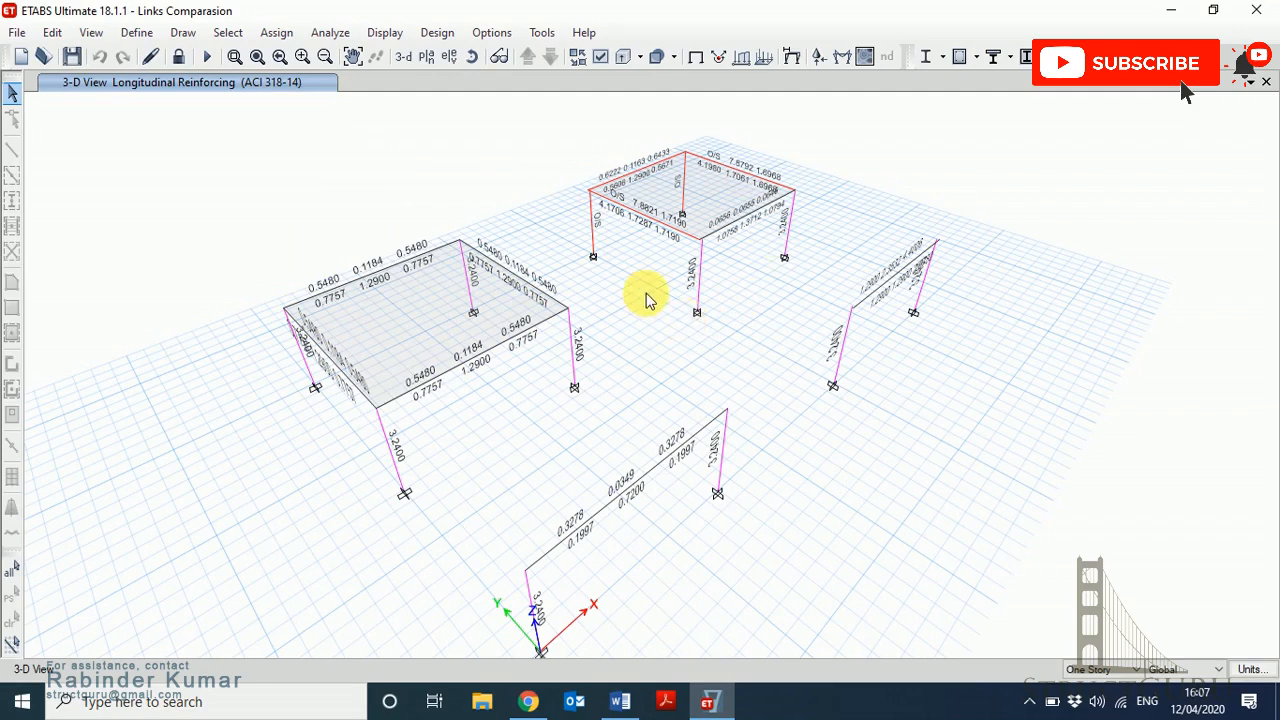
{"action": "mouse_move", "coordinate": [886, 262]}
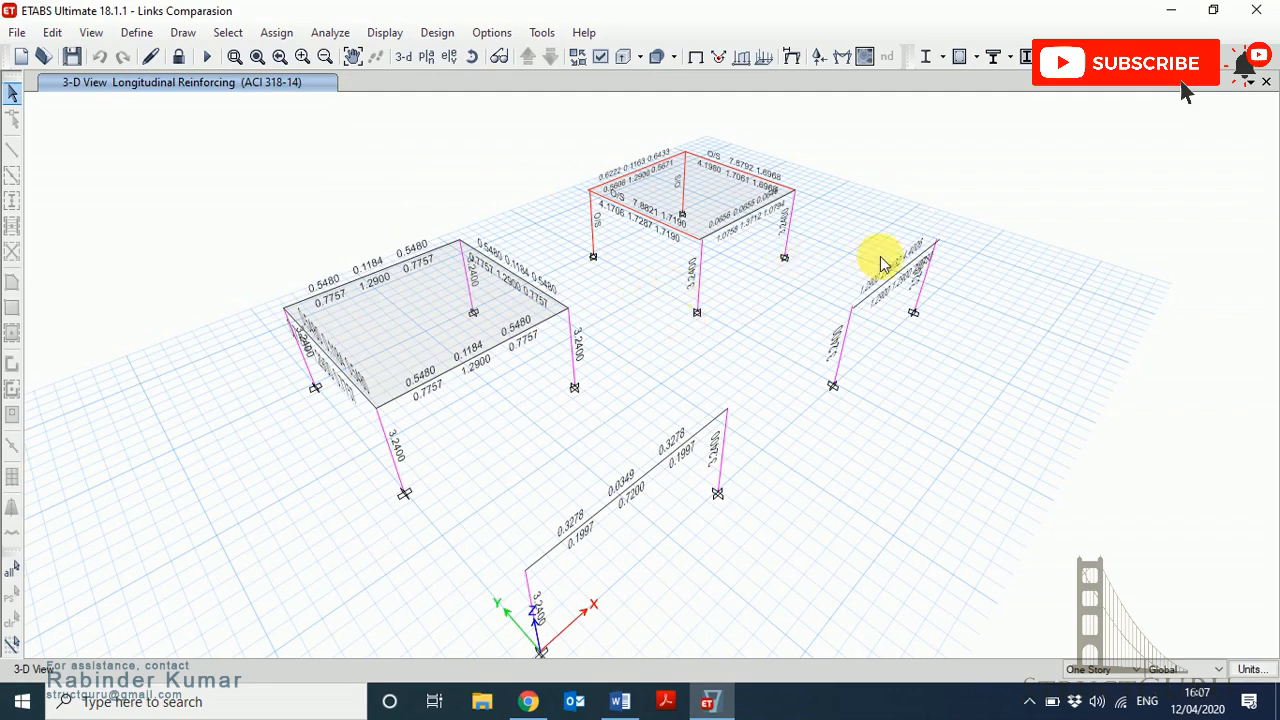
{"action": "mouse_move", "coordinate": [925, 263]}
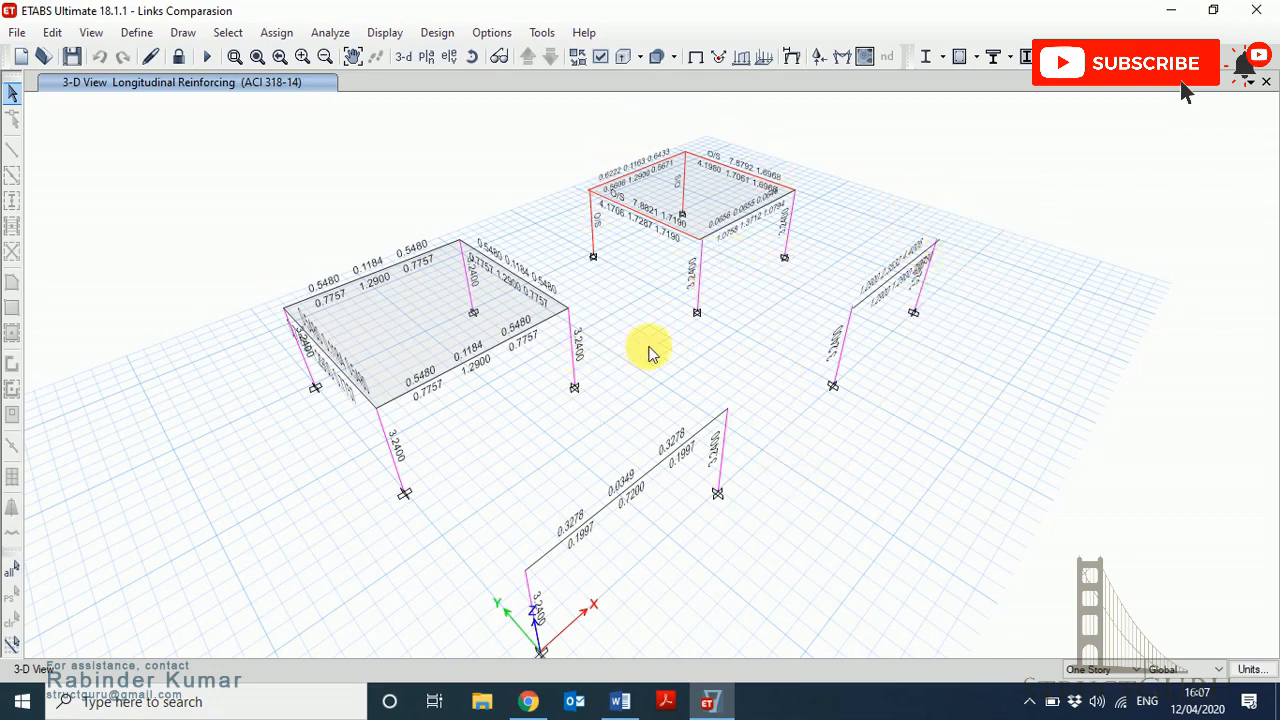
{"action": "mouse_move", "coordinate": [908, 320]}
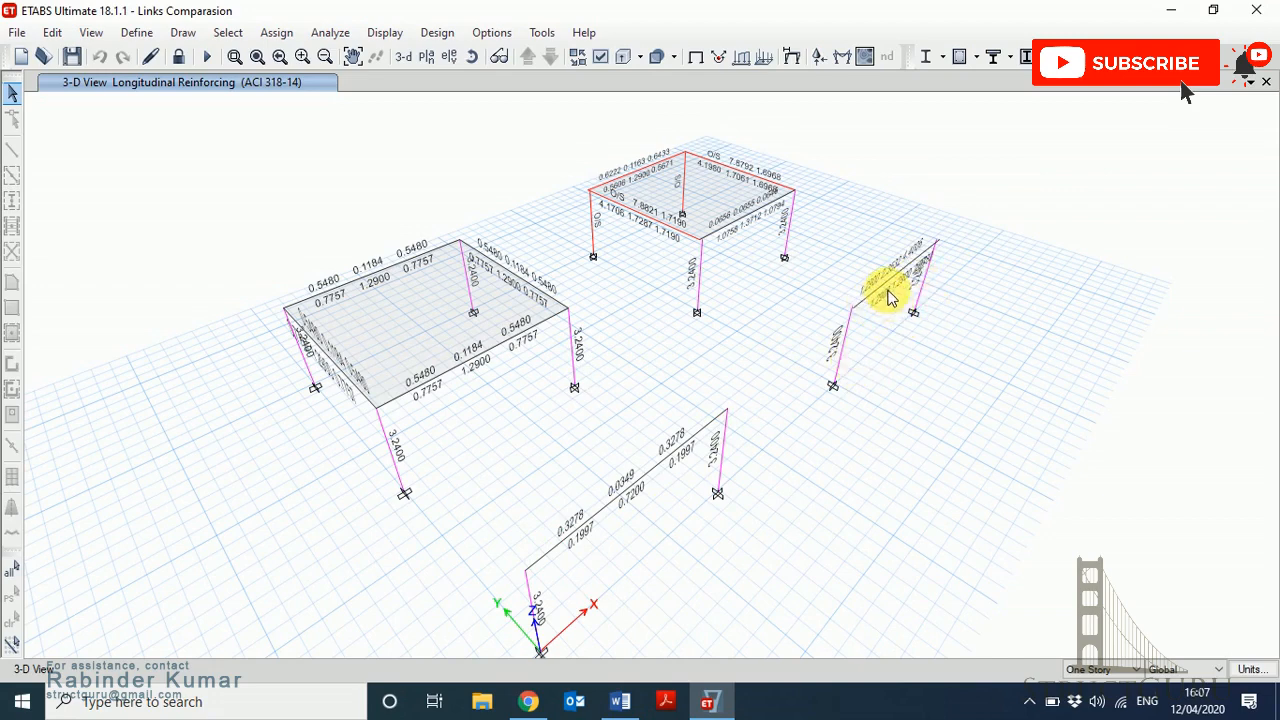
{"action": "mouse_move", "coordinate": [565, 213]}
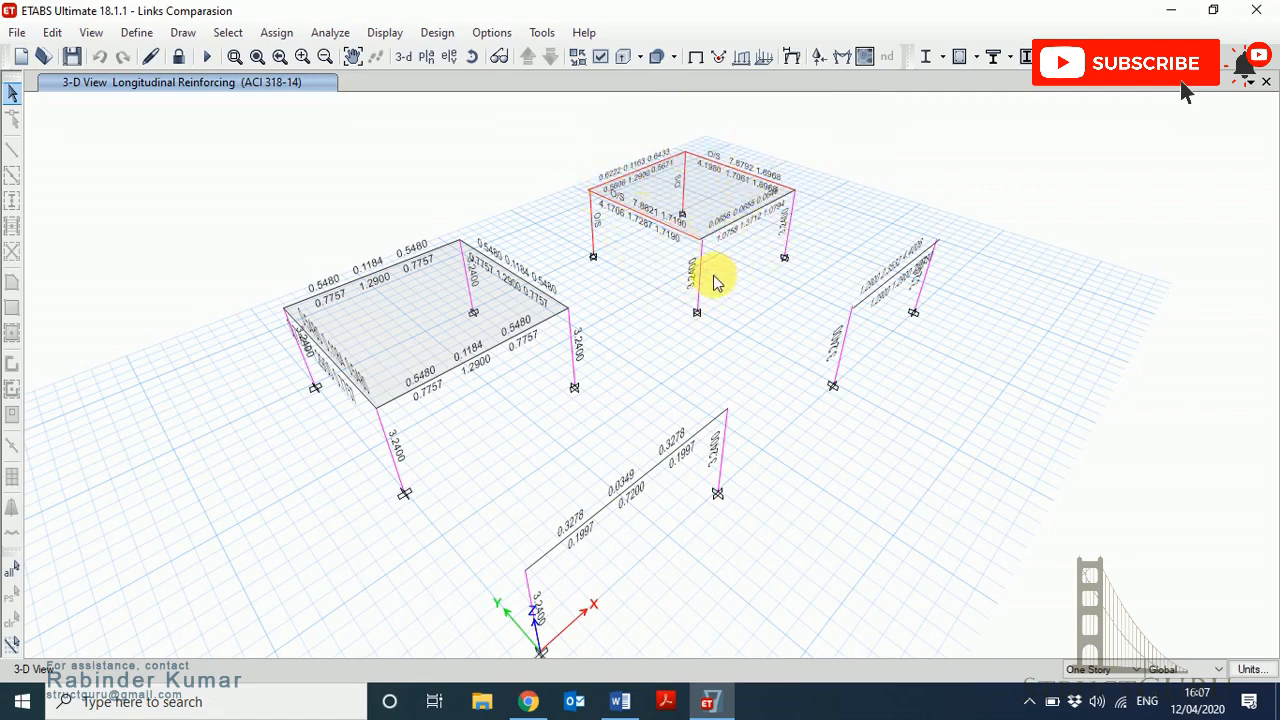
{"action": "mouse_move", "coordinate": [666, 250]}
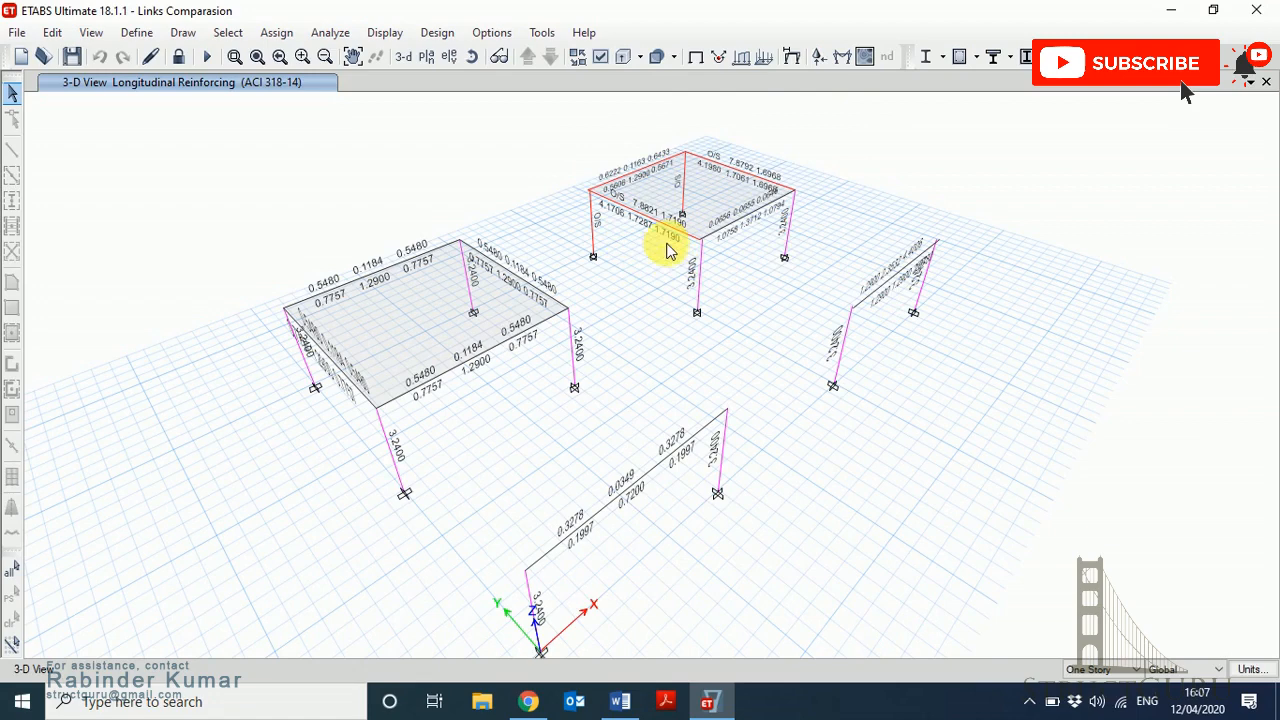
{"action": "mouse_move", "coordinate": [780, 150]}
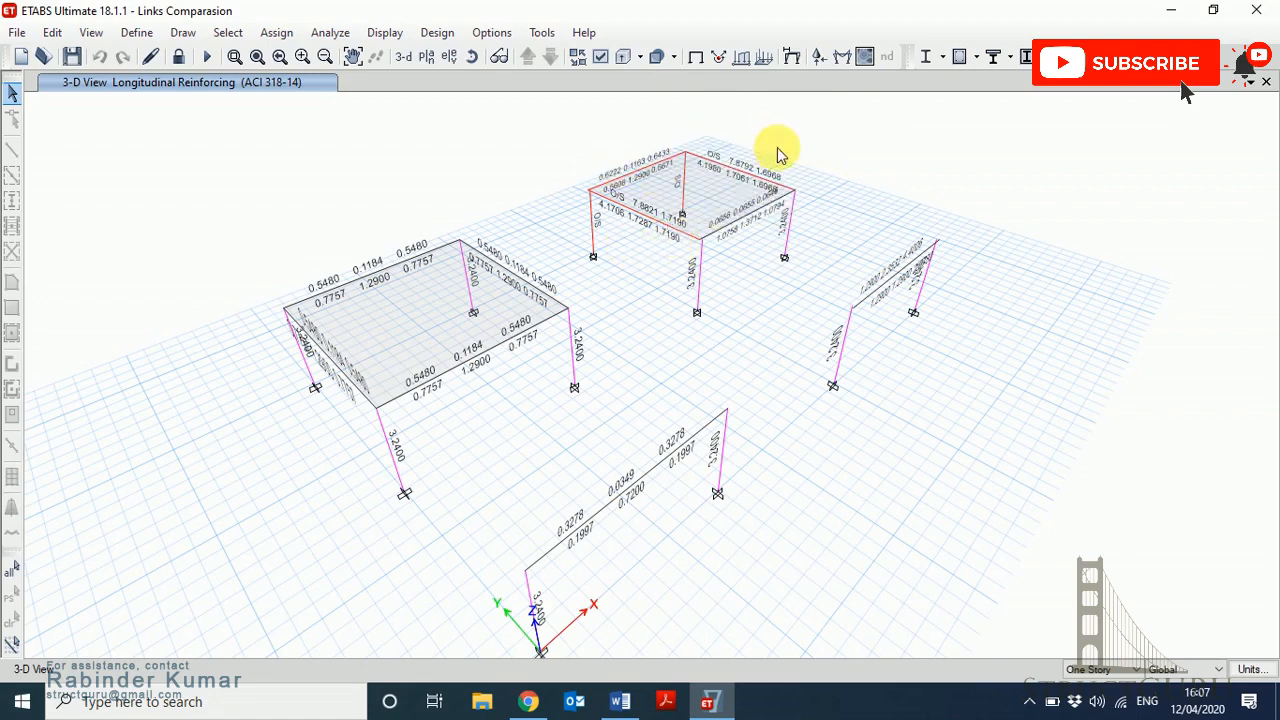
{"action": "mouse_move", "coordinate": [710, 275]}
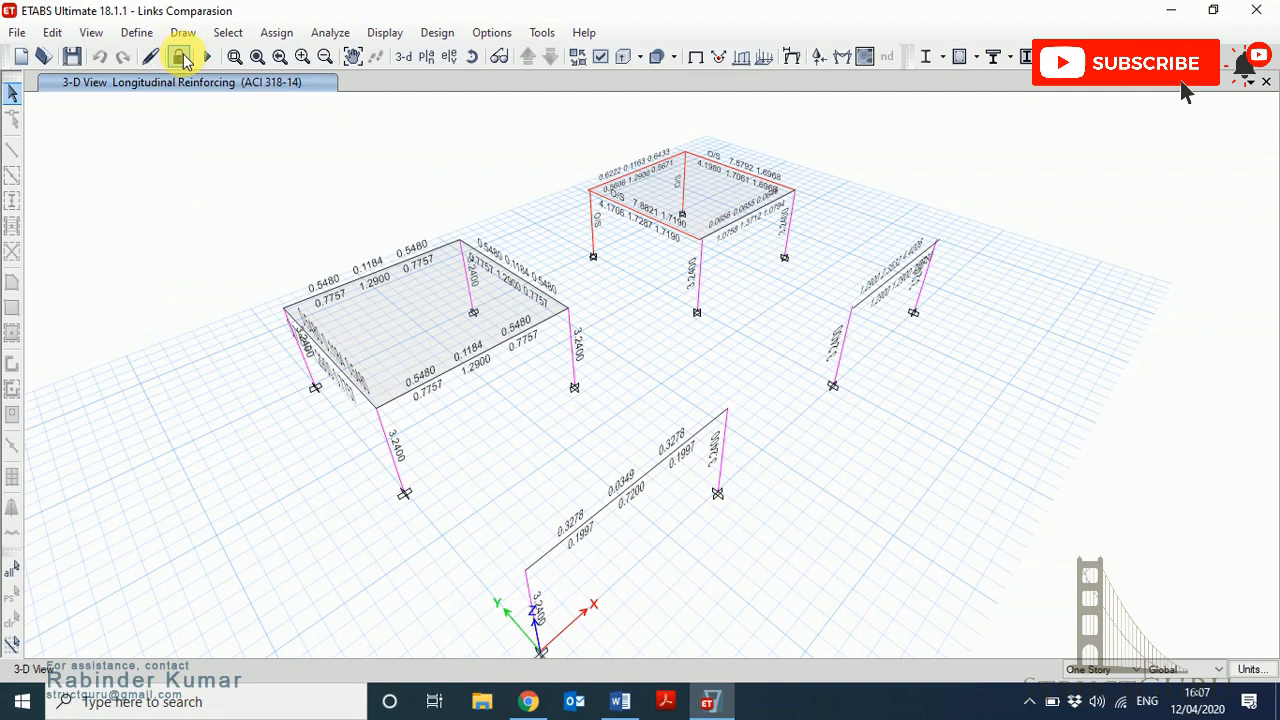
Unlock the model discarding results, switch to Story1 plan, and open Link/Support Properties.
{"action": "left_click", "coordinate": [180, 54]}
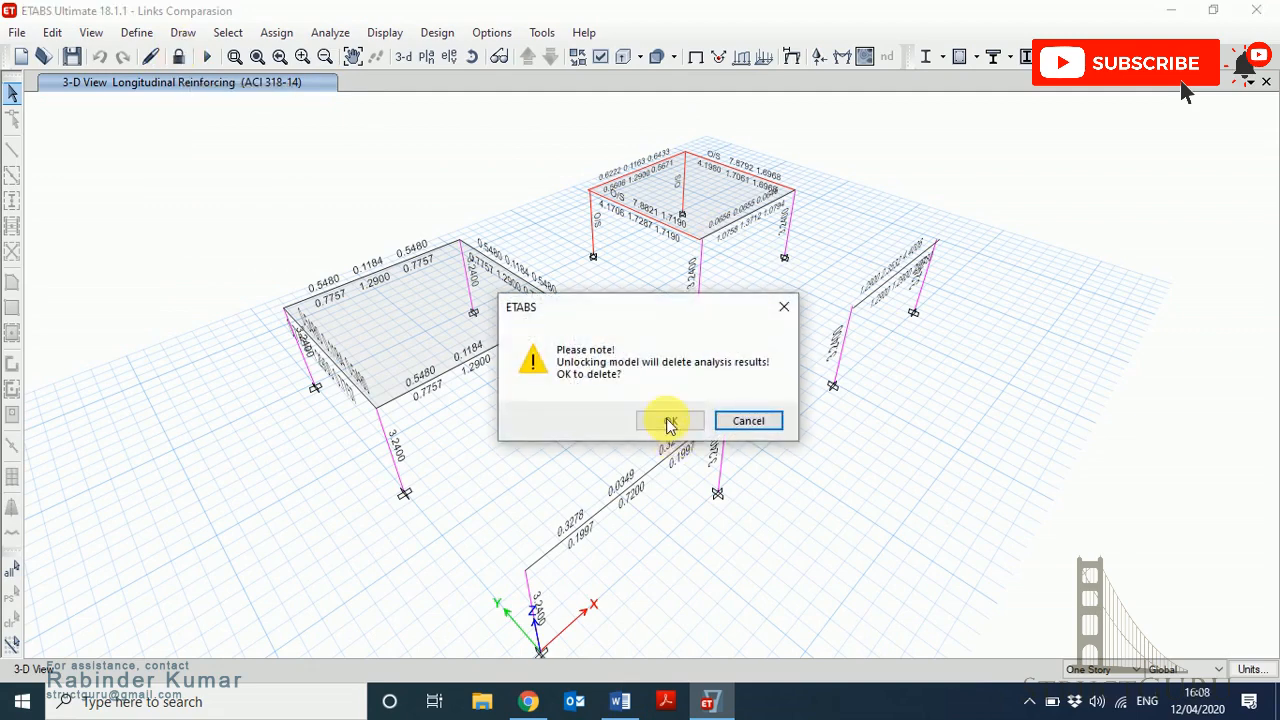
{"action": "left_click", "coordinate": [668, 420]}
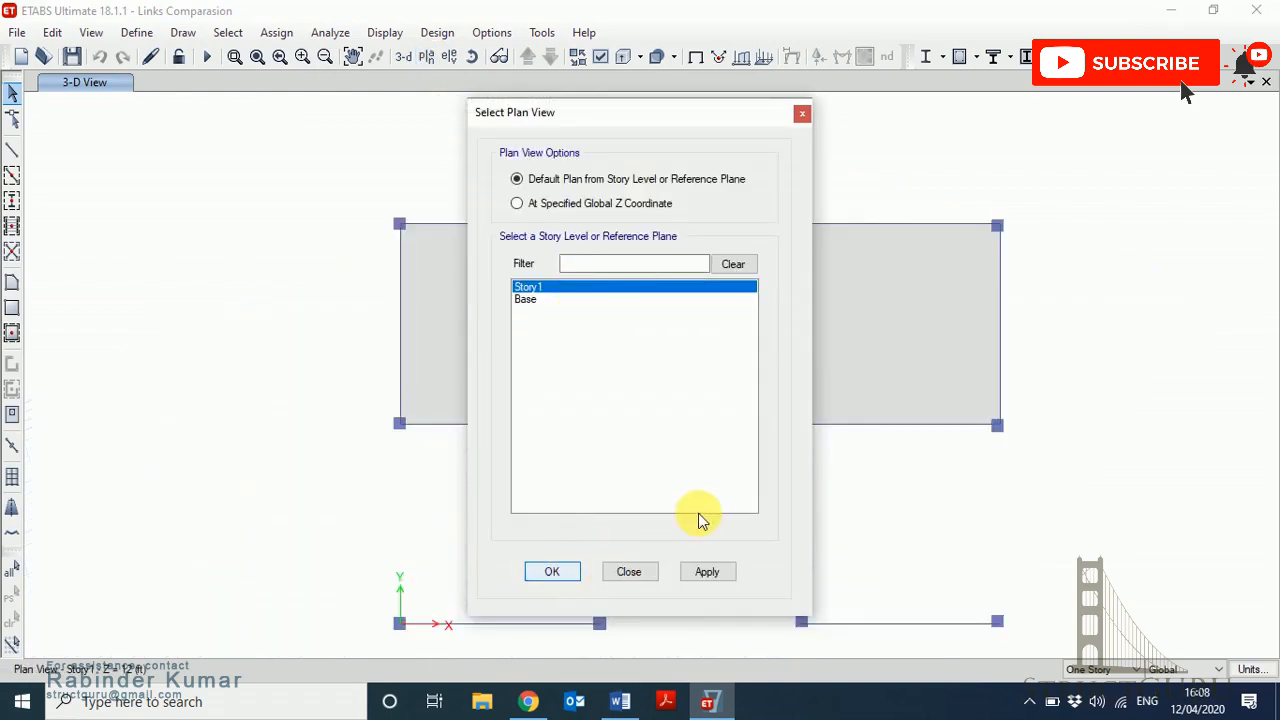
{"action": "left_click", "coordinate": [552, 571]}
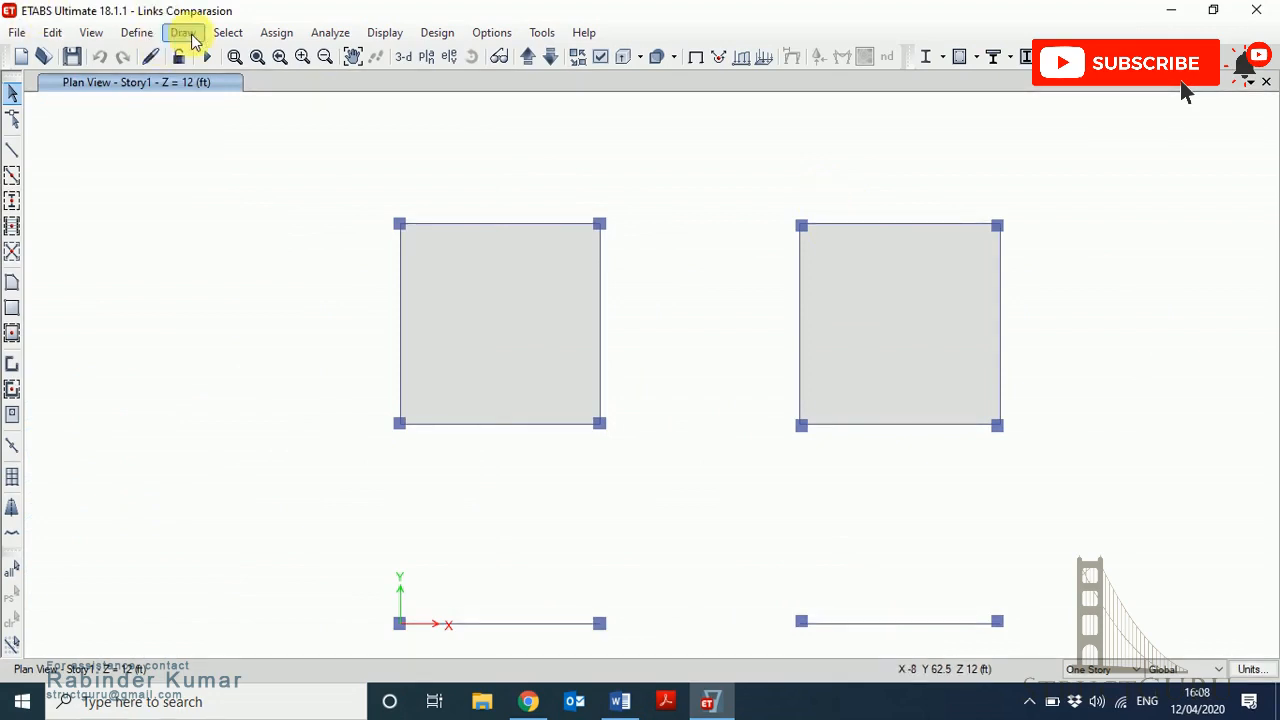
{"action": "left_click", "coordinate": [135, 32]}
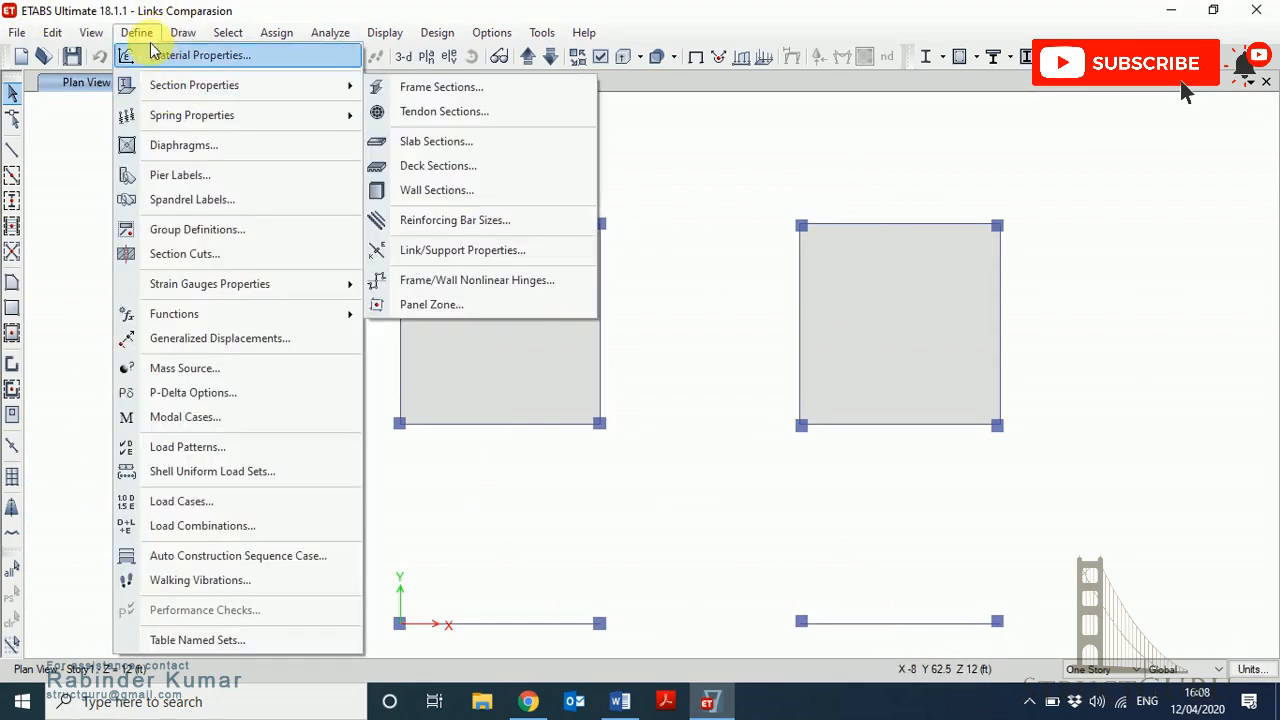
{"action": "mouse_move", "coordinate": [456, 226]}
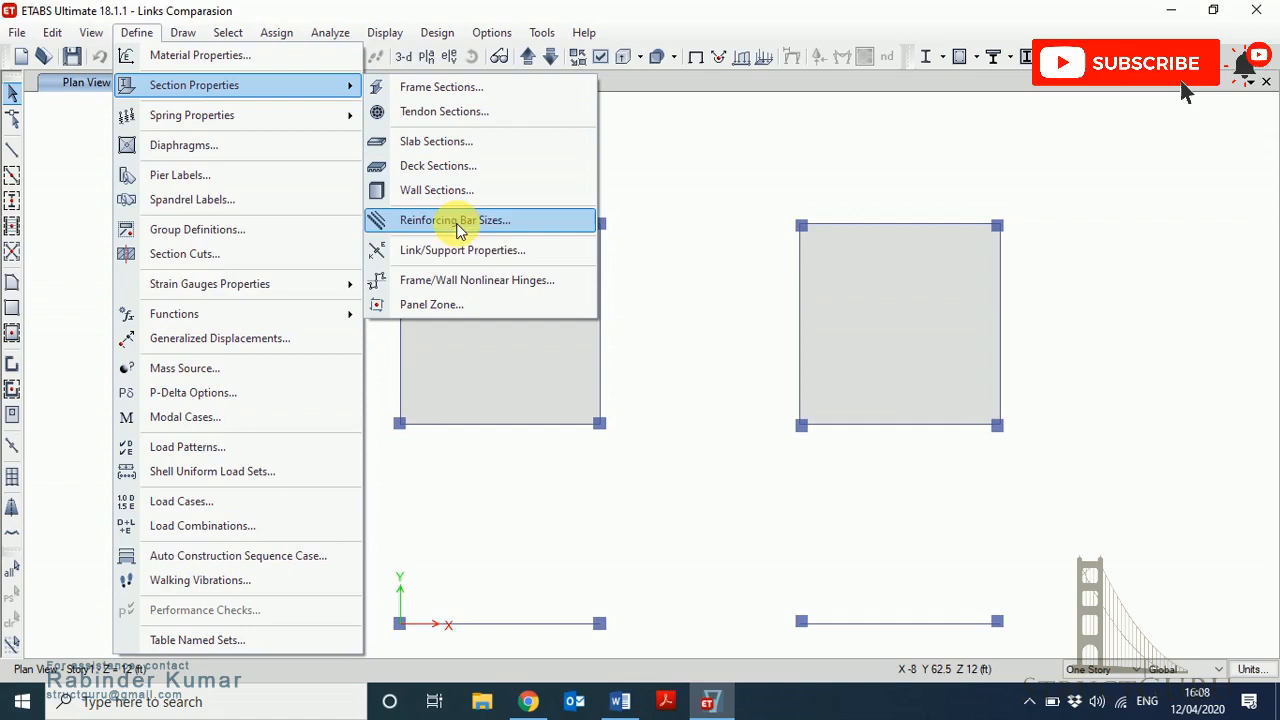
{"action": "mouse_move", "coordinate": [454, 250]}
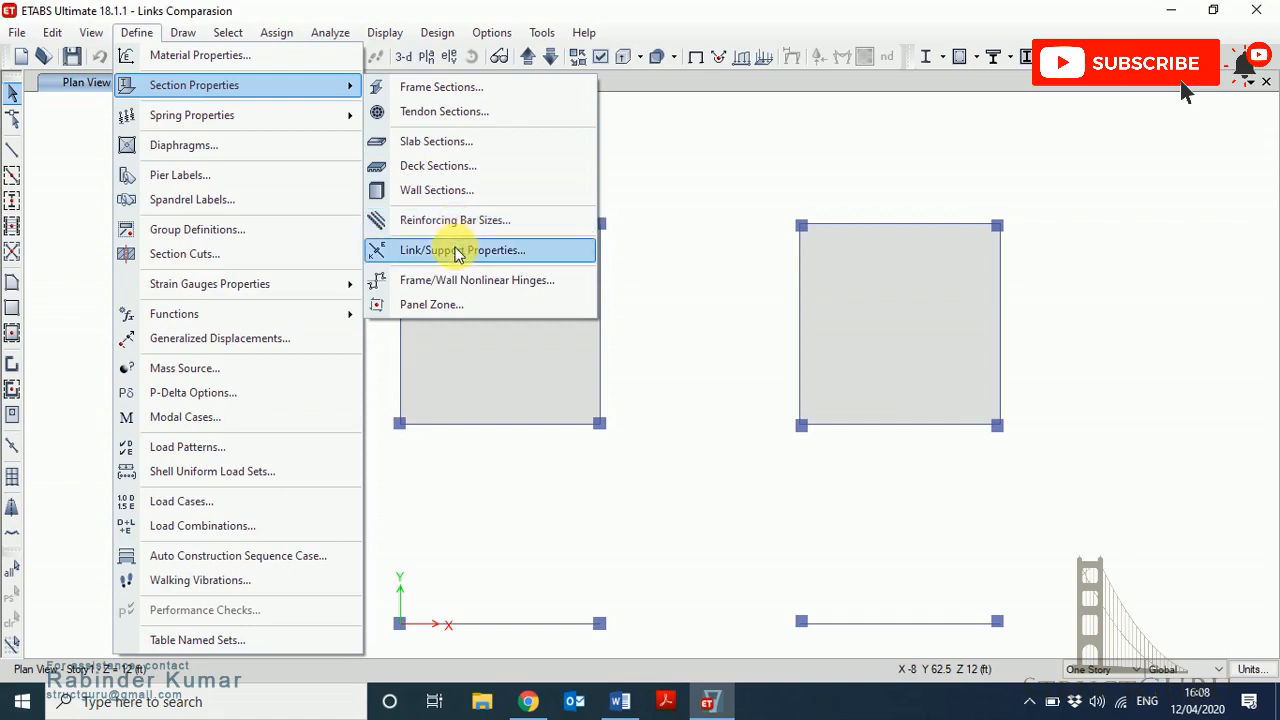
{"action": "left_click", "coordinate": [456, 250]}
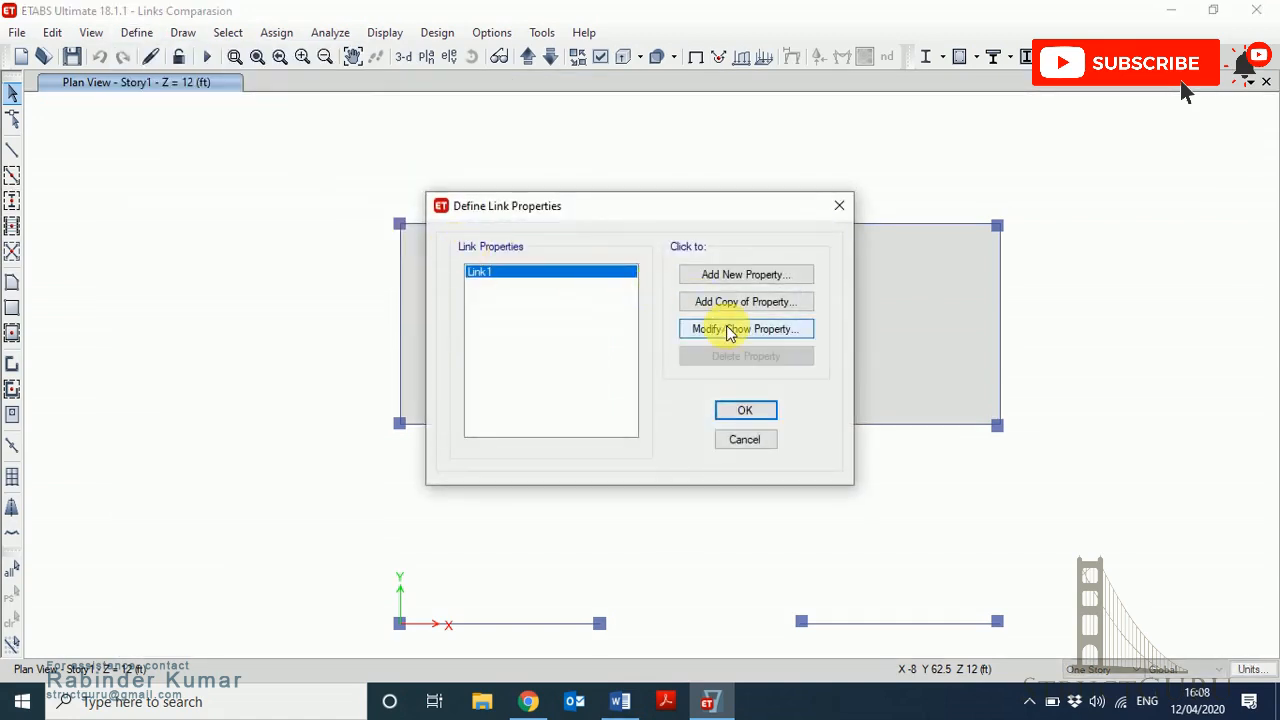
Confirm Link1 is linear and fixed in all six directions, then close the dialogs.
{"action": "left_click", "coordinate": [745, 329]}
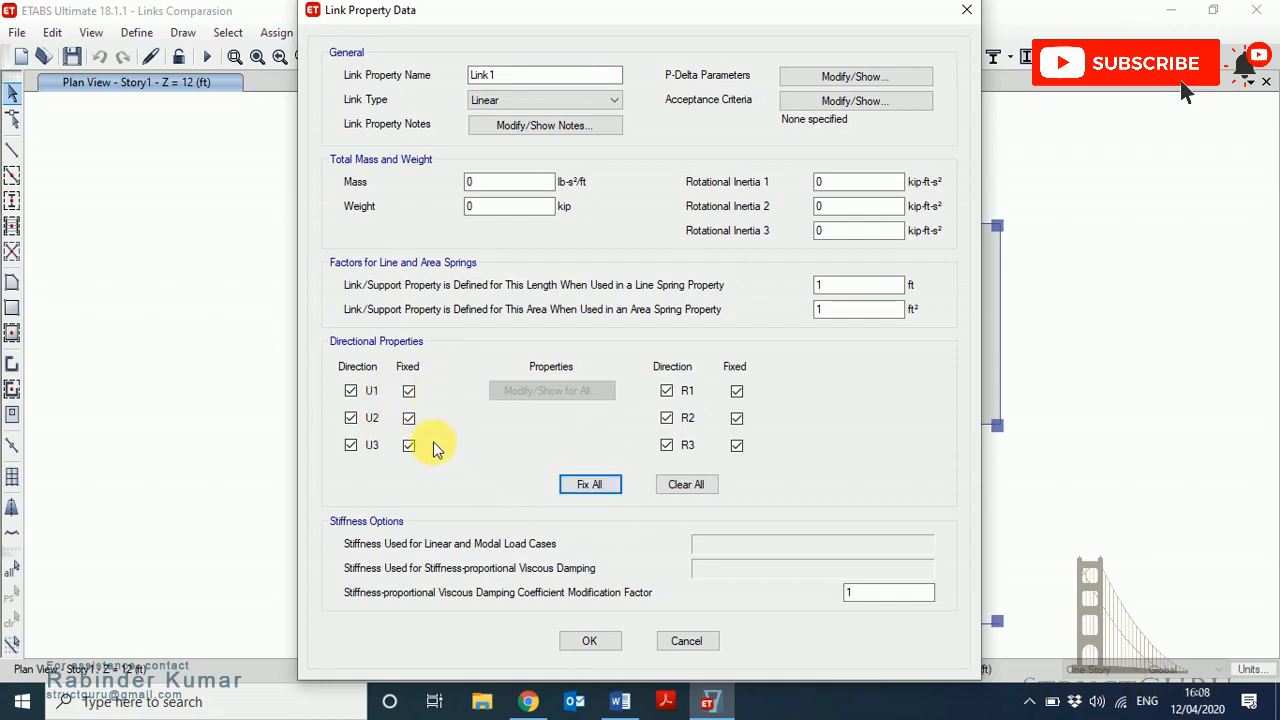
{"action": "mouse_move", "coordinate": [787, 397]}
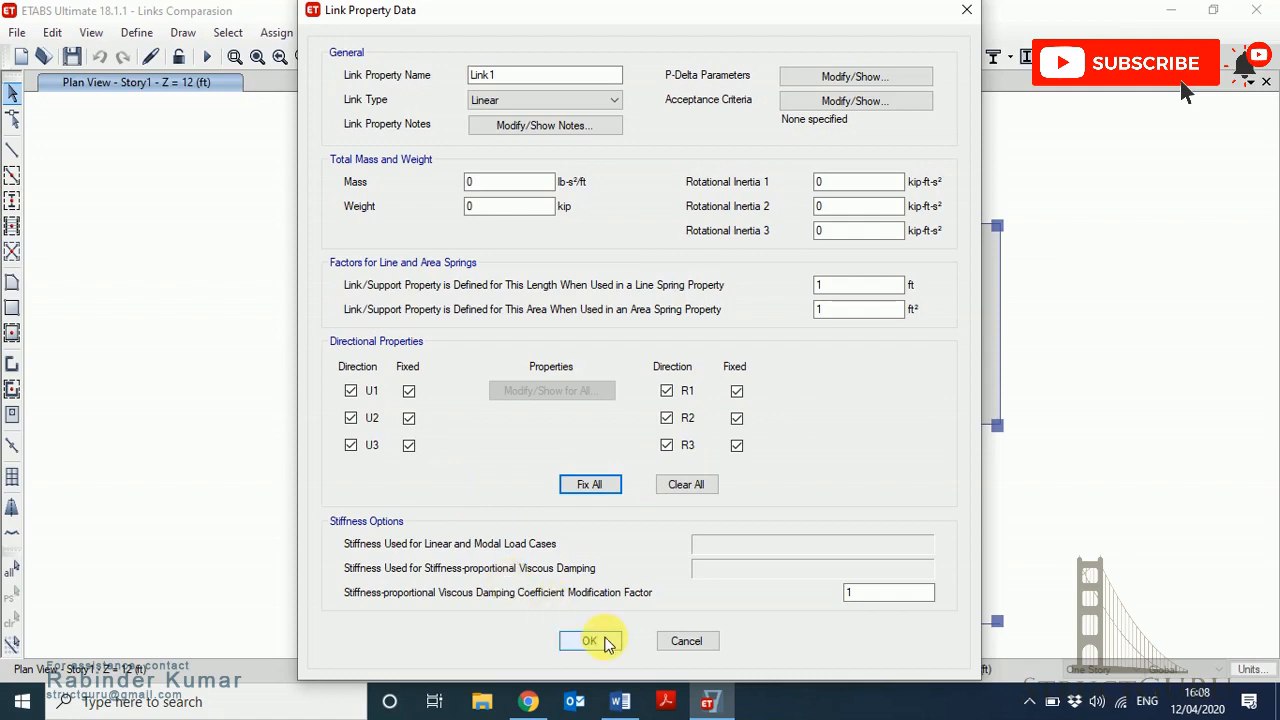
{"action": "left_click", "coordinate": [589, 641]}
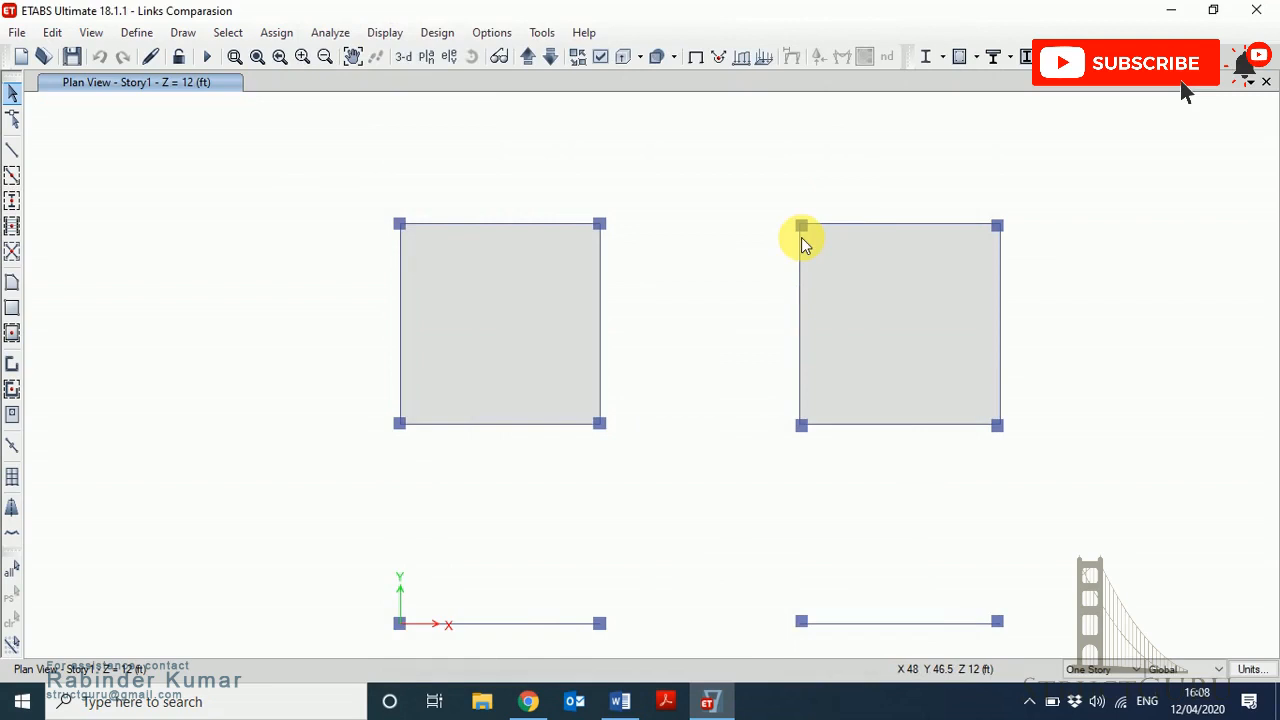
{"action": "mouse_move", "coordinate": [642, 188]}
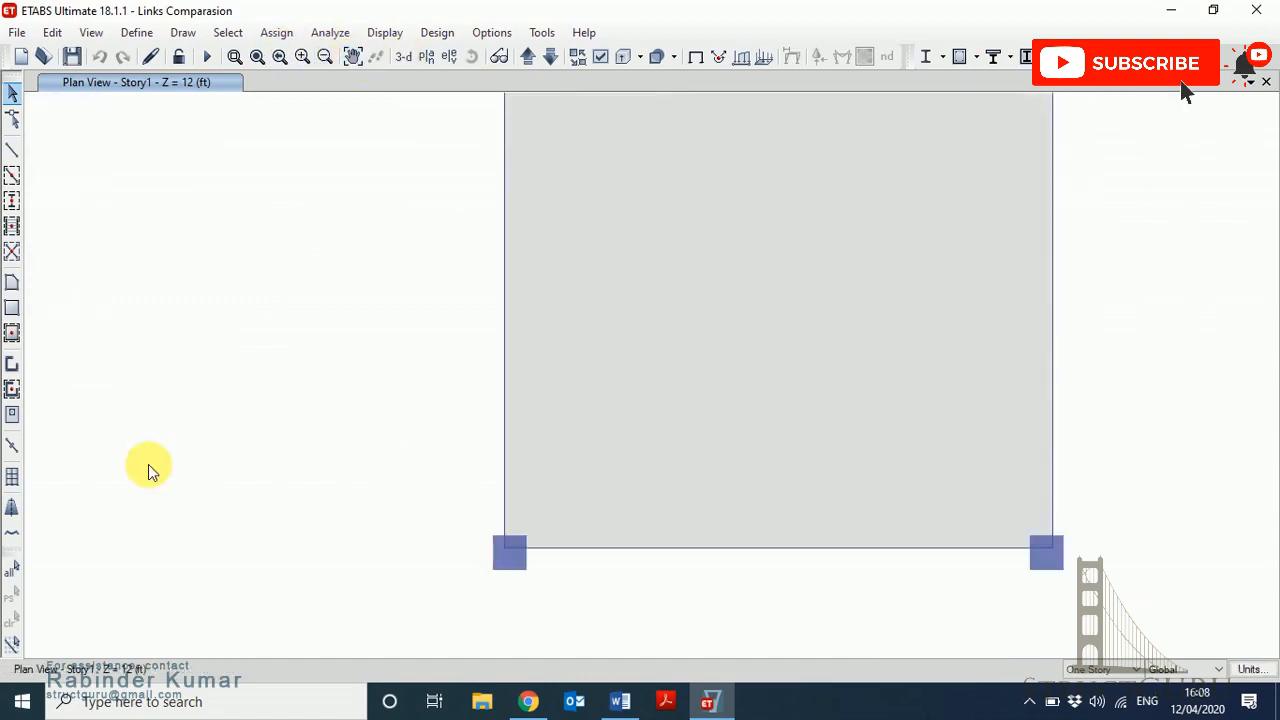
{"action": "mouse_move", "coordinate": [15, 448]}
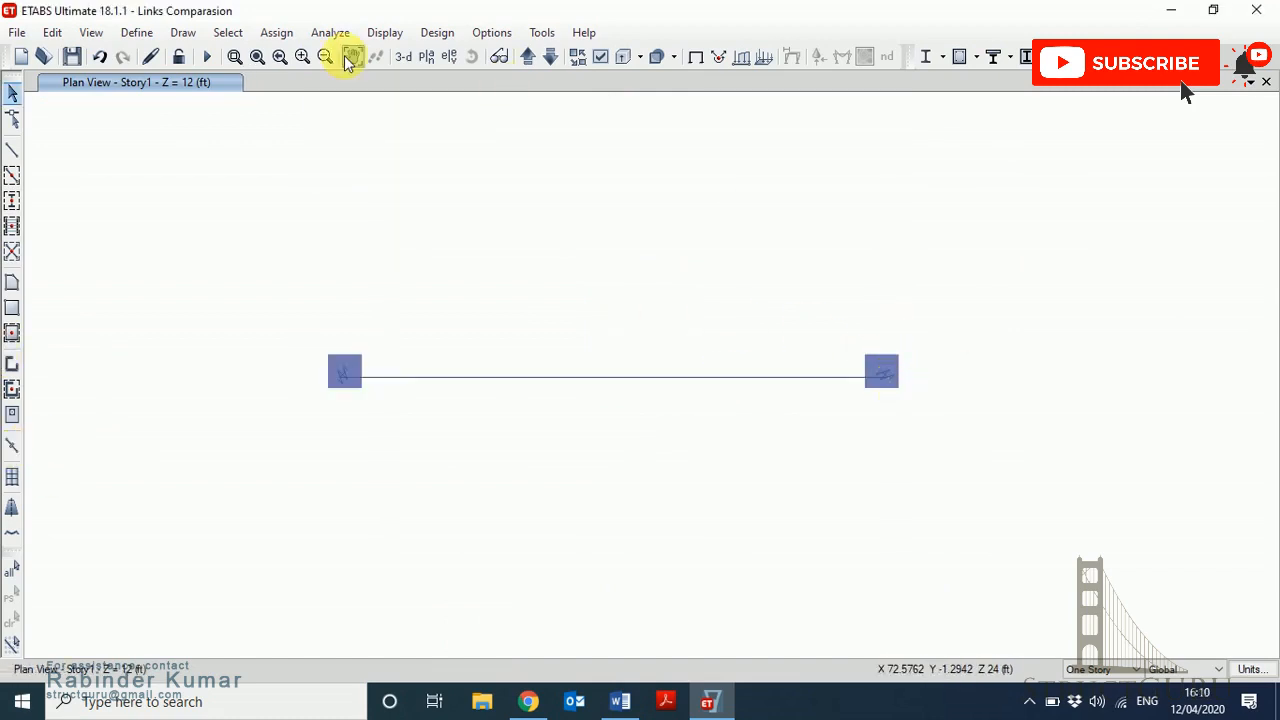
Return to the 3-D view of the four frames with link symbols at the column ends.
{"action": "left_click", "coordinate": [400, 56]}
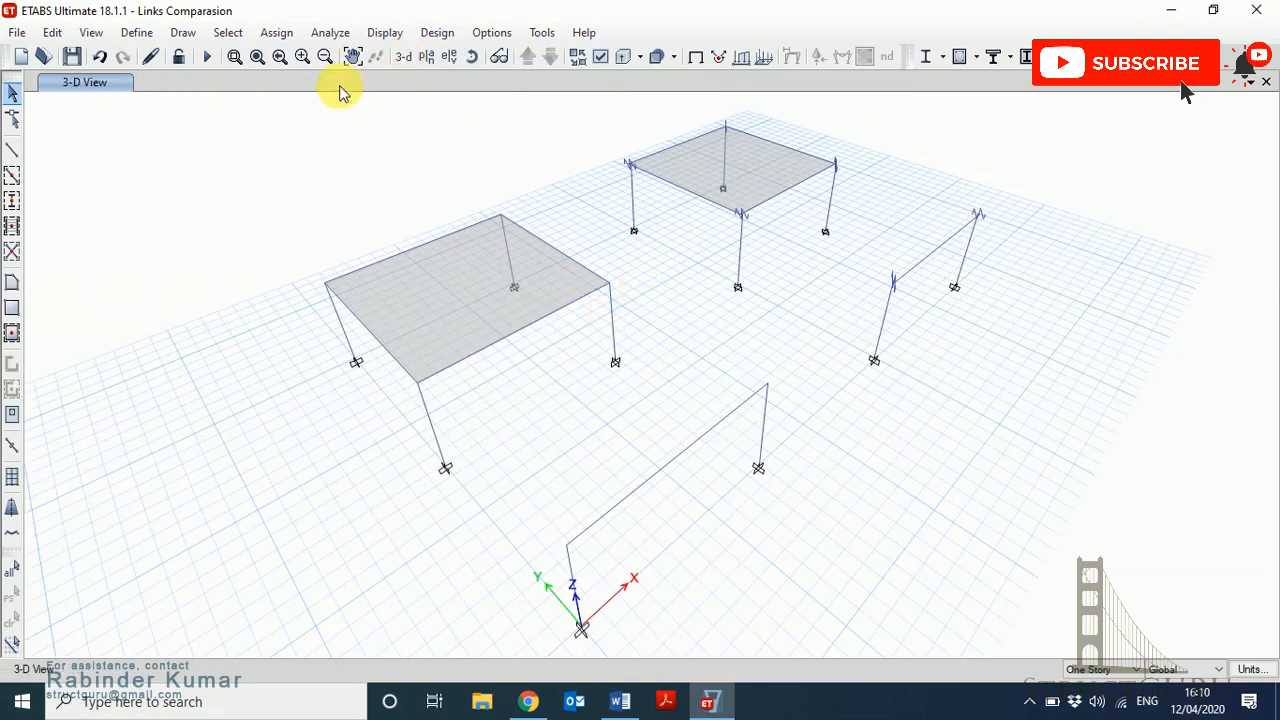
{"action": "mouse_move", "coordinate": [437, 32]}
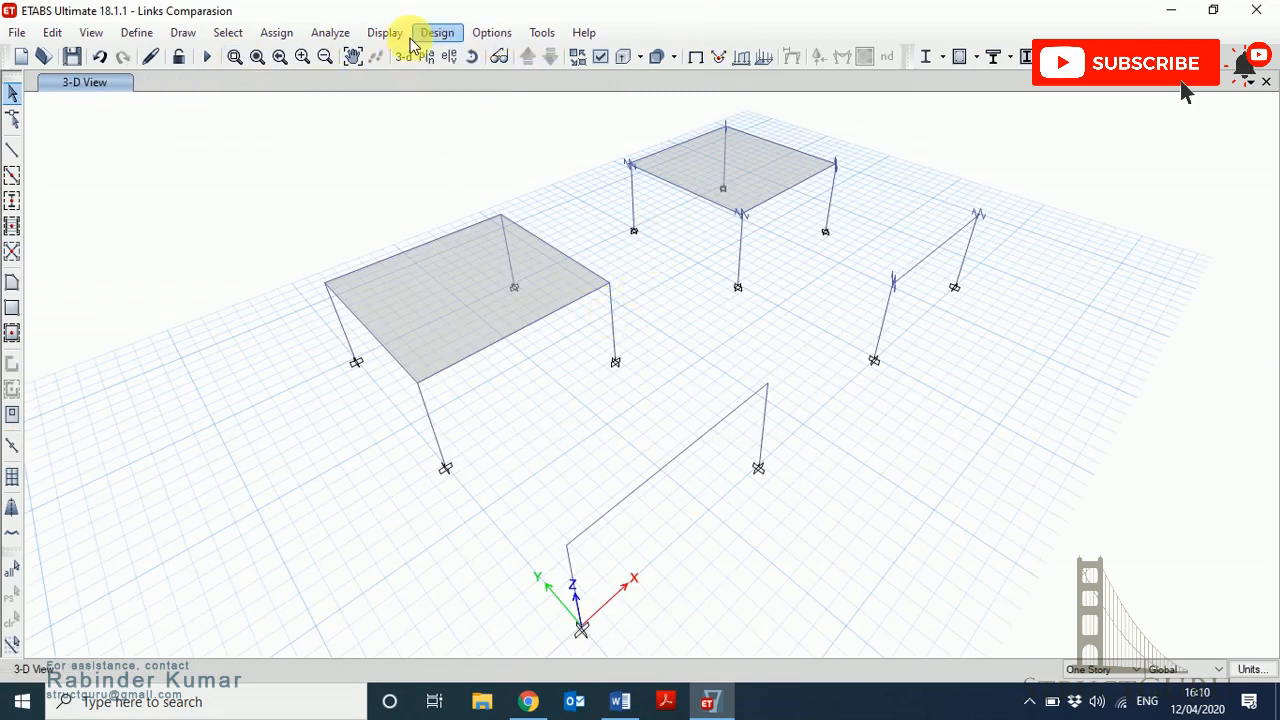
{"action": "mouse_move", "coordinate": [330, 32]}
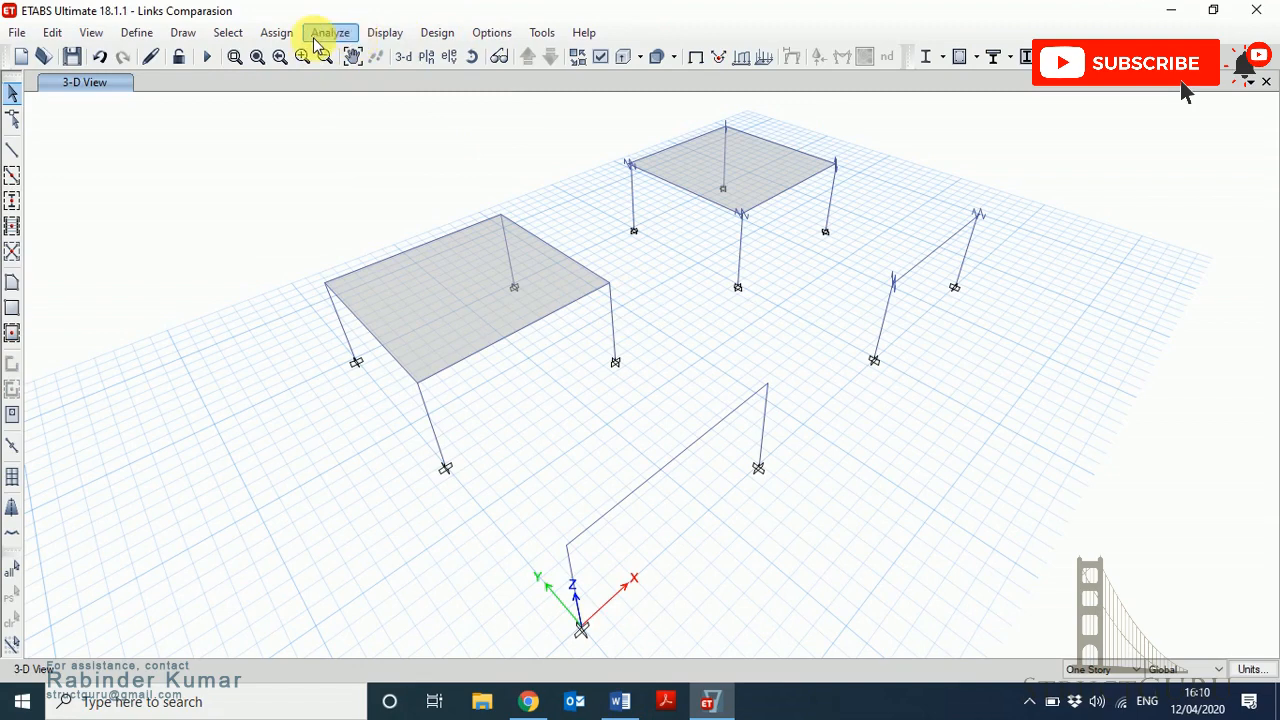
{"action": "mouse_move", "coordinate": [437, 32]}
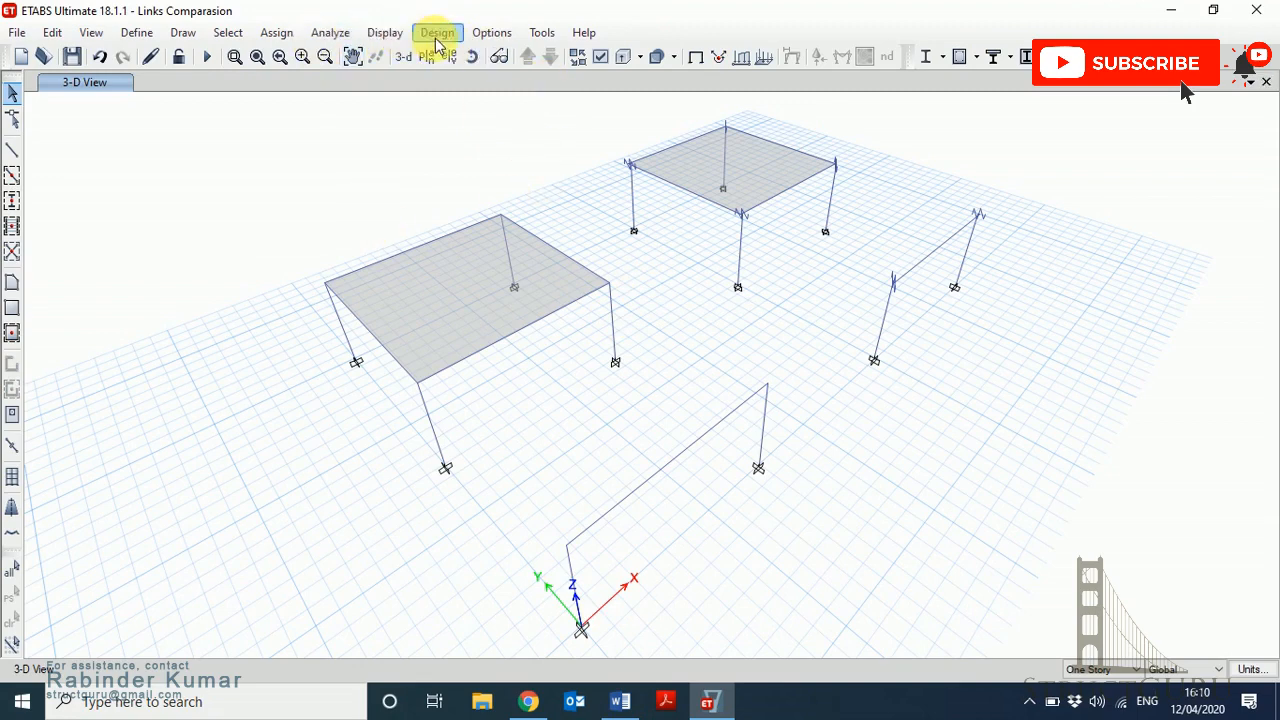
Display the 0.5 Dead frame span loads on the beams, then start the analysis.
{"action": "left_click", "coordinate": [384, 32]}
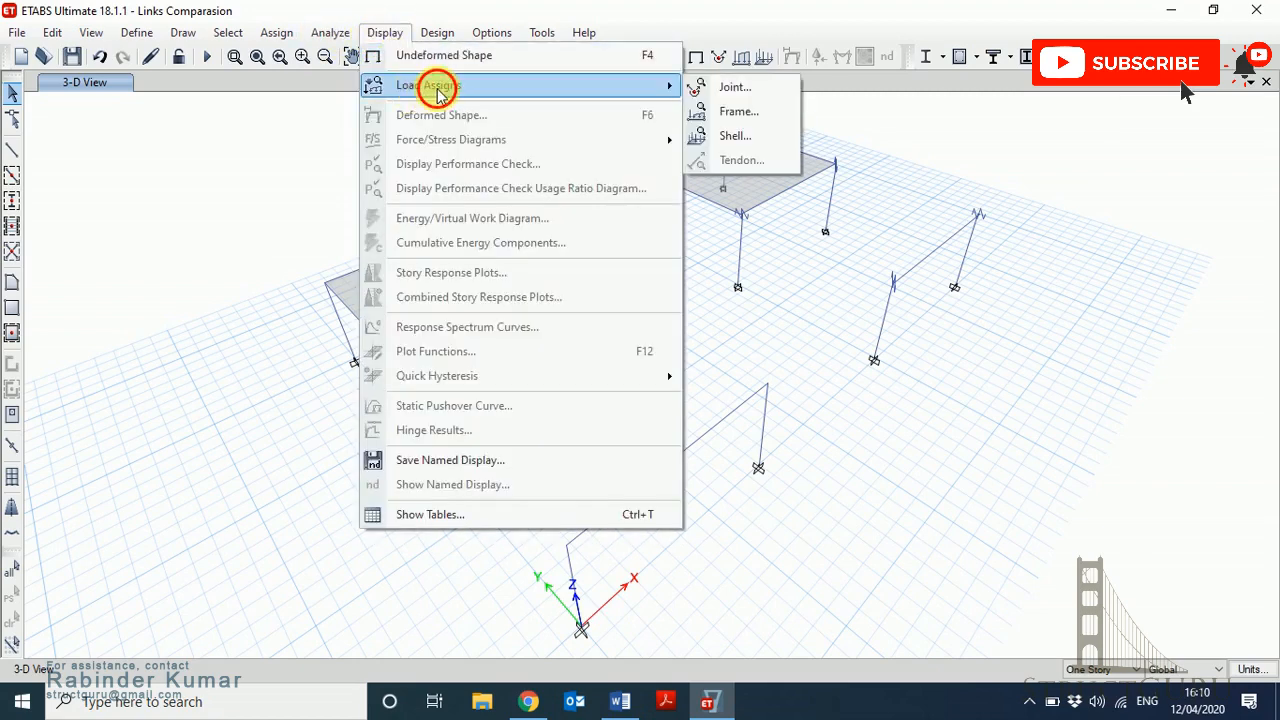
{"action": "left_click", "coordinate": [739, 111]}
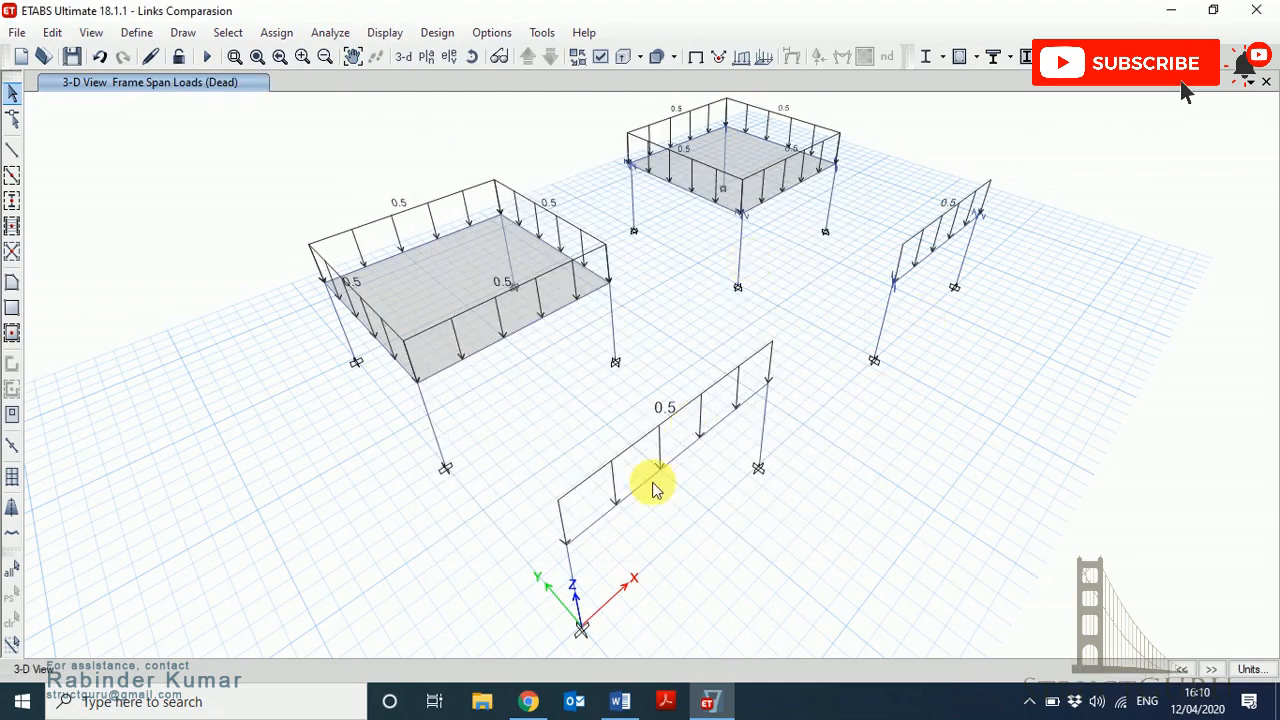
{"action": "mouse_move", "coordinate": [903, 177]}
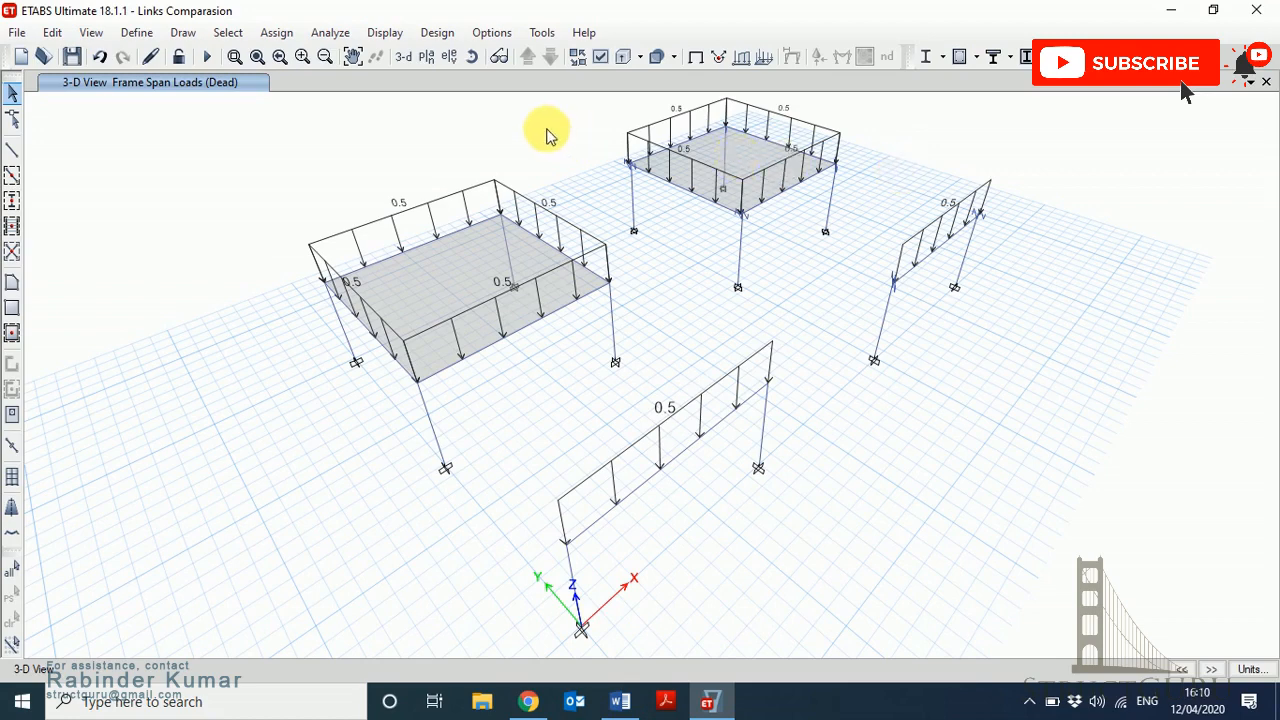
{"action": "left_click", "coordinate": [205, 57]}
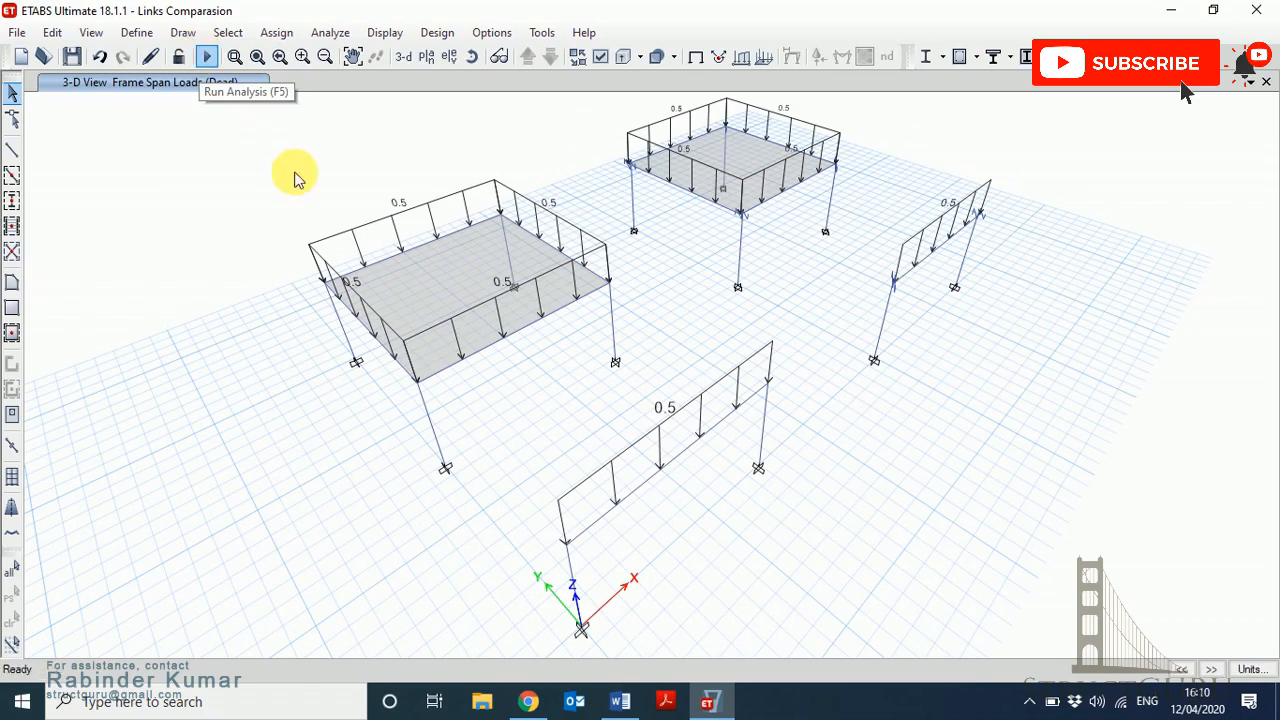
{"action": "left_click", "coordinate": [207, 55]}
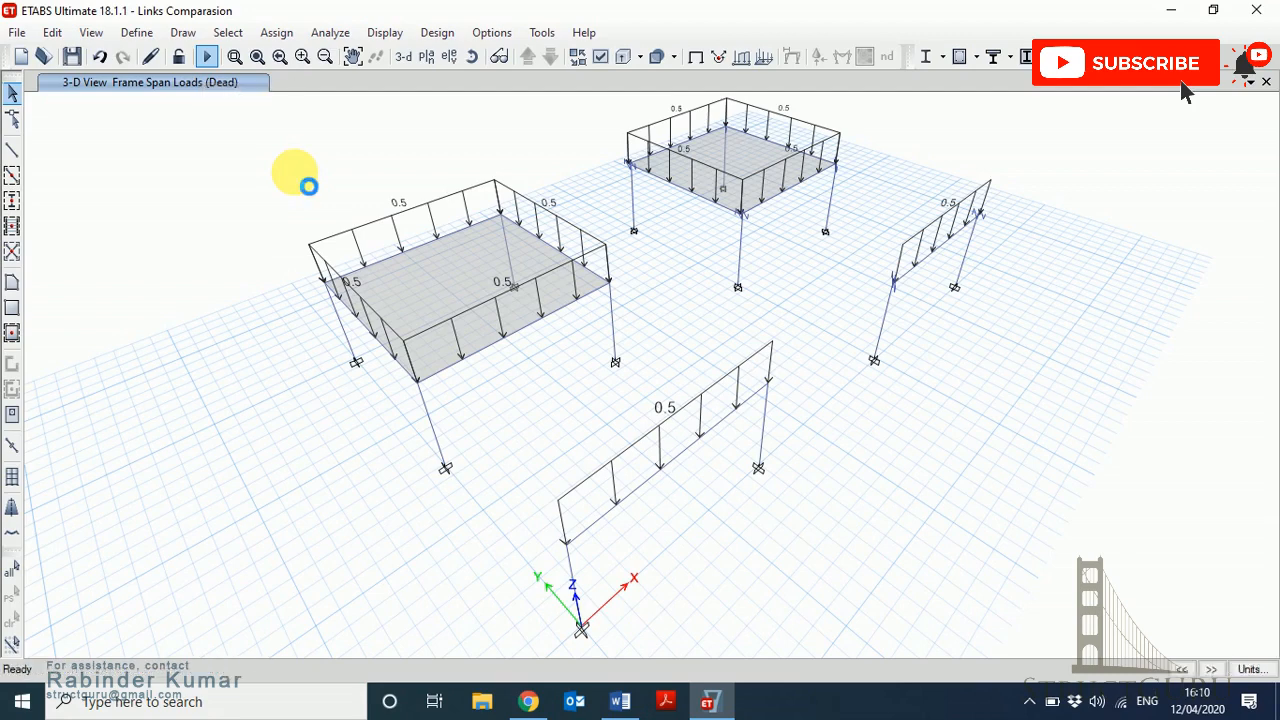
Rerun the analysis of the linked model to show dead-load displacements in inches.
{"action": "left_click", "coordinate": [207, 56]}
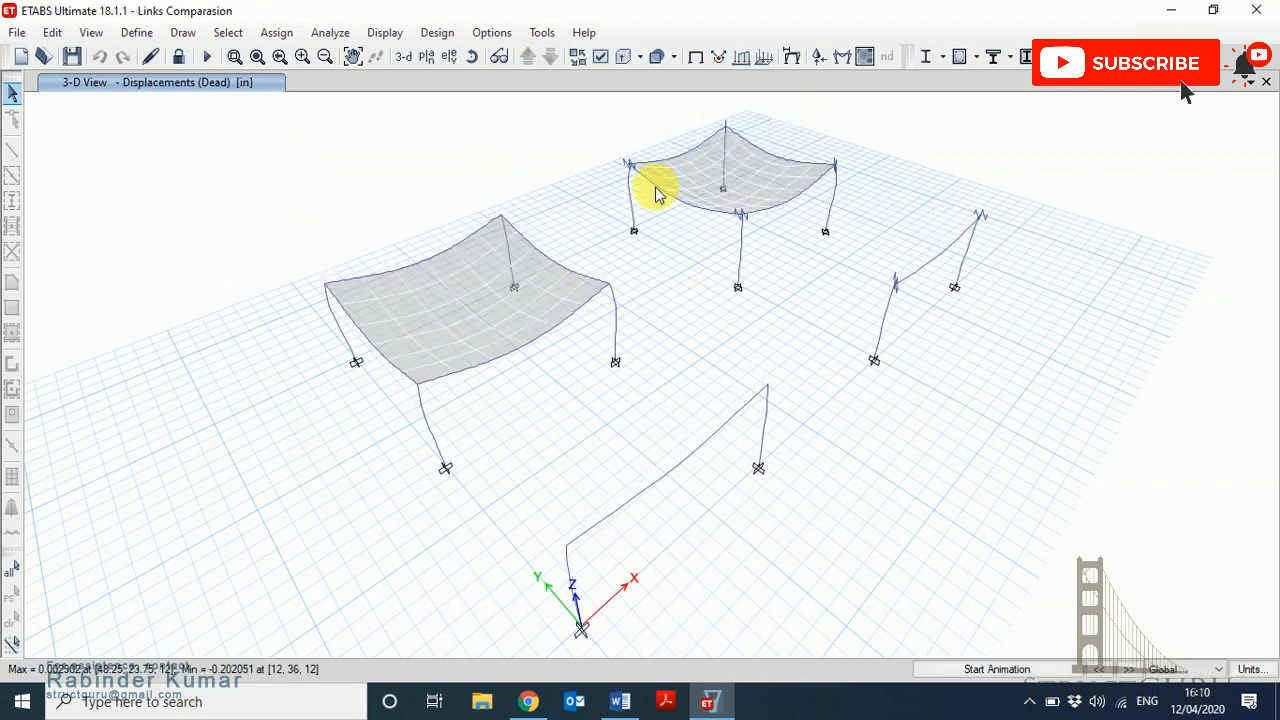
{"action": "mouse_move", "coordinate": [648, 222]}
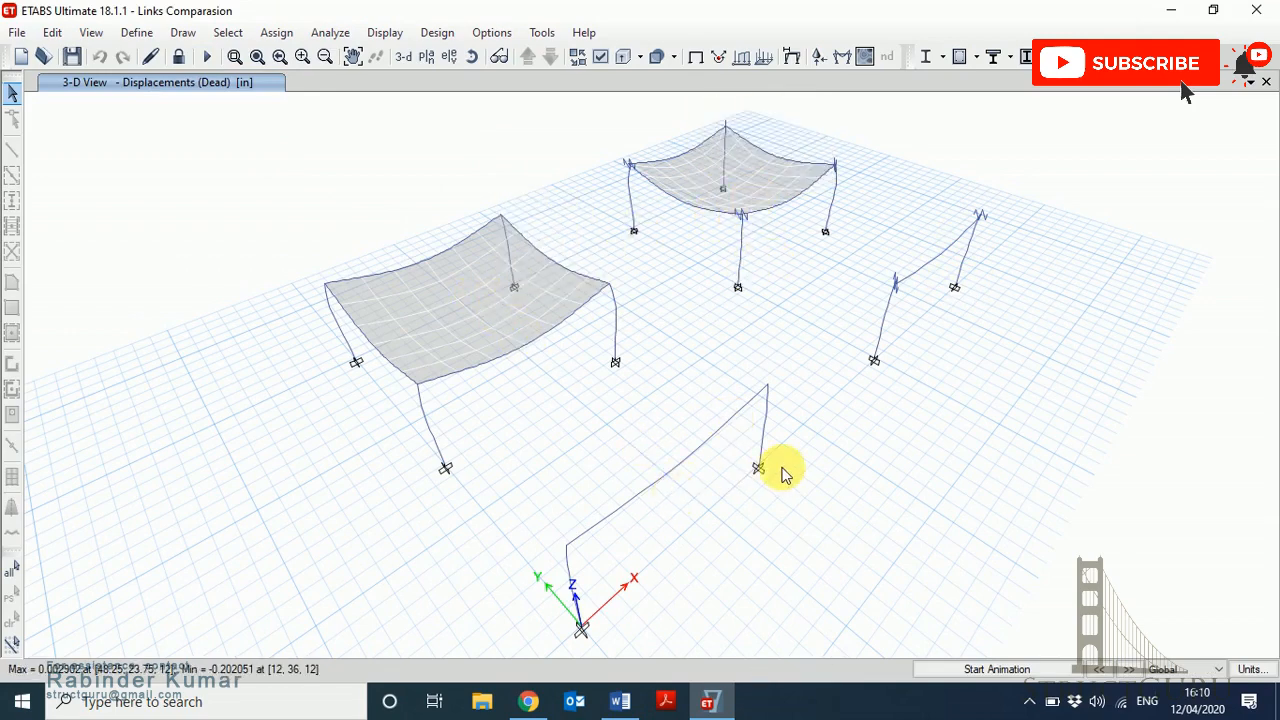
{"action": "mouse_move", "coordinate": [848, 102]}
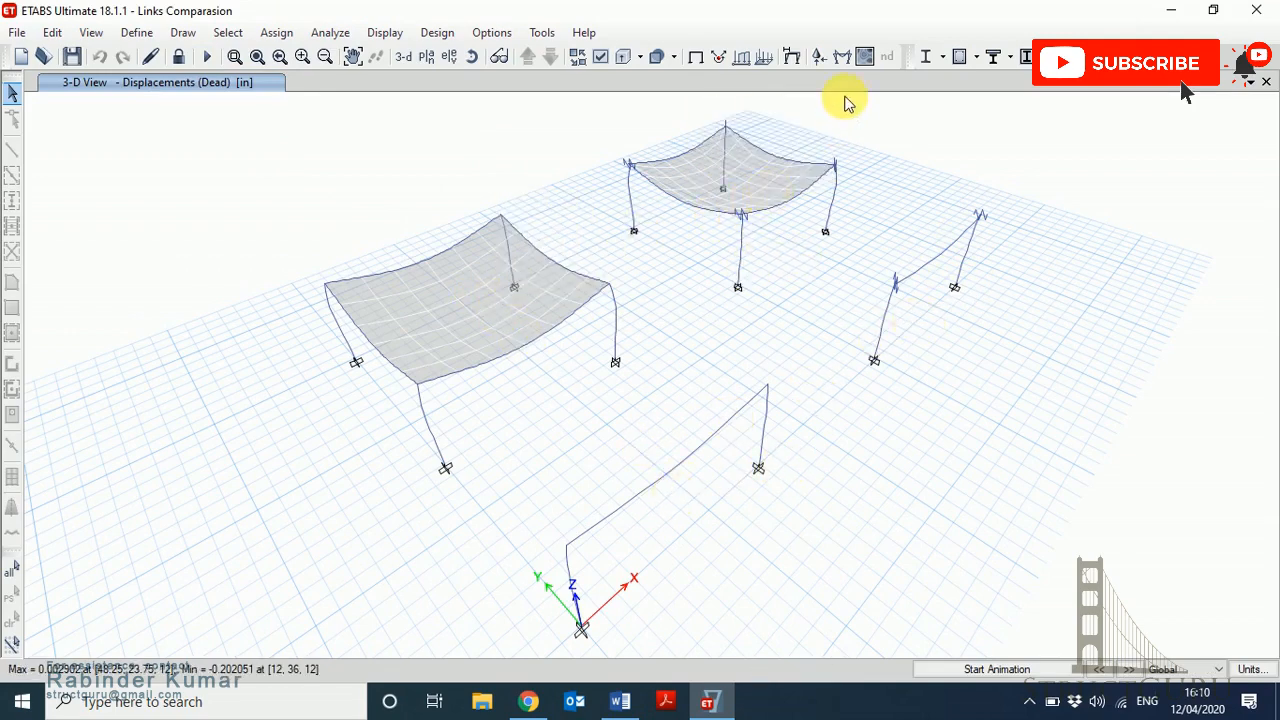
{"action": "mouse_move", "coordinate": [838, 57]}
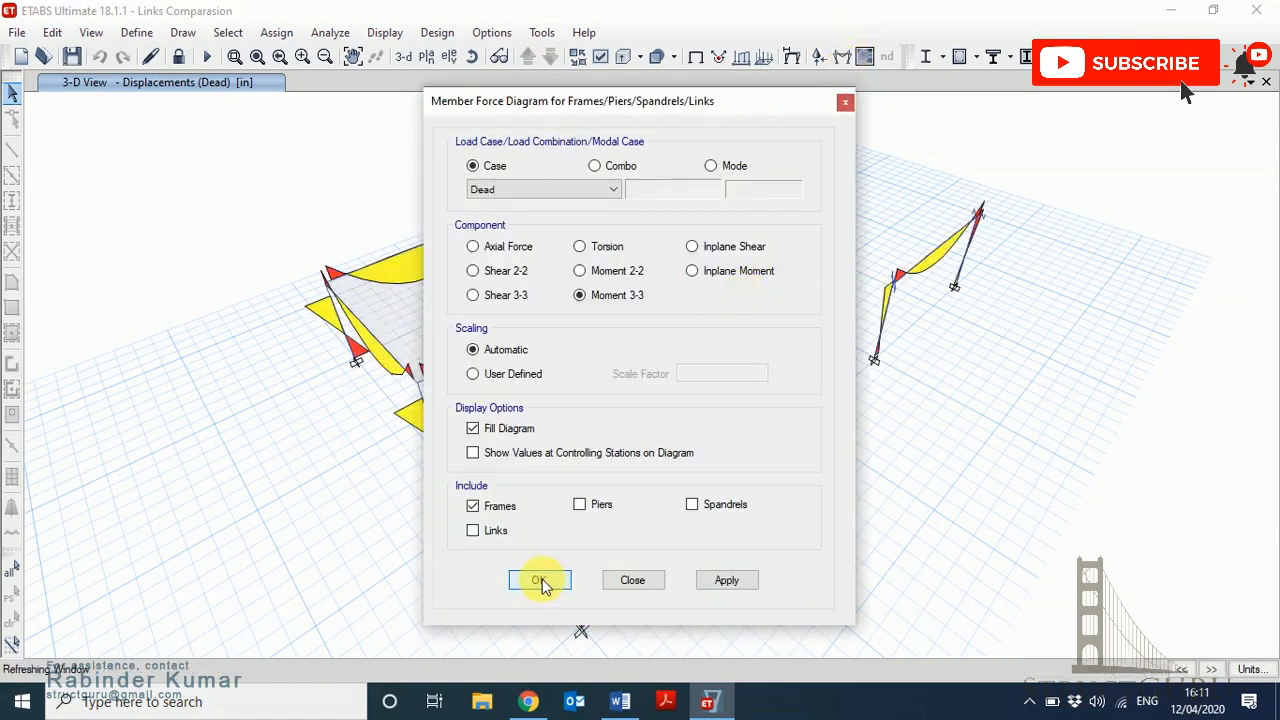
Apply the Dead-case Moment 3-3 diagram and review detailed results for beams B13 and B11.
{"action": "left_click", "coordinate": [539, 579]}
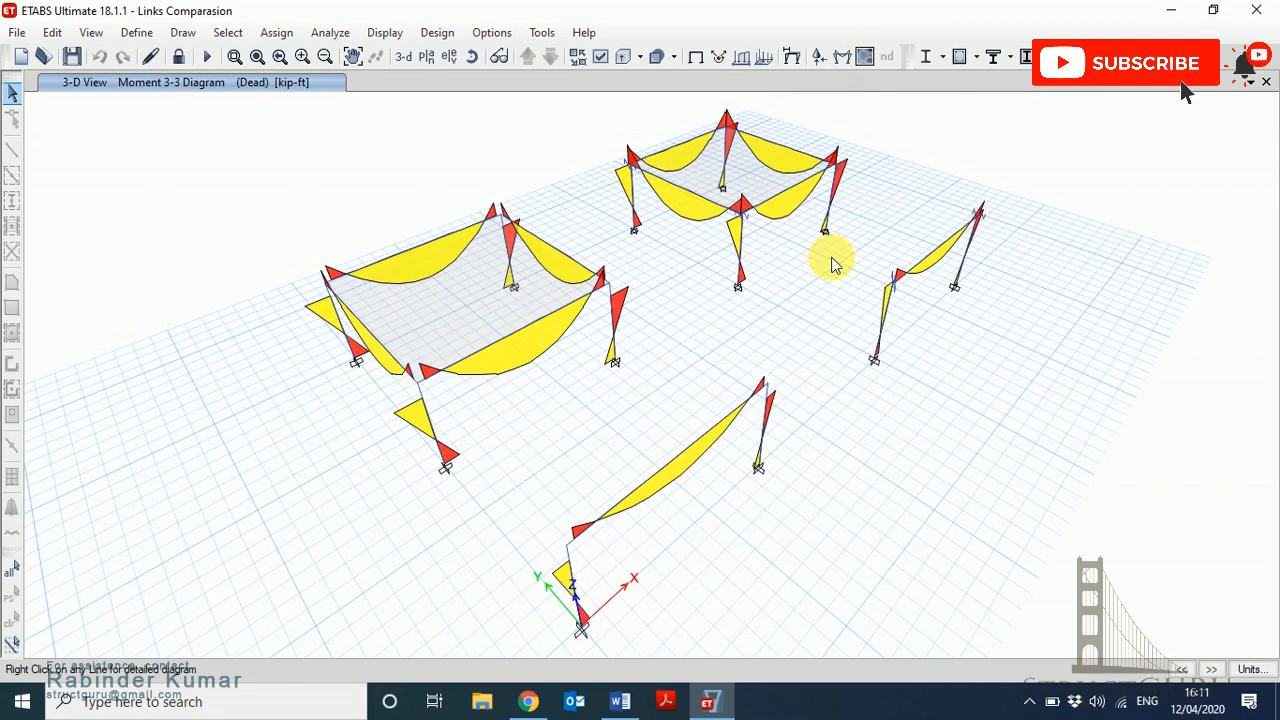
{"action": "mouse_move", "coordinate": [838, 372]}
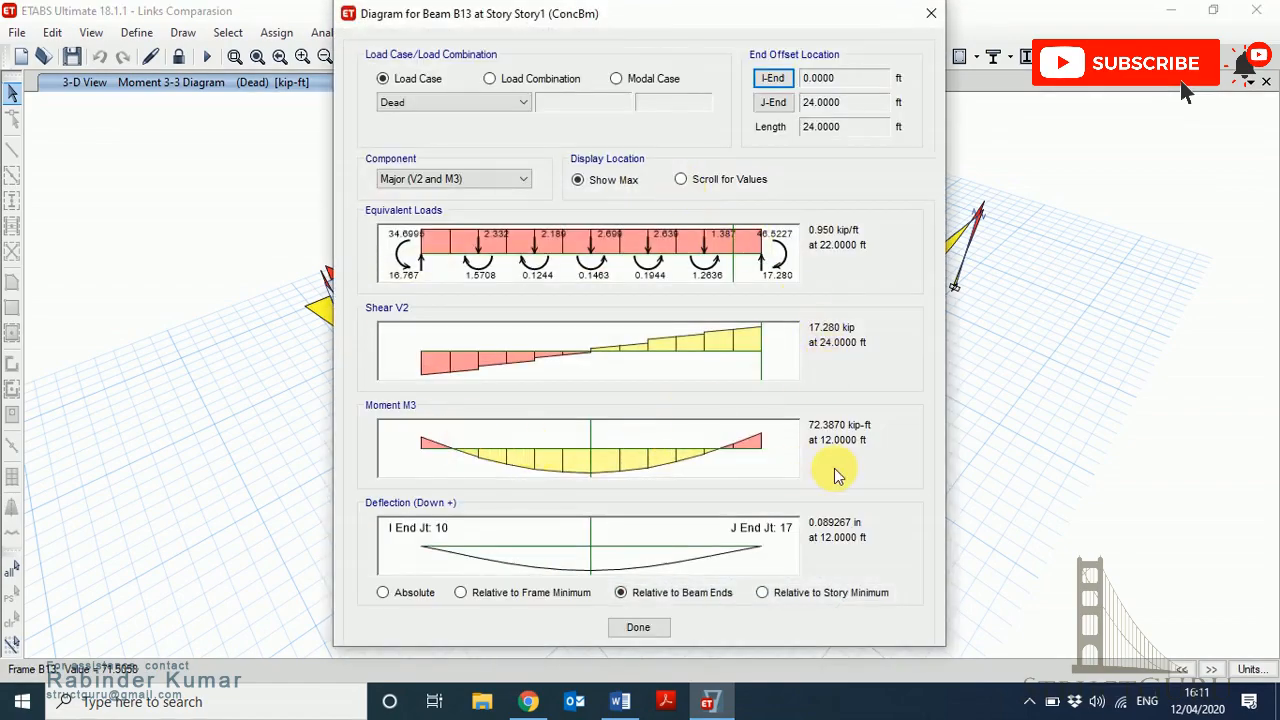
{"action": "mouse_move", "coordinate": [858, 445]}
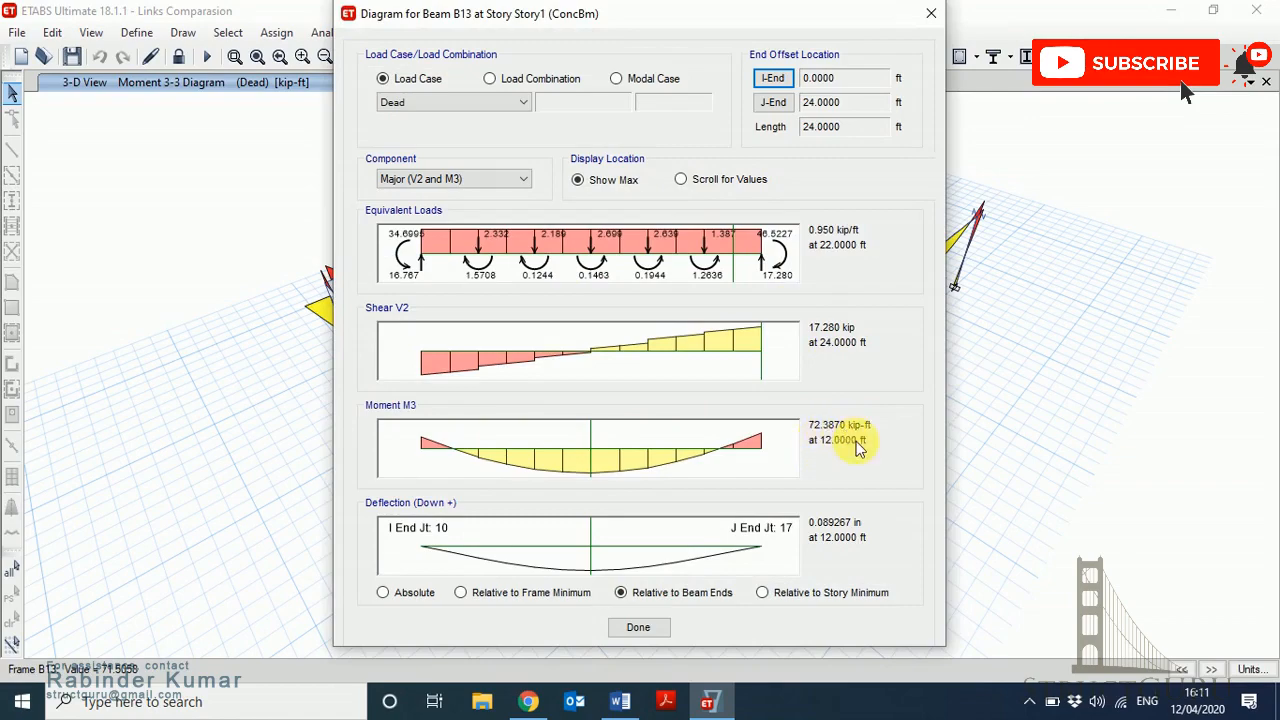
{"action": "left_click", "coordinate": [638, 627]}
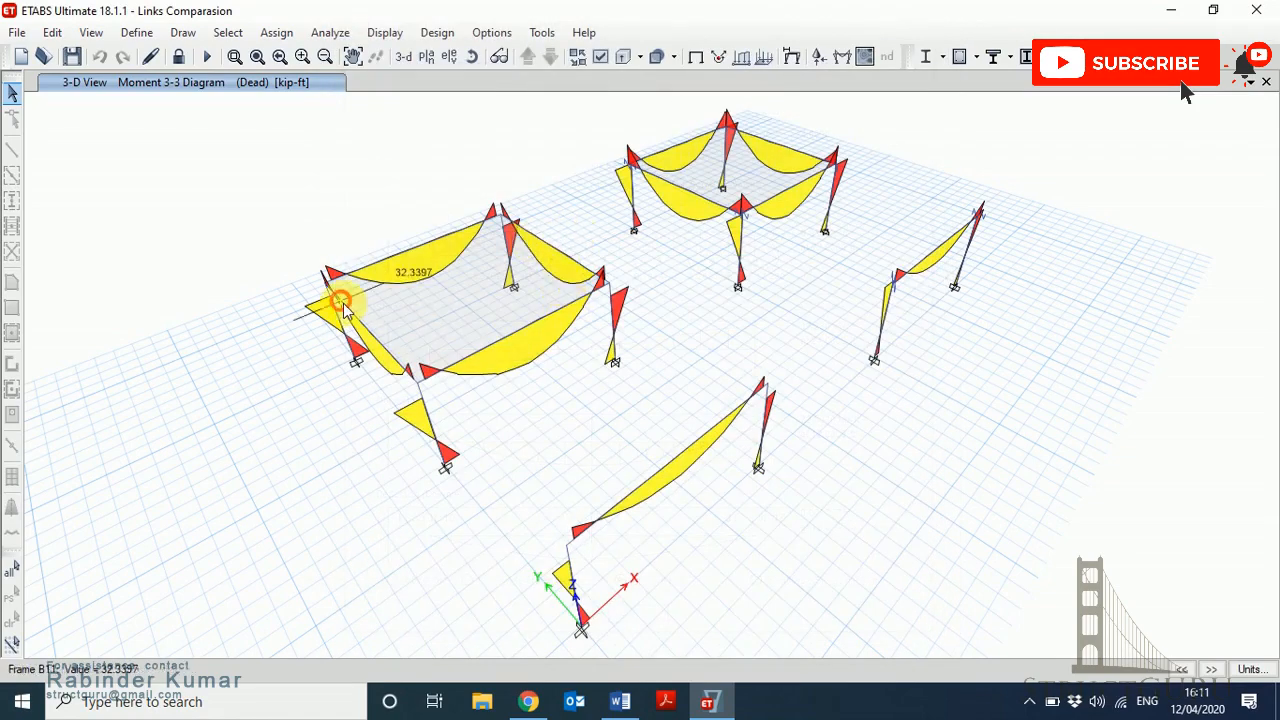
{"action": "left_click", "coordinate": [338, 300]}
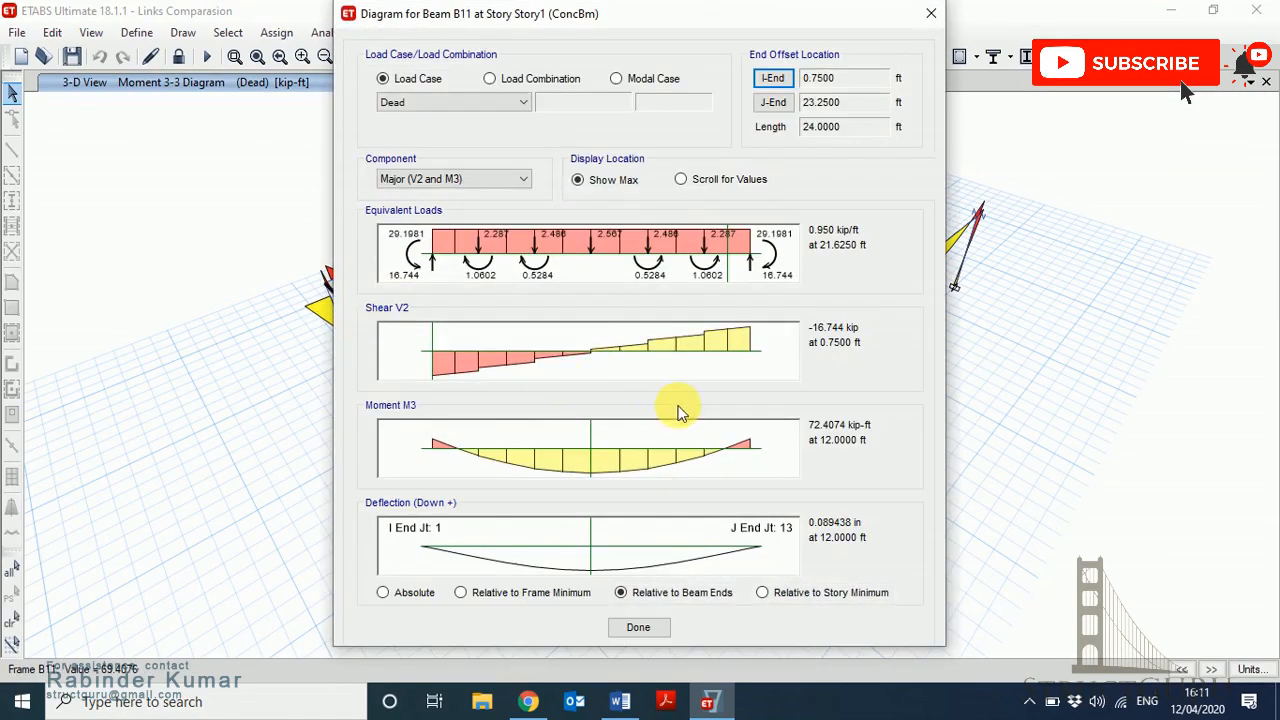
{"action": "mouse_move", "coordinate": [835, 462]}
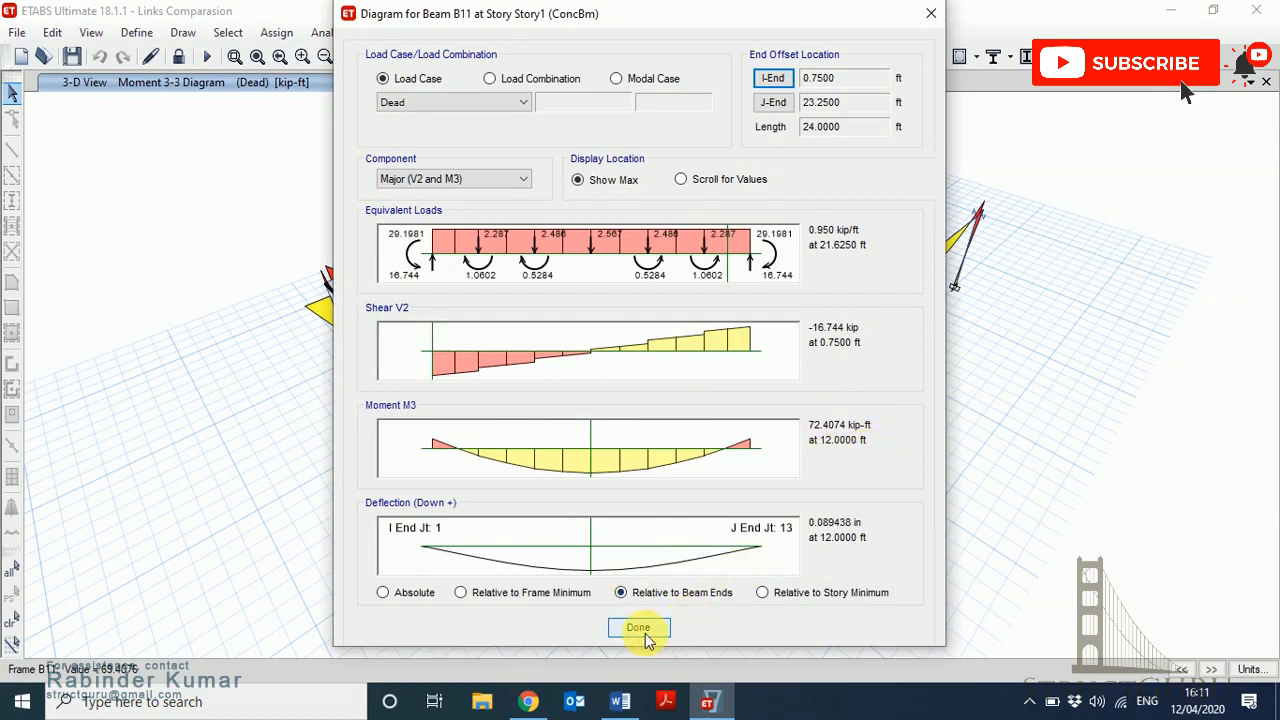
{"action": "left_click", "coordinate": [637, 627]}
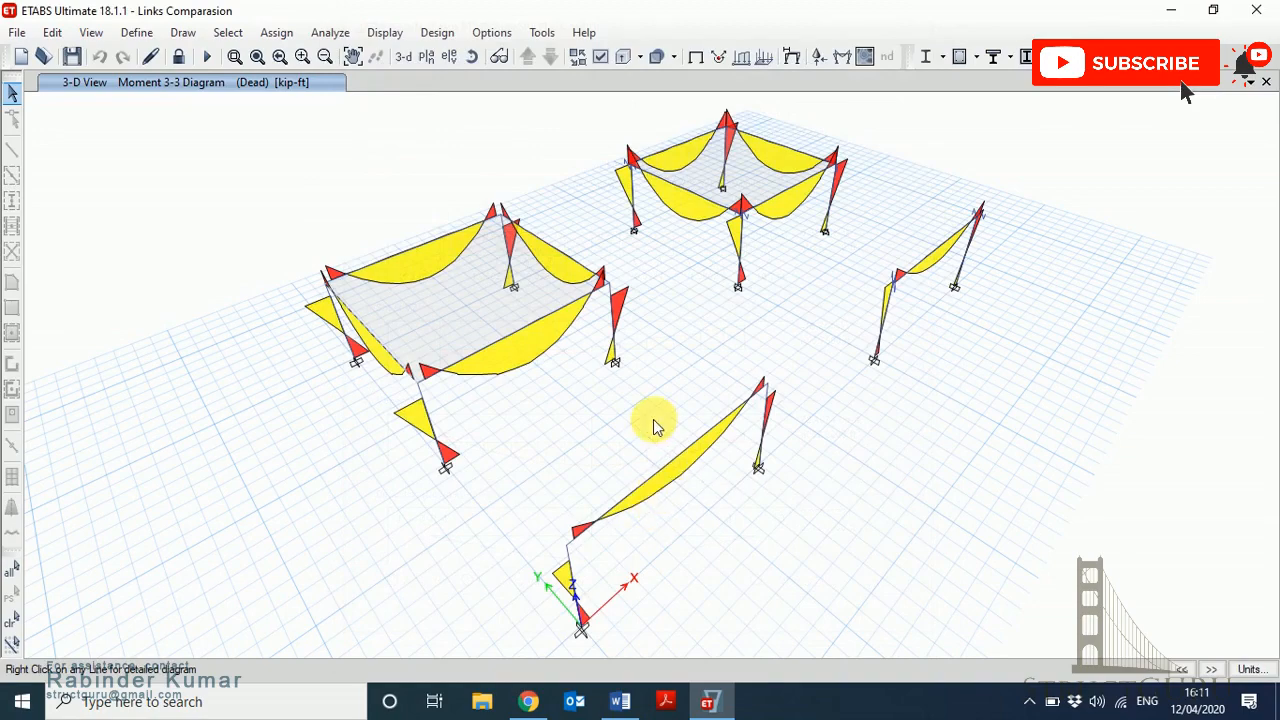
Review the detailed dead-load moment results for beams B4 and B8.
{"action": "left_click", "coordinate": [517, 330]}
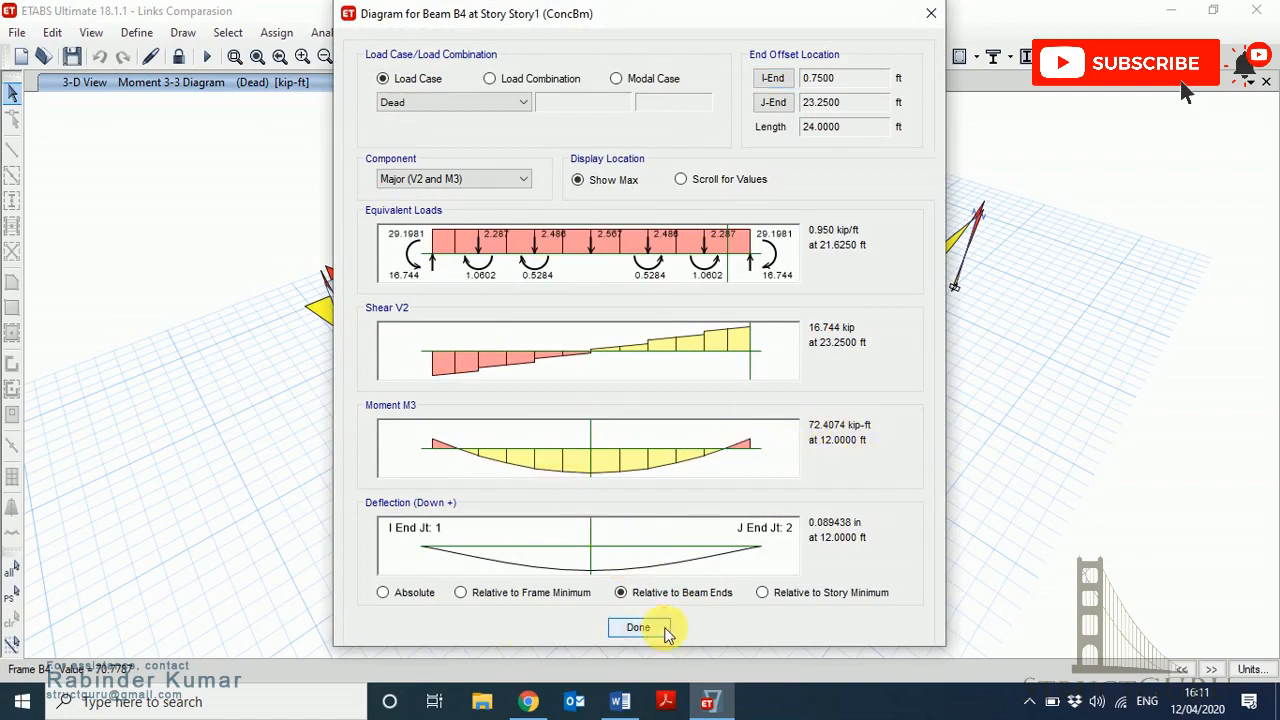
{"action": "left_click", "coordinate": [635, 627]}
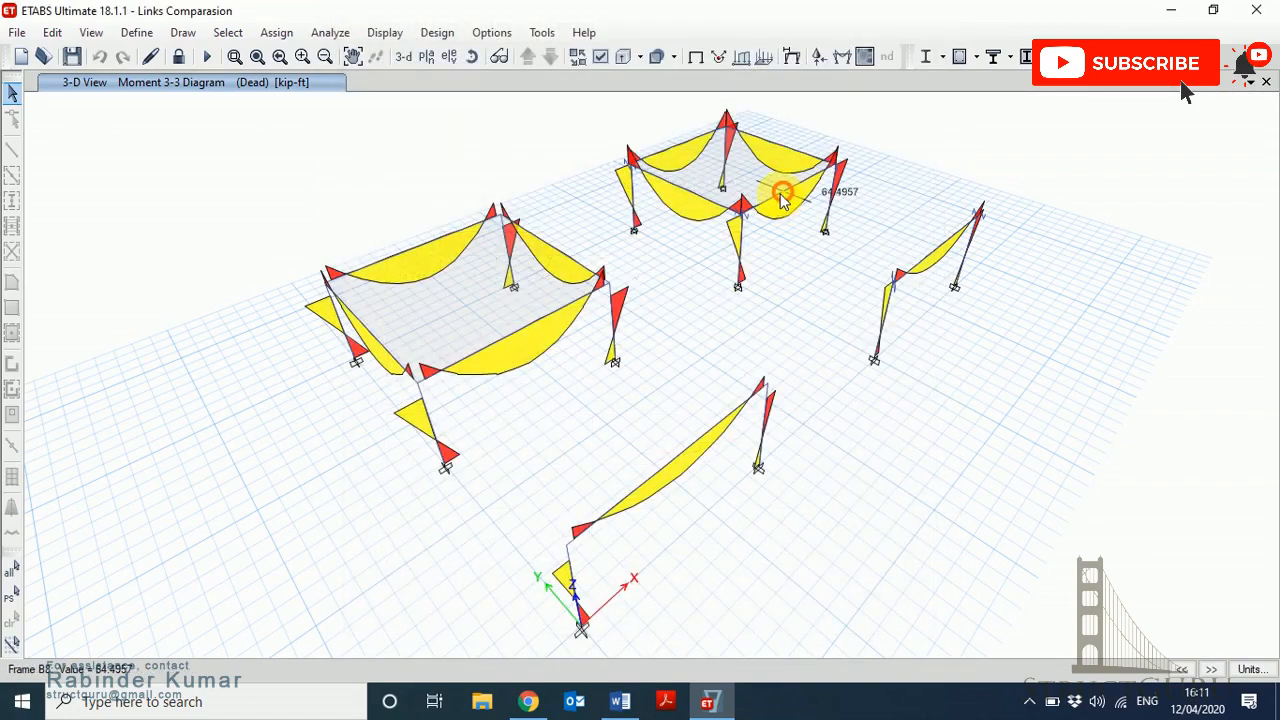
{"action": "left_click", "coordinate": [781, 193]}
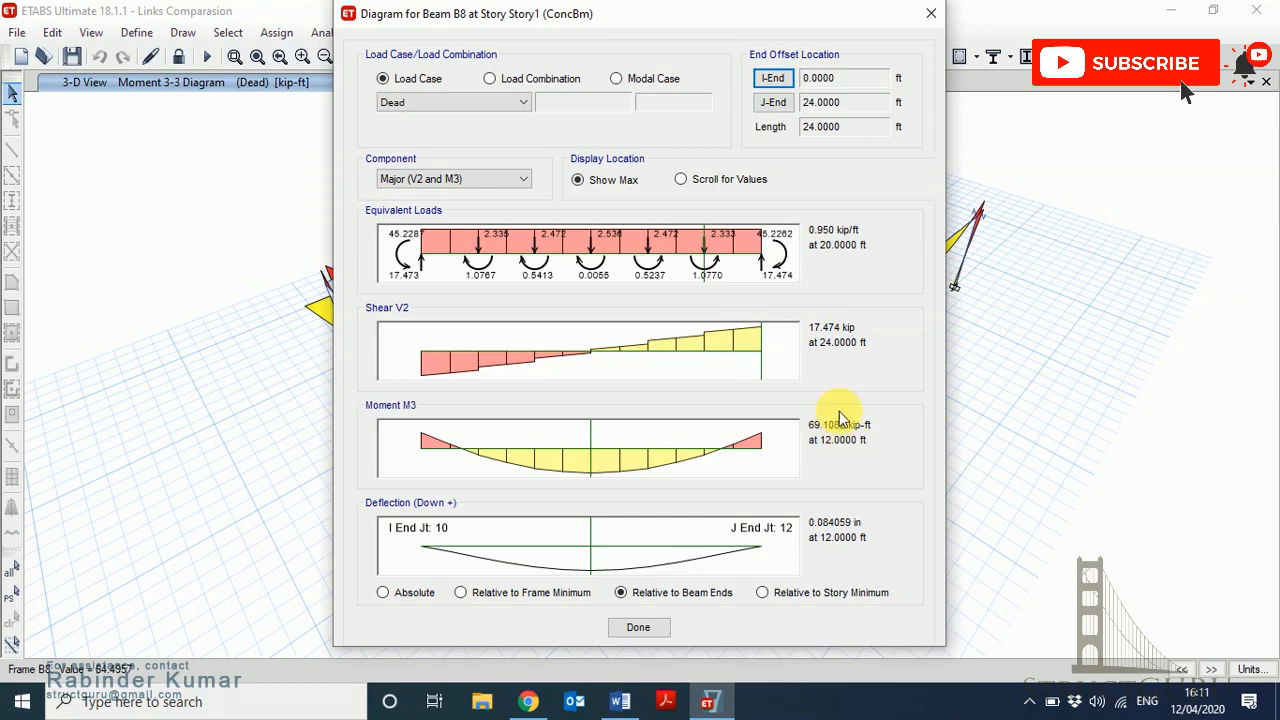
{"action": "left_click", "coordinate": [638, 627]}
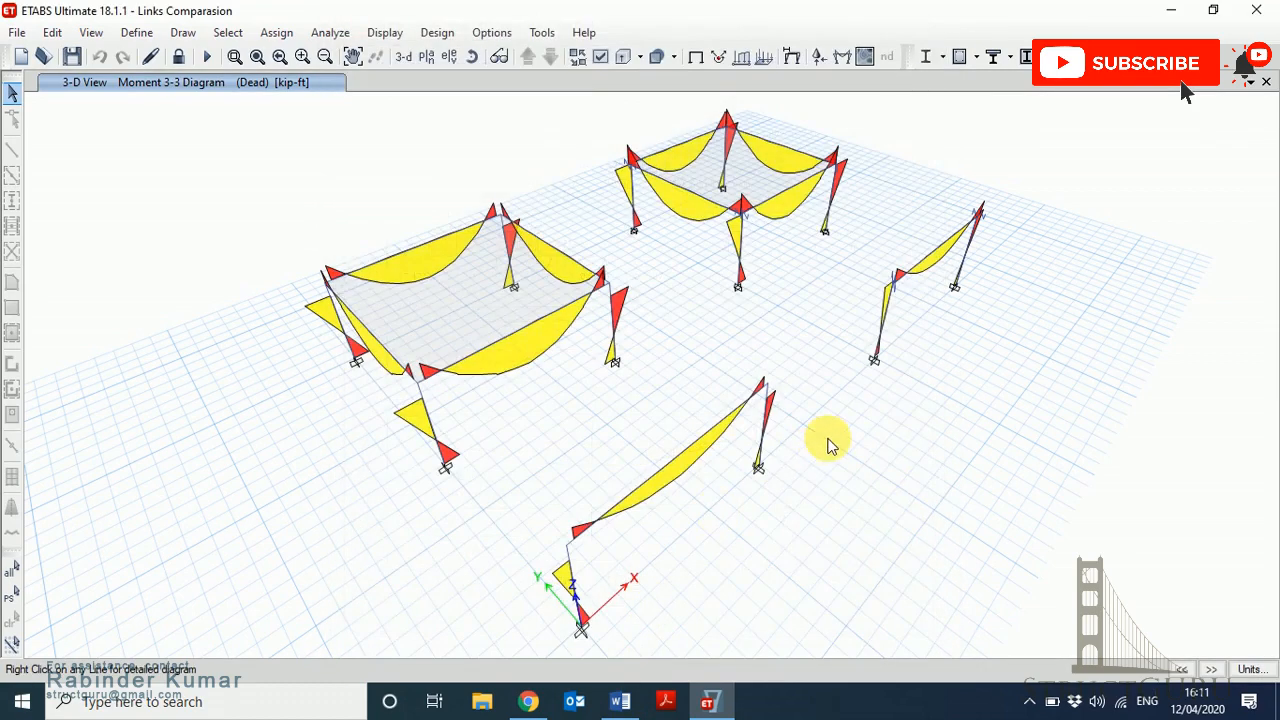
{"action": "mouse_move", "coordinate": [795, 180]}
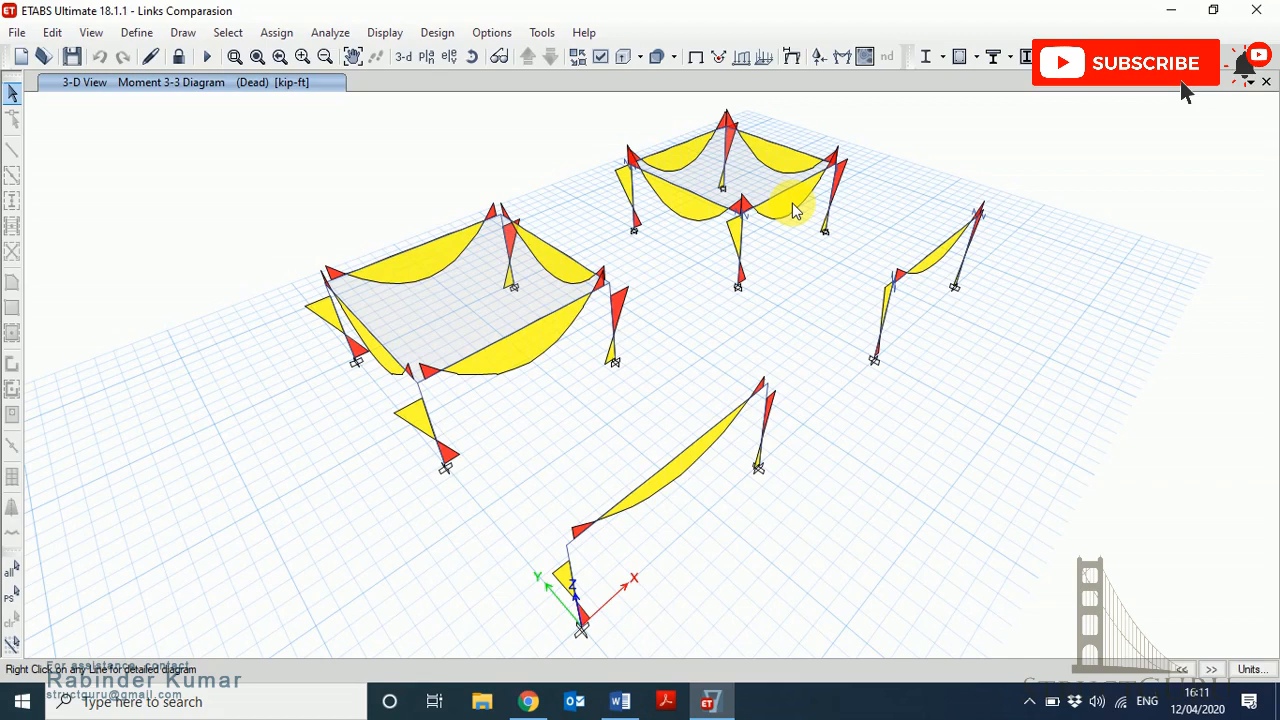
{"action": "mouse_move", "coordinate": [515, 238]}
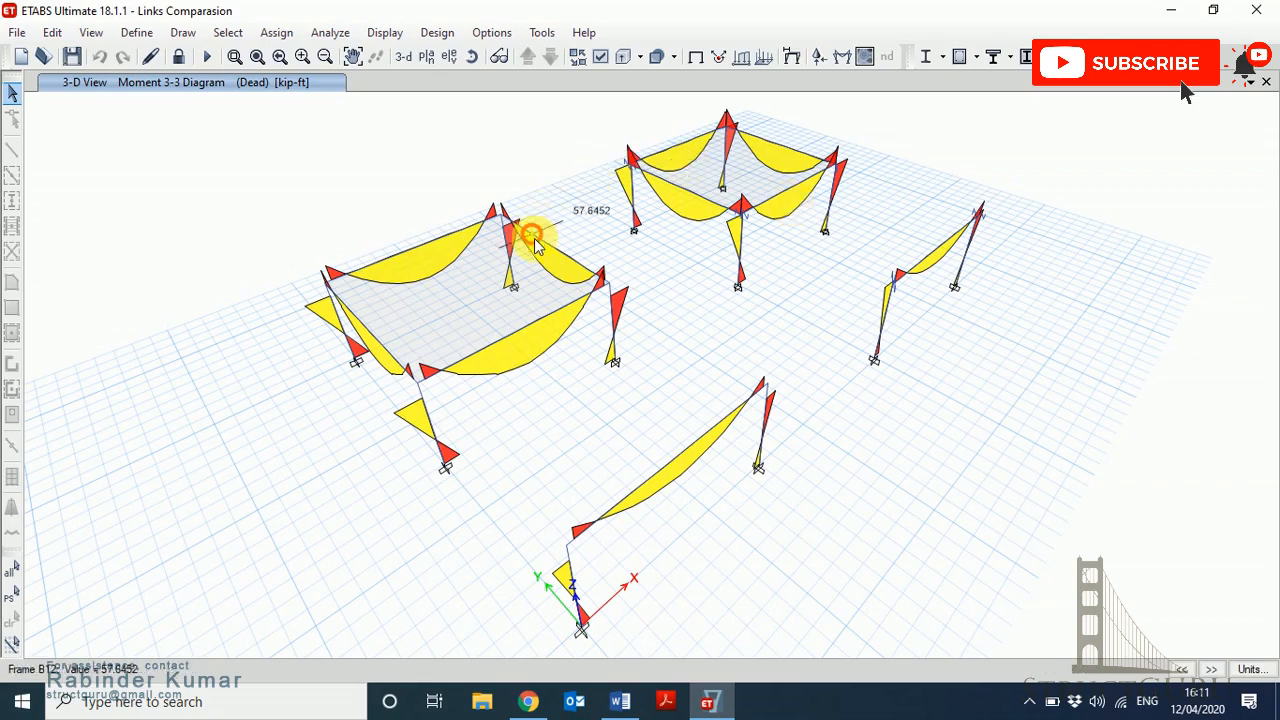
{"action": "mouse_move", "coordinate": [320, 335]}
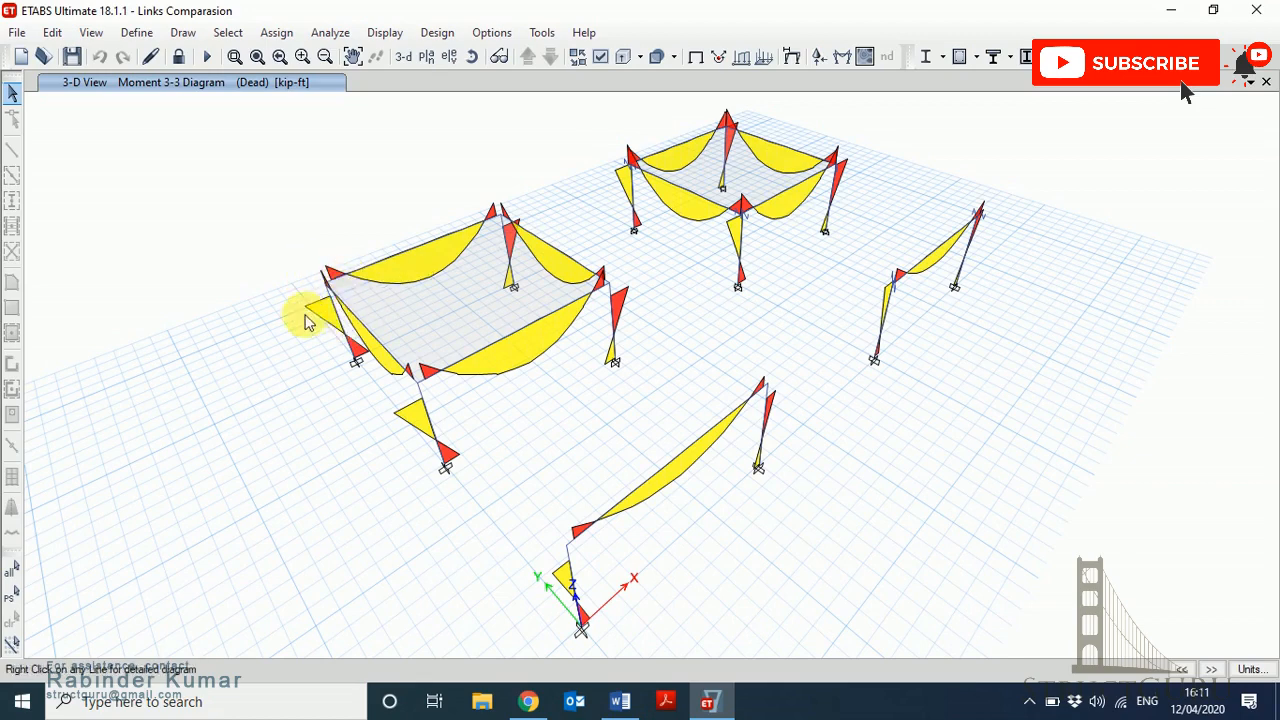
{"action": "mouse_move", "coordinate": [340, 312]}
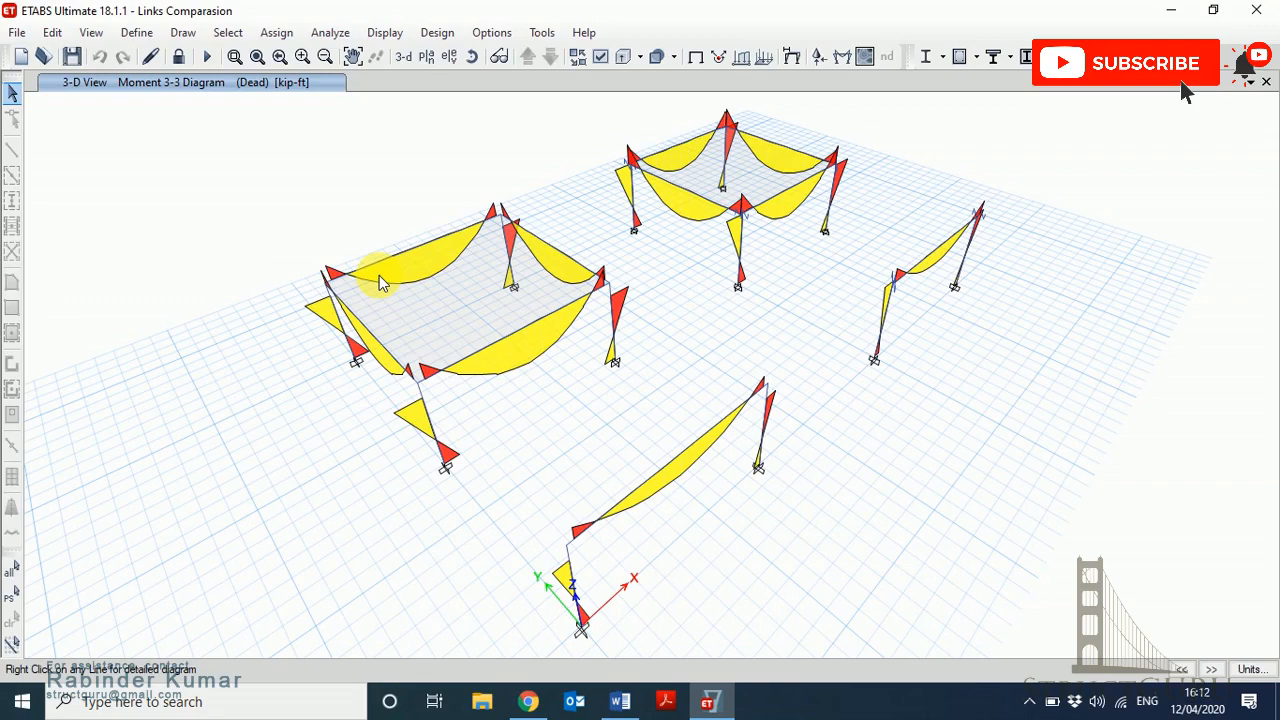
Review beam B7 details, then beam B3's 40.16 kip-ft midspan moment and 0.0474 in deflection.
{"action": "left_click", "coordinate": [938, 246]}
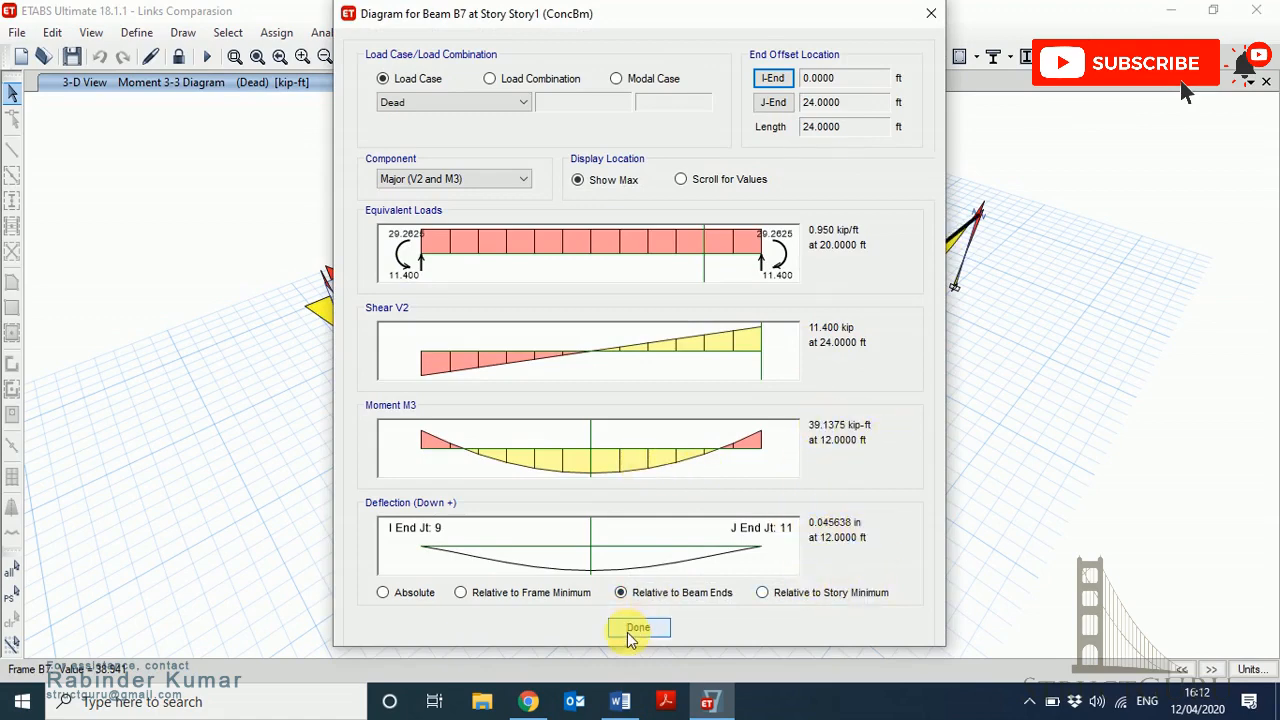
{"action": "left_click", "coordinate": [640, 627]}
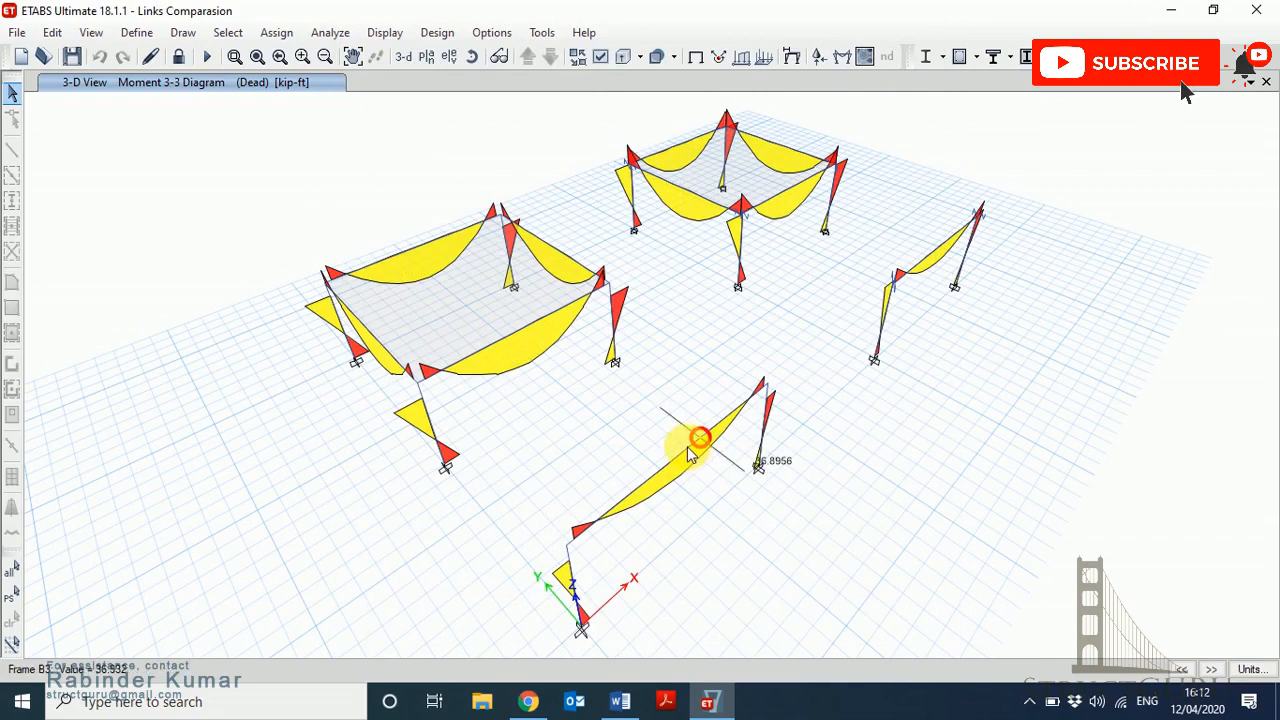
{"action": "left_click", "coordinate": [698, 438]}
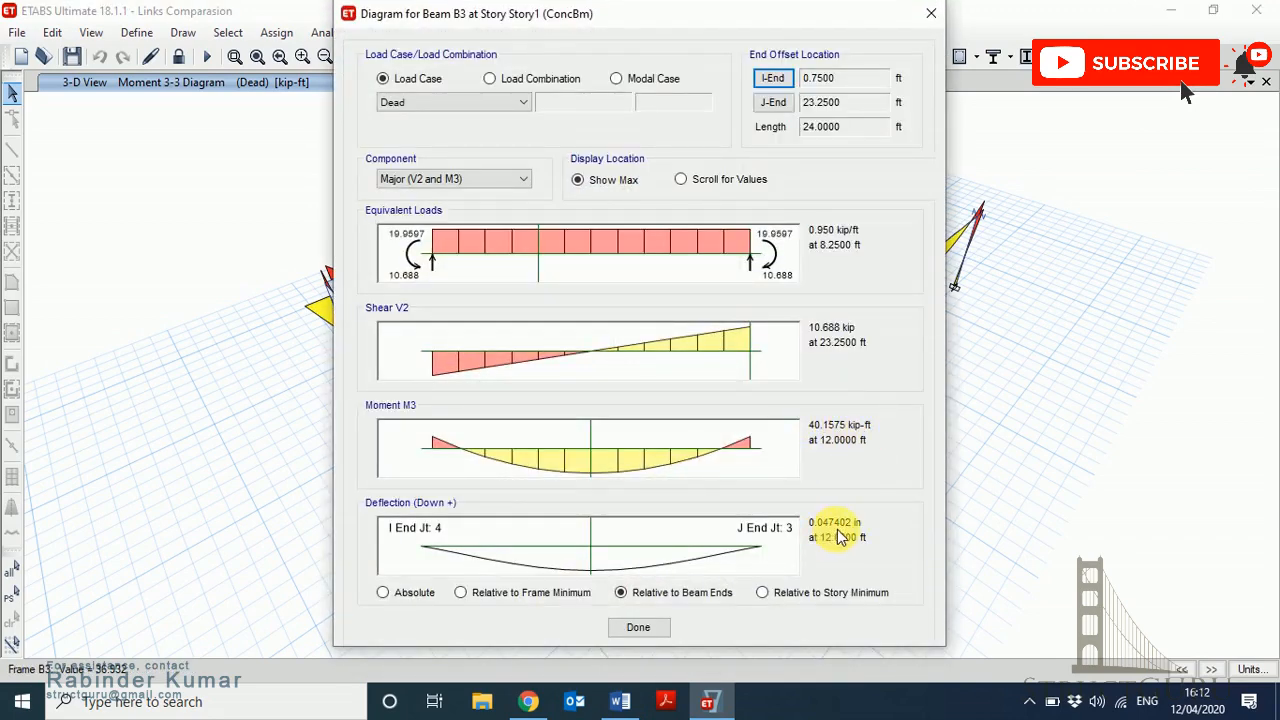
{"action": "mouse_move", "coordinate": [863, 408]}
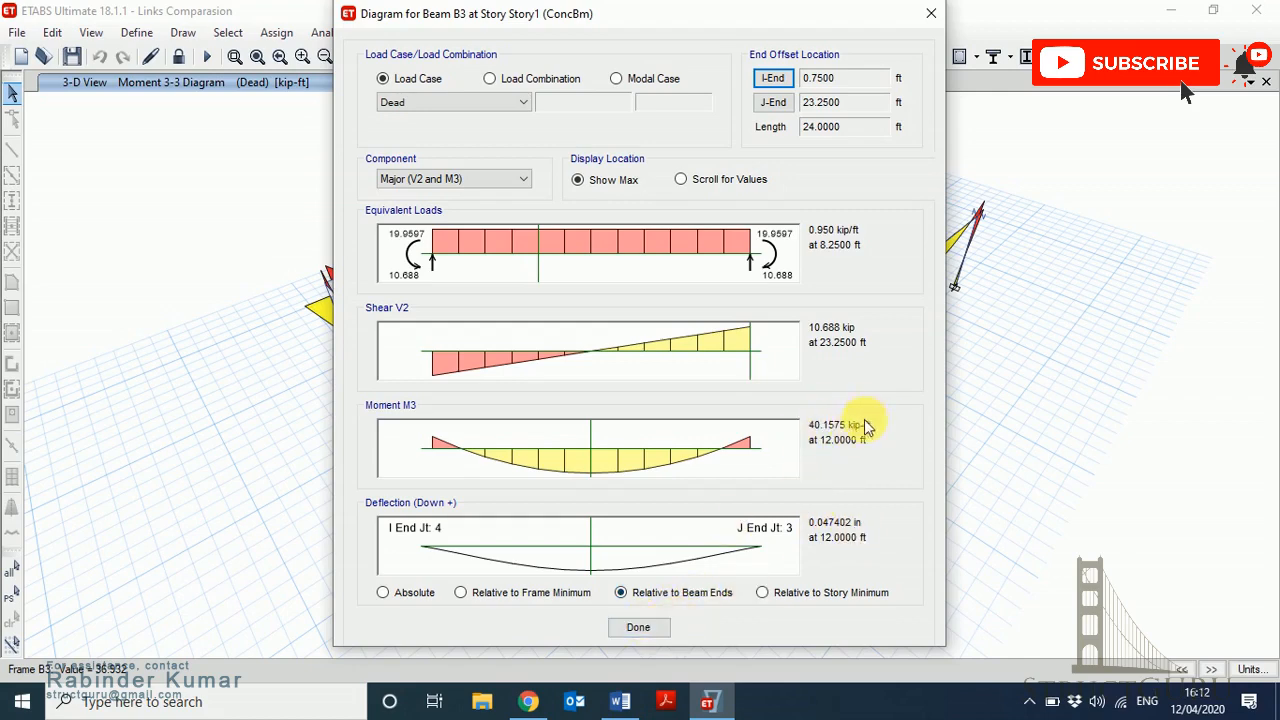
{"action": "mouse_move", "coordinate": [638, 627]}
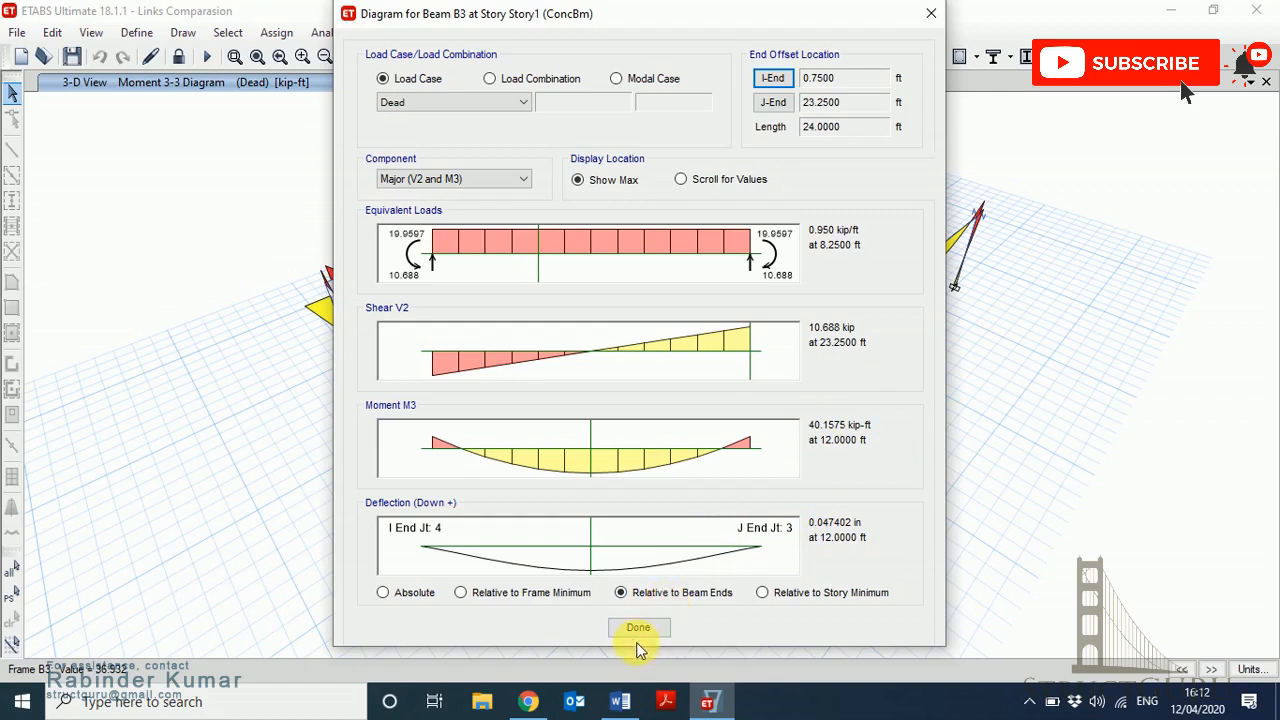
{"action": "left_click", "coordinate": [638, 627]}
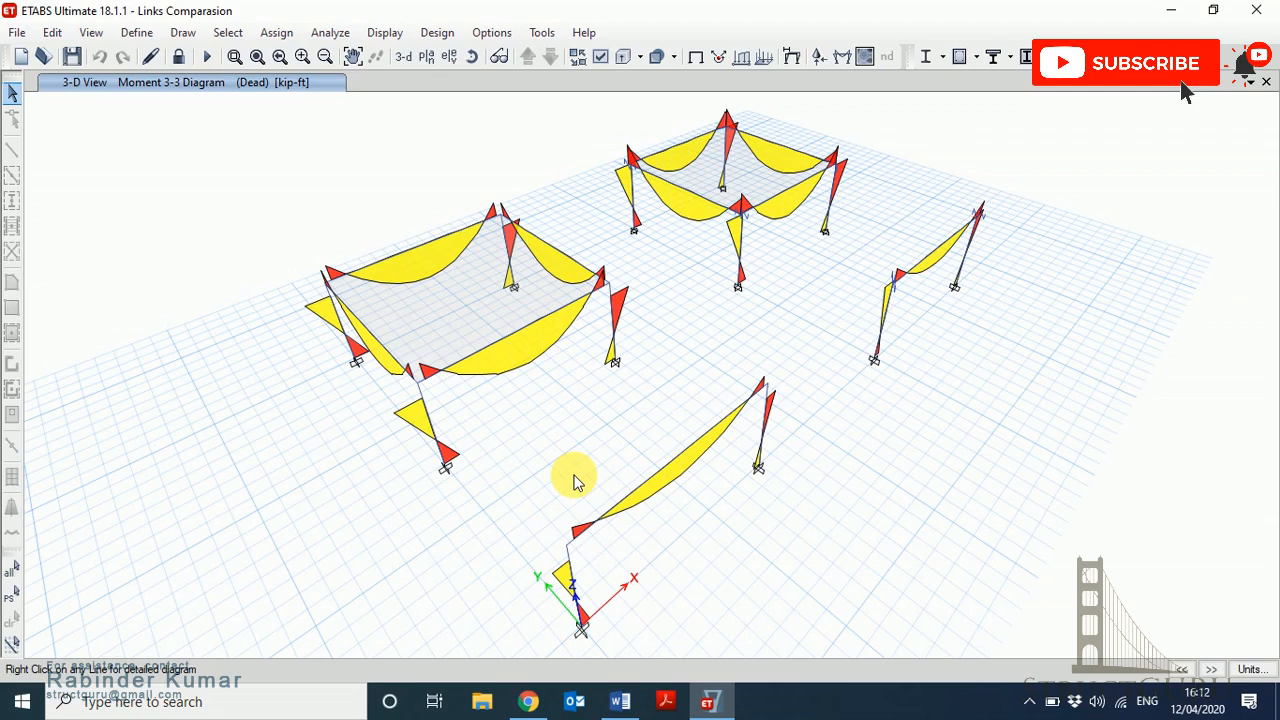
{"action": "mouse_move", "coordinate": [631, 103]}
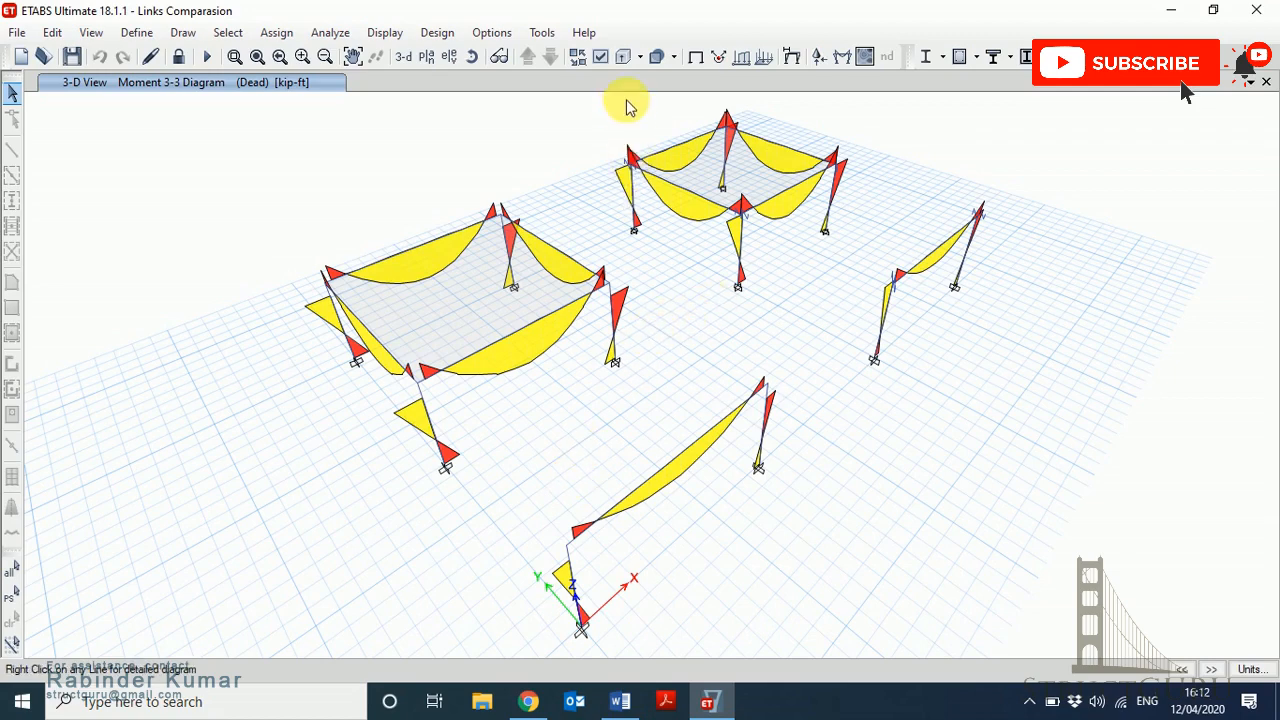
{"action": "mouse_move", "coordinate": [667, 148]}
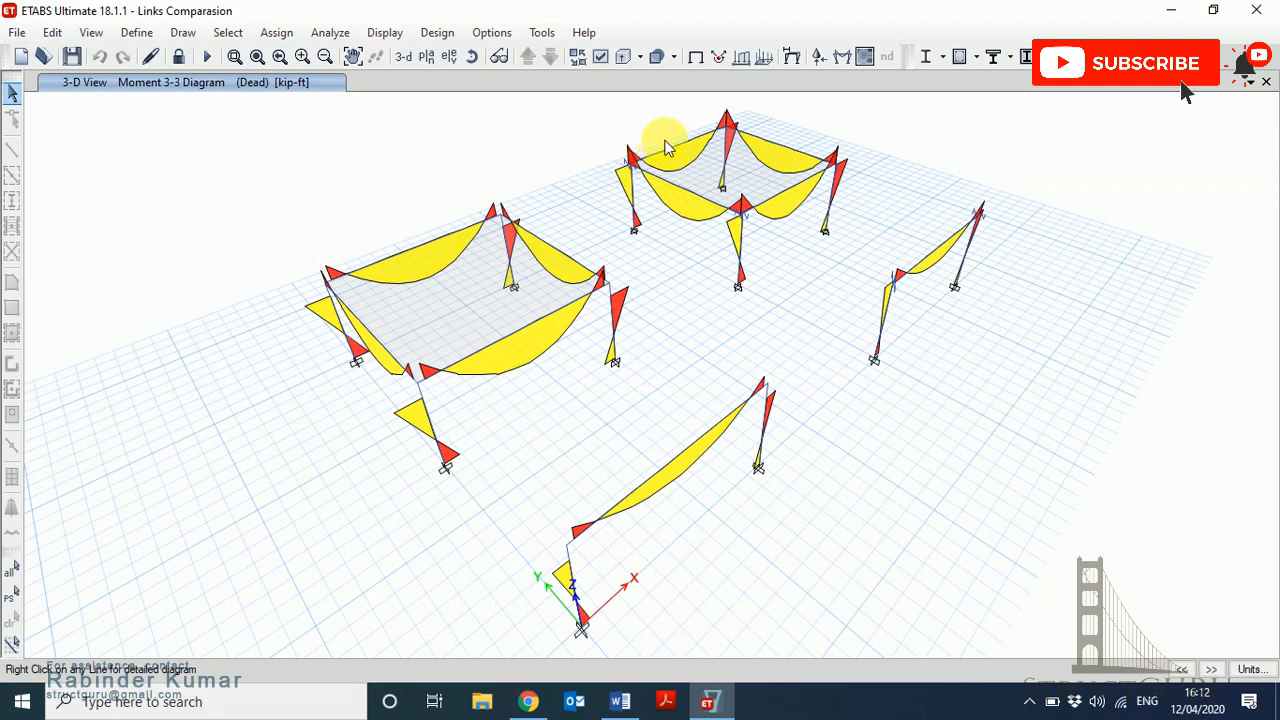
{"action": "mouse_move", "coordinate": [795, 254]}
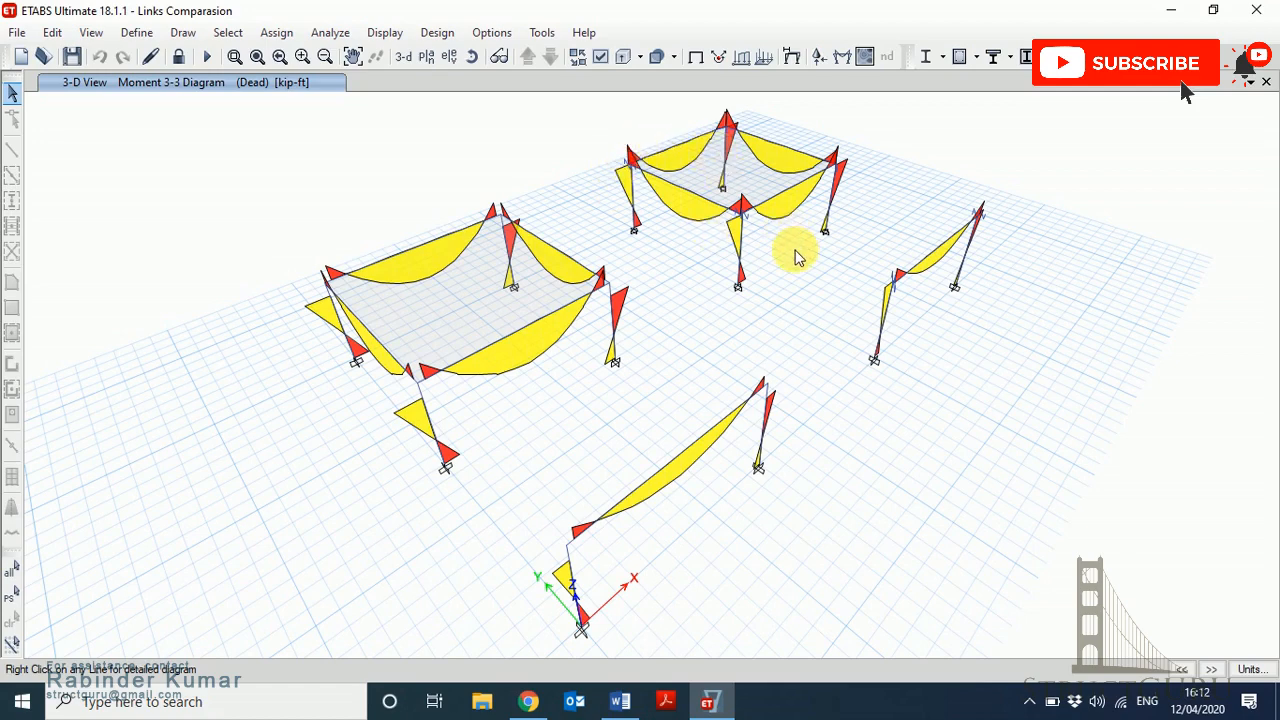
{"action": "mouse_move", "coordinate": [787, 300]}
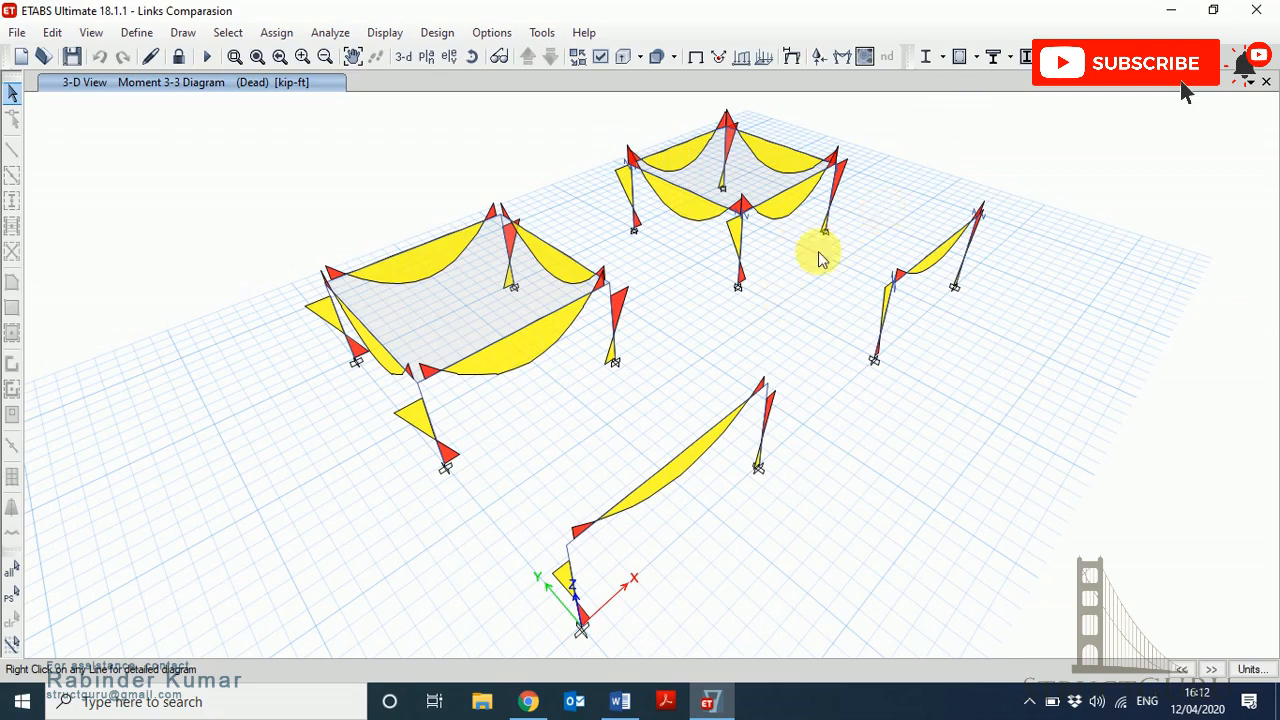
{"action": "mouse_move", "coordinate": [960, 56]}
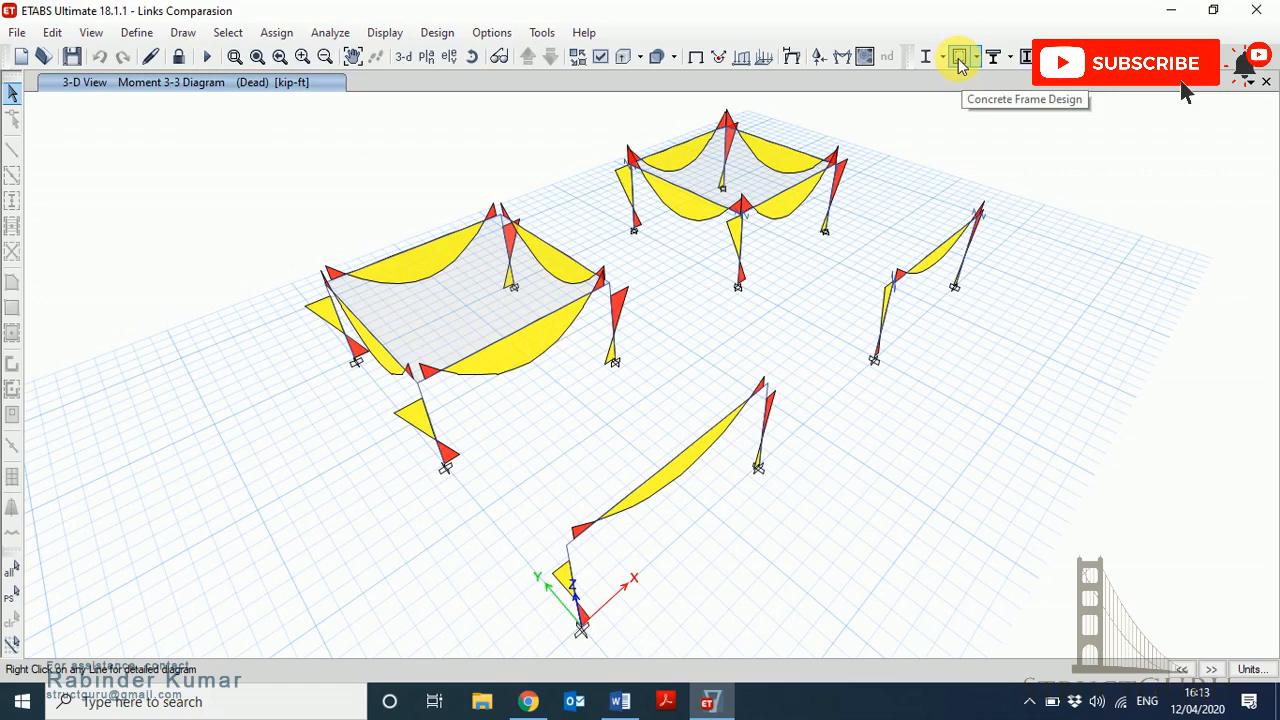
Run the concrete frame design check to show ACI 318-14 longitudinal reinforcing on all frames.
{"action": "left_click", "coordinate": [963, 56]}
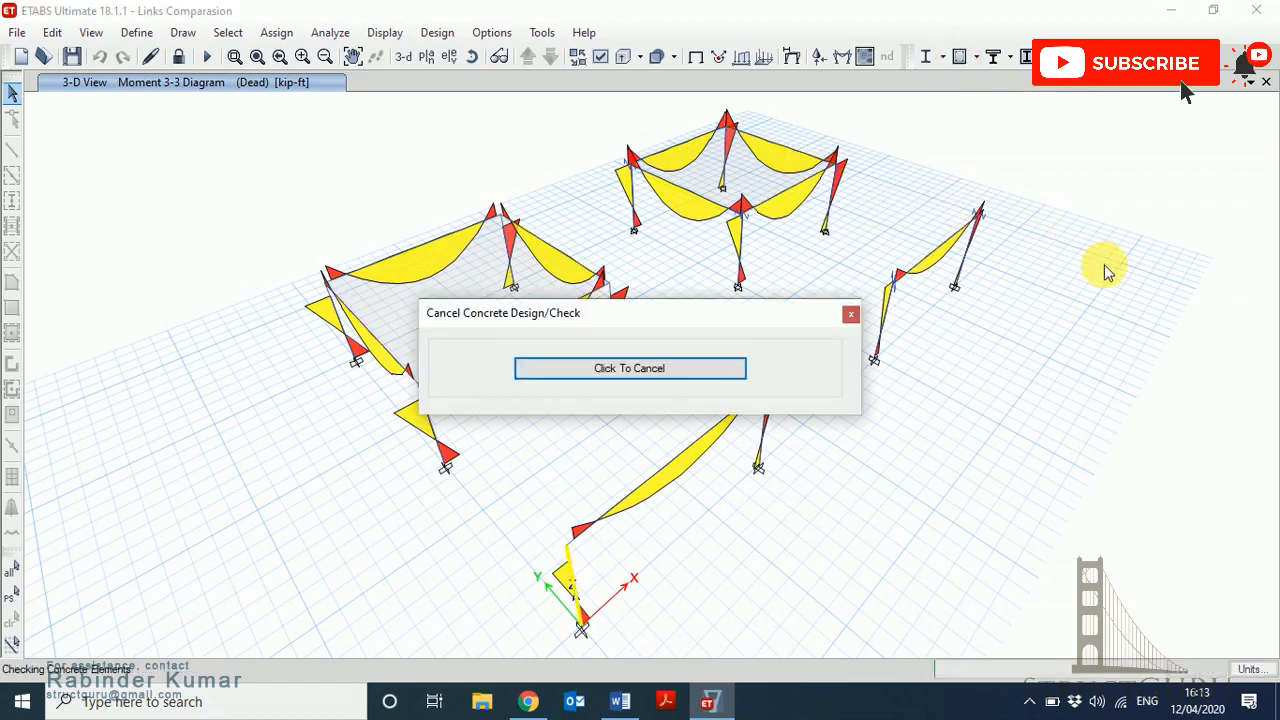
{"action": "left_click", "coordinate": [629, 368]}
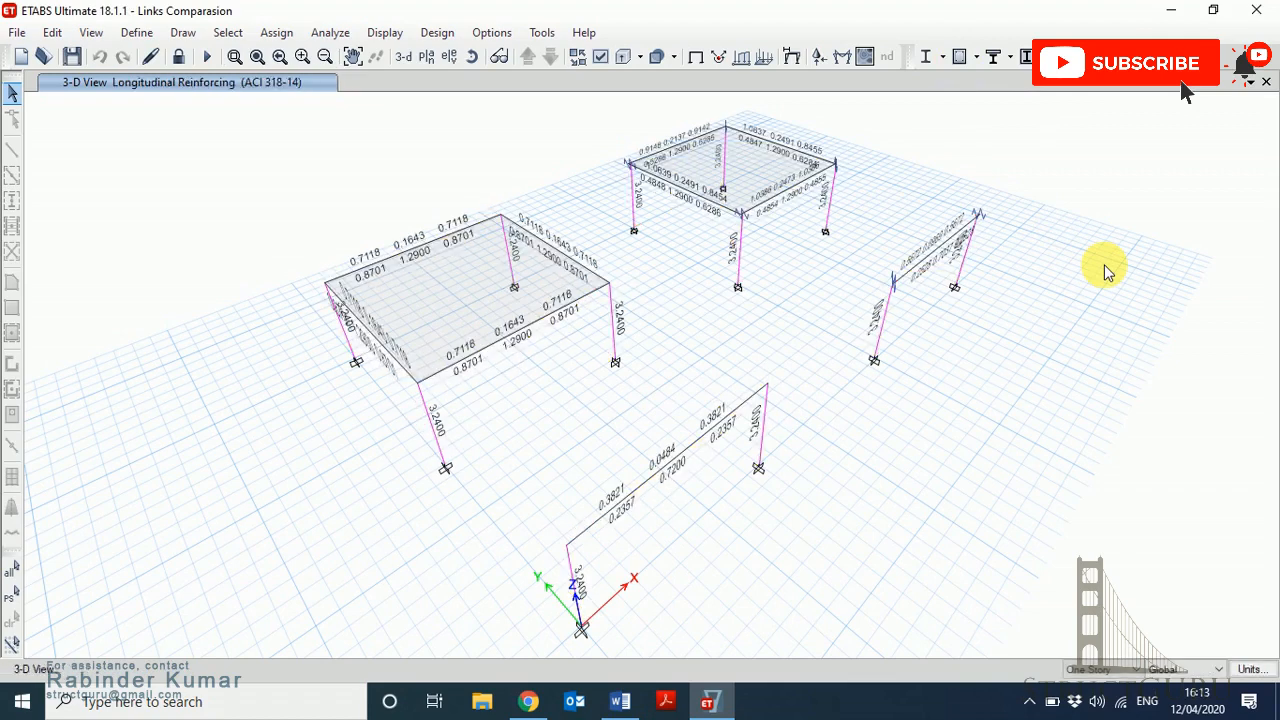
{"action": "mouse_move", "coordinate": [808, 210]}
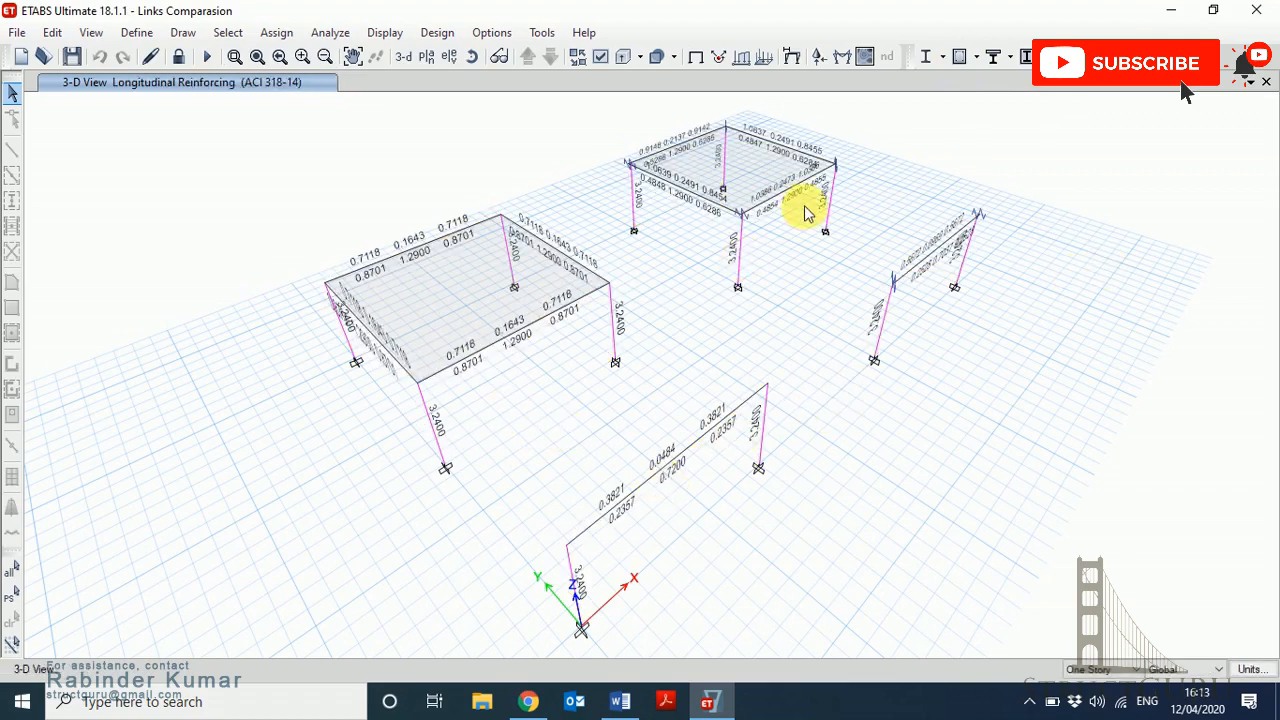
{"action": "mouse_move", "coordinate": [563, 220]}
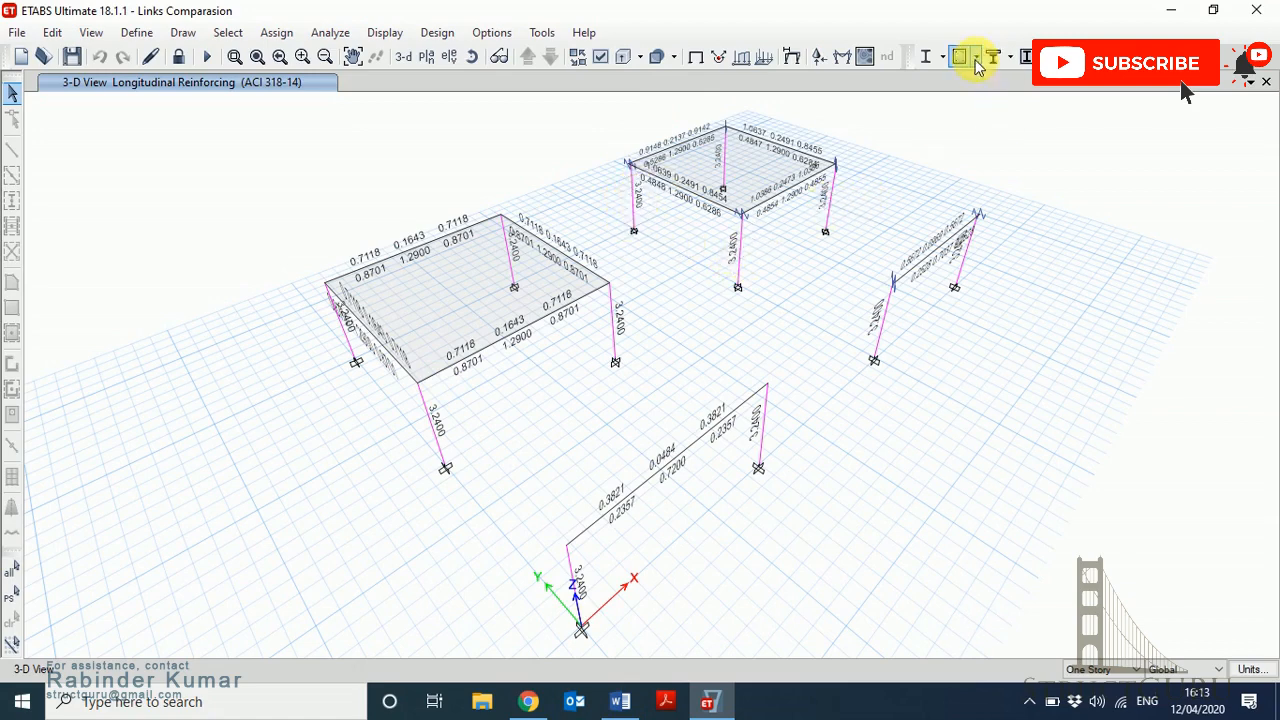
Switch the concrete design display to Rebar Percentage for every beam and column.
{"action": "left_click", "coordinate": [963, 56]}
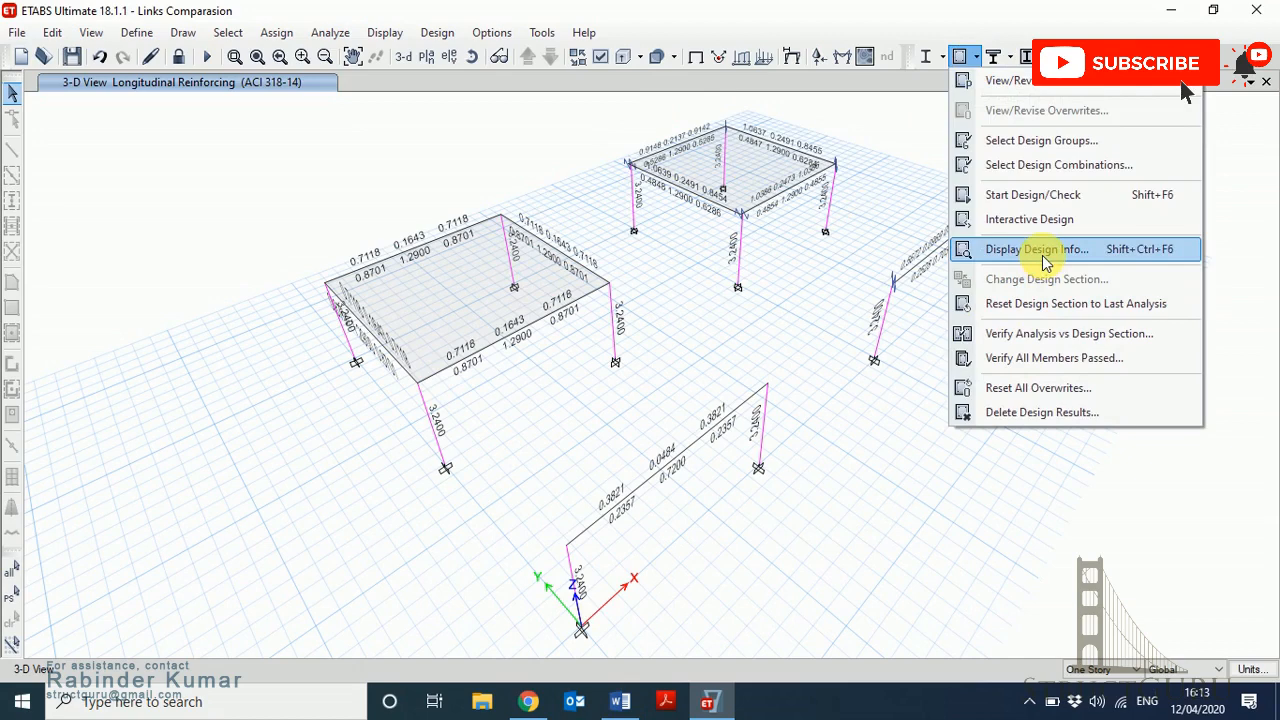
{"action": "left_click", "coordinate": [1035, 249]}
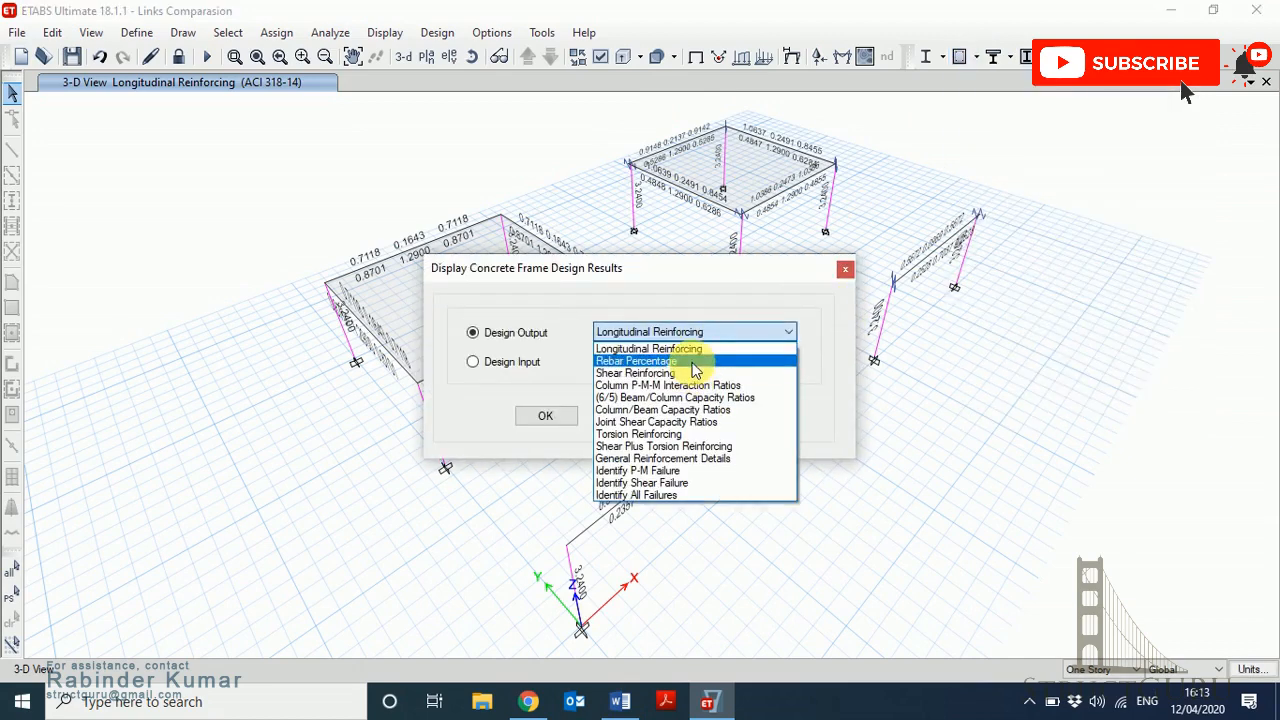
{"action": "left_click", "coordinate": [636, 361]}
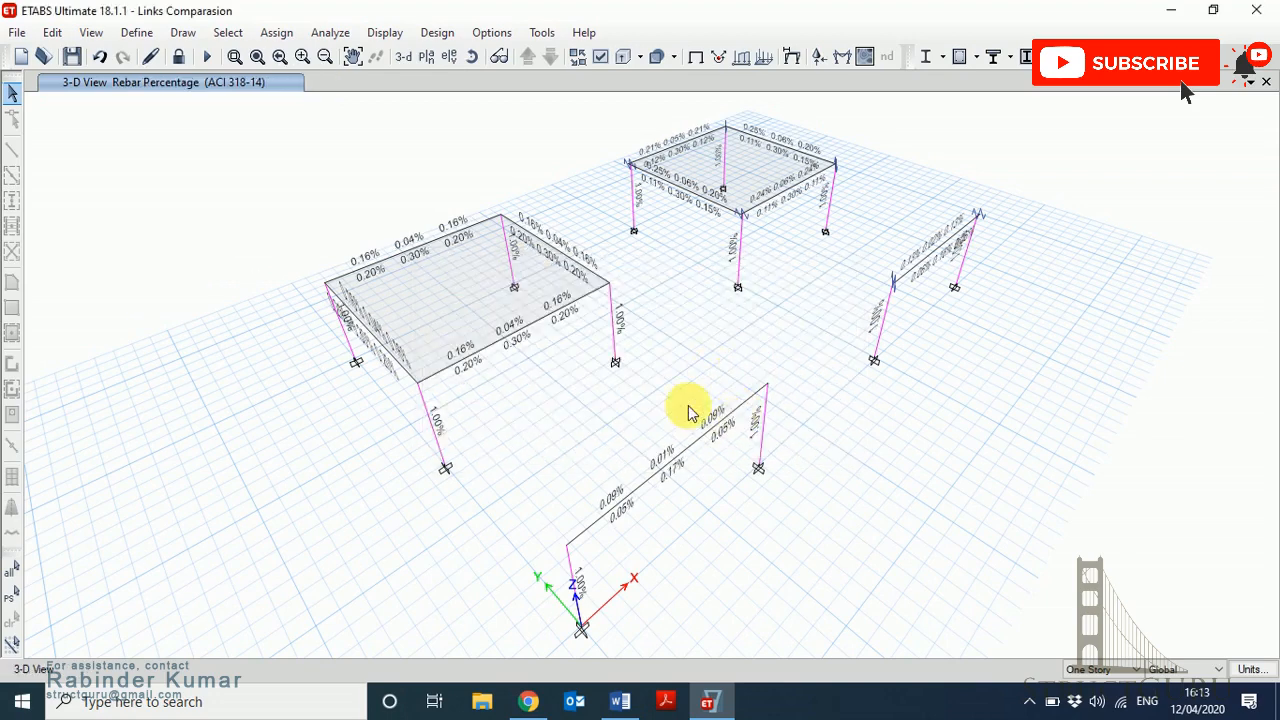
{"action": "mouse_move", "coordinate": [767, 228]}
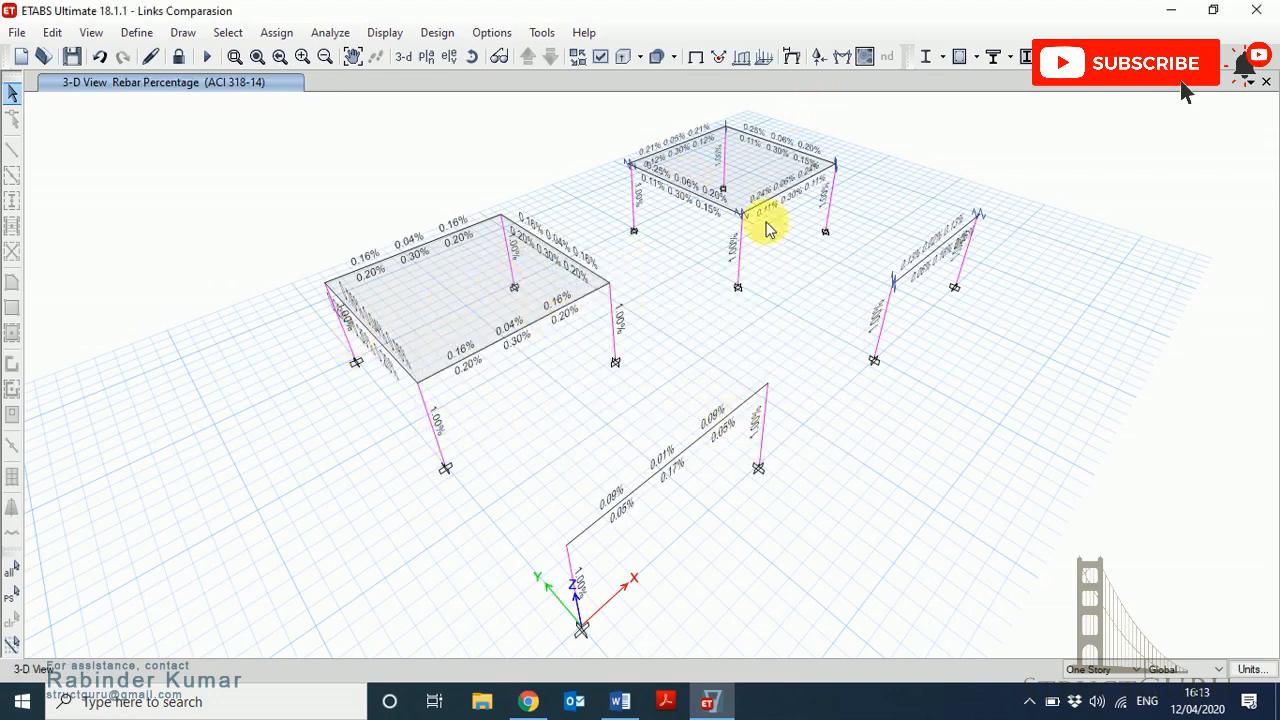
{"action": "mouse_move", "coordinate": [682, 342]}
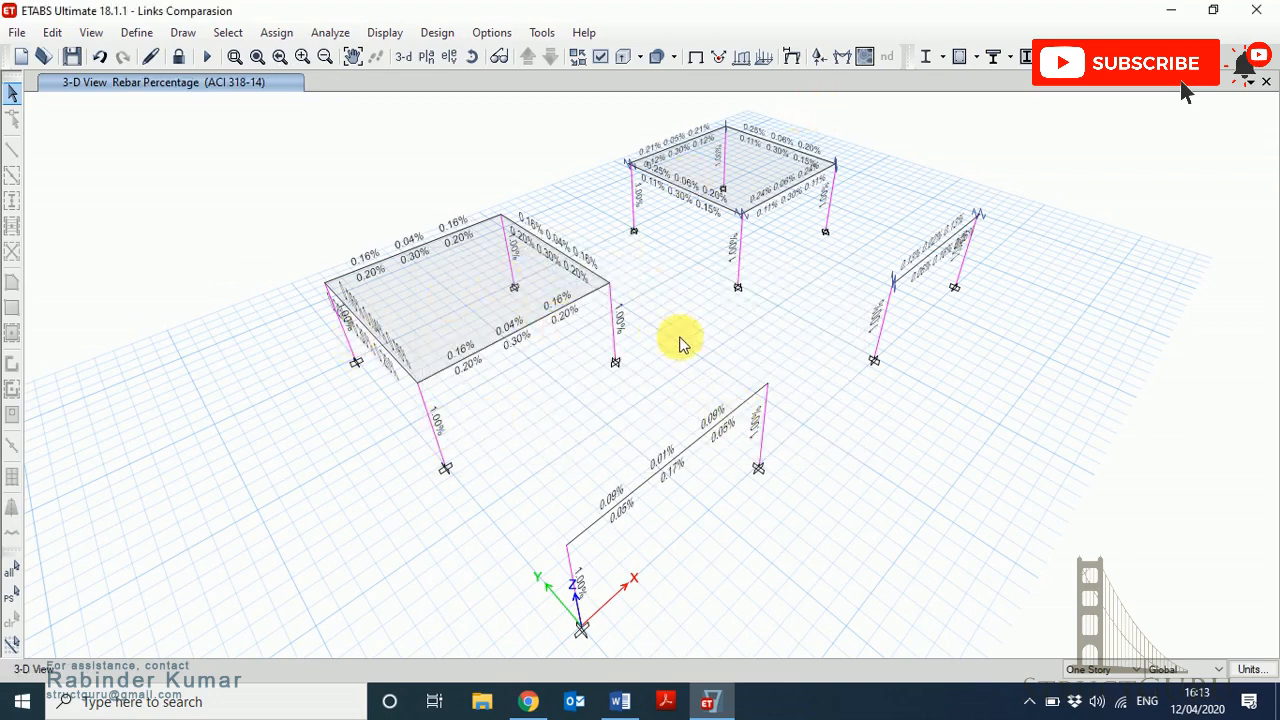
{"action": "mouse_move", "coordinate": [656, 280]}
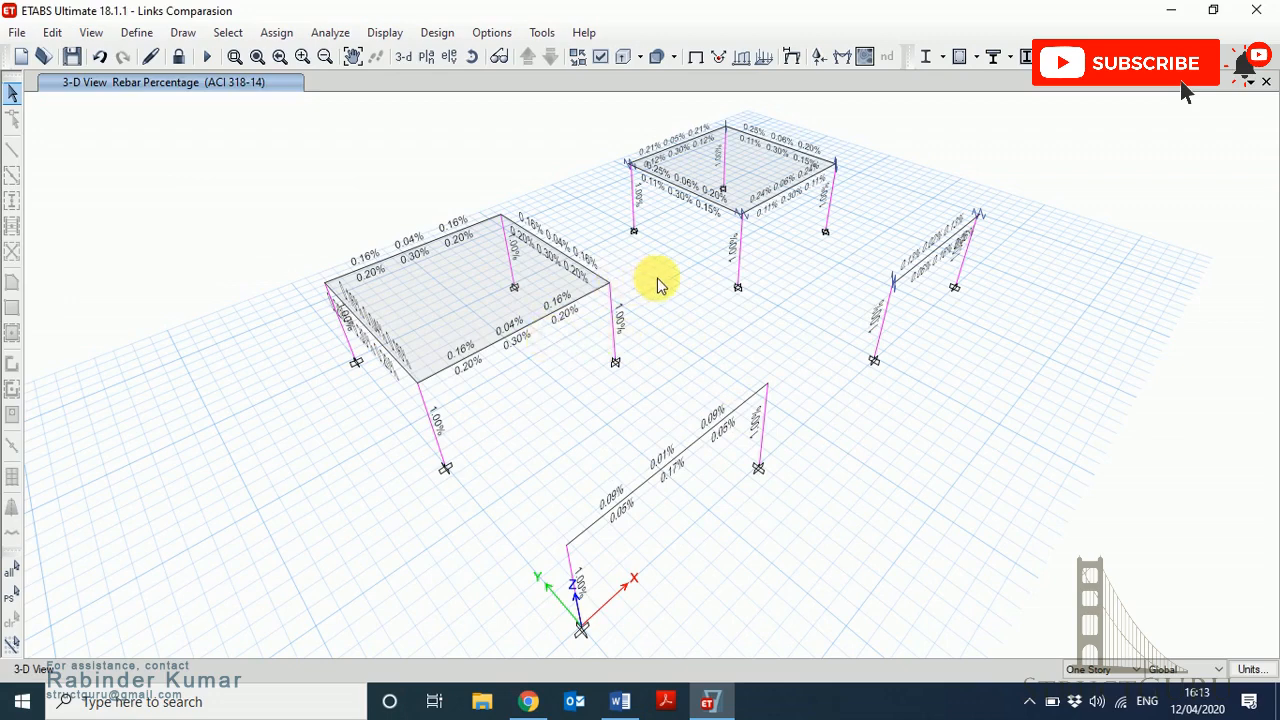
{"action": "mouse_move", "coordinate": [692, 277]}
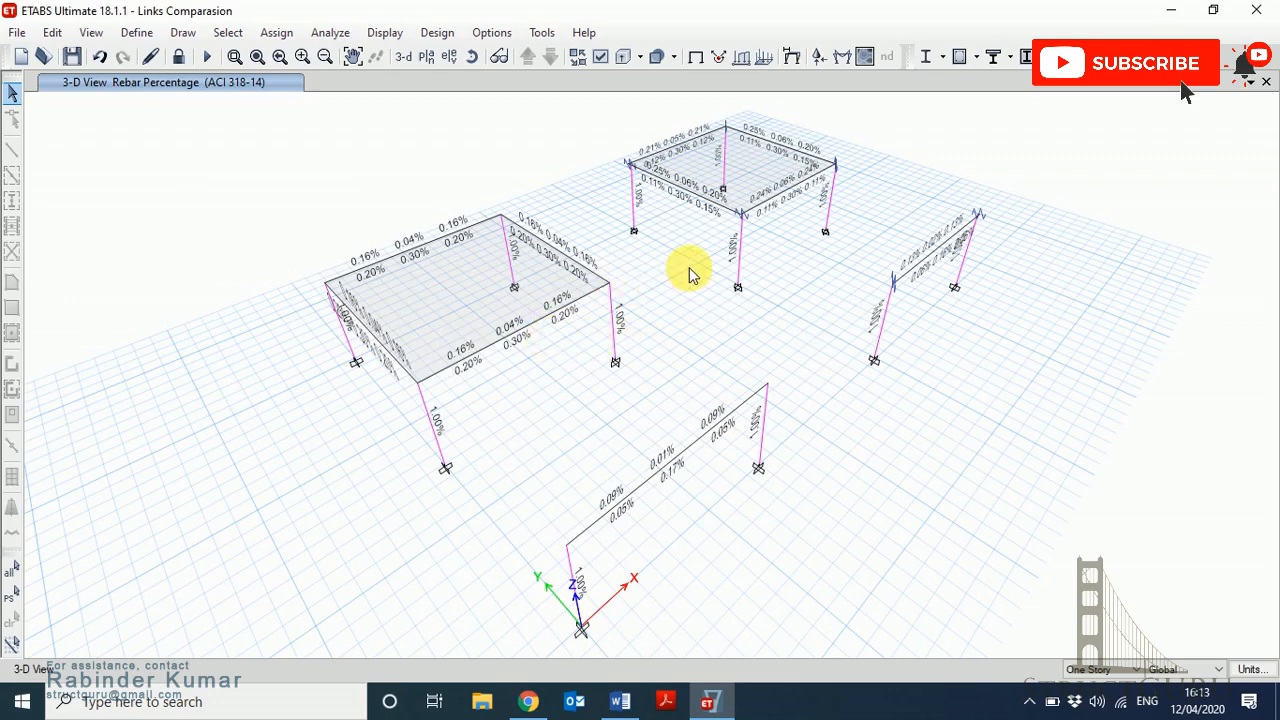
{"action": "mouse_move", "coordinate": [467, 382]}
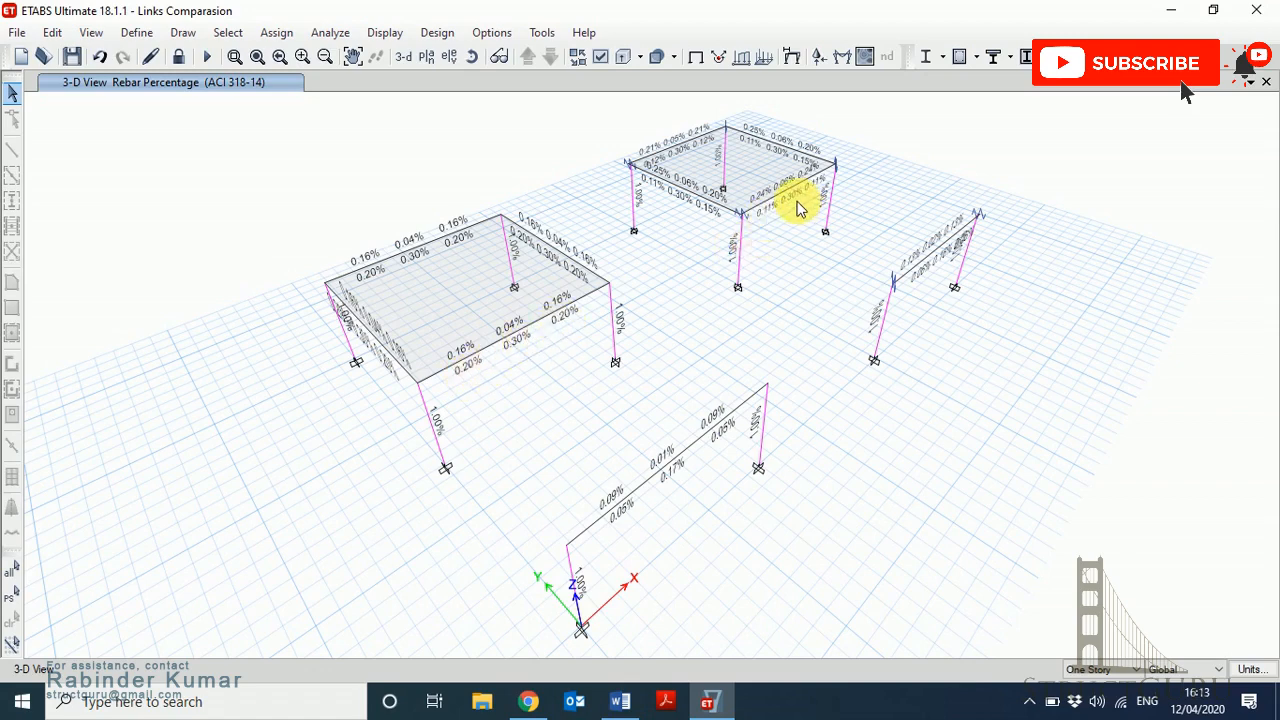
{"action": "mouse_move", "coordinate": [778, 218]}
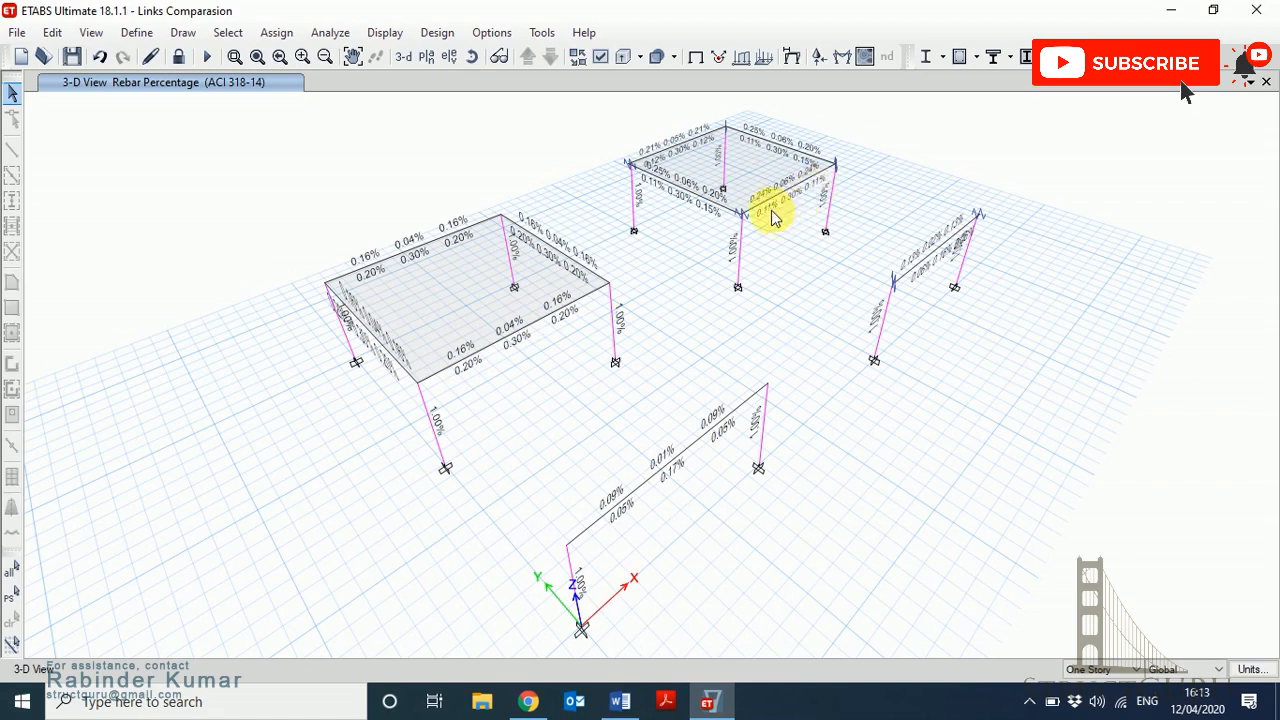
{"action": "mouse_move", "coordinate": [803, 208]}
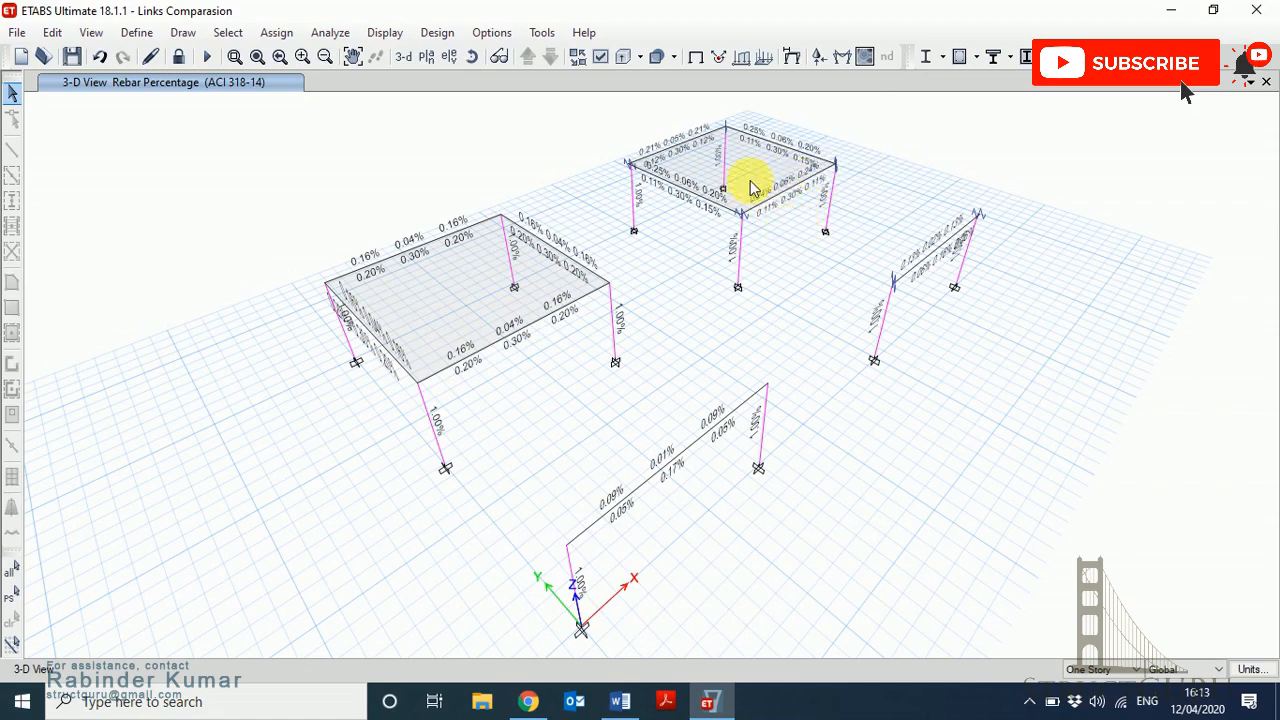
{"action": "mouse_move", "coordinate": [744, 352]}
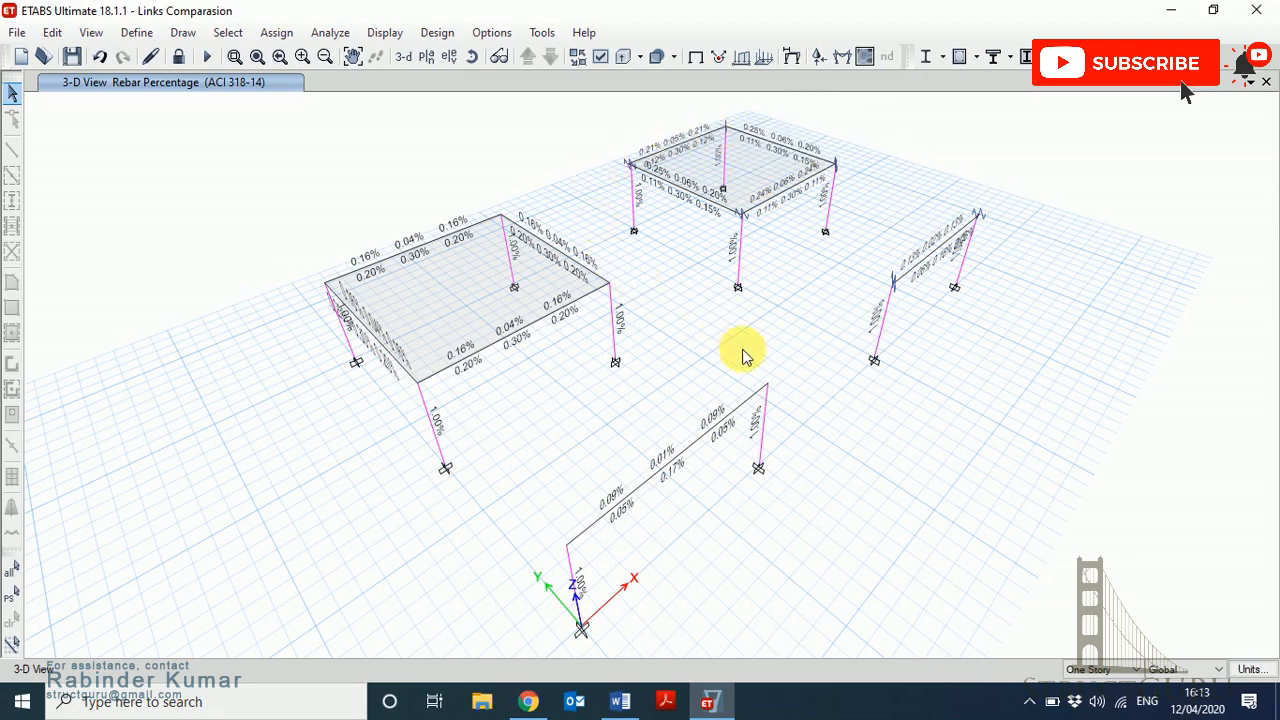
{"action": "mouse_move", "coordinate": [880, 417]}
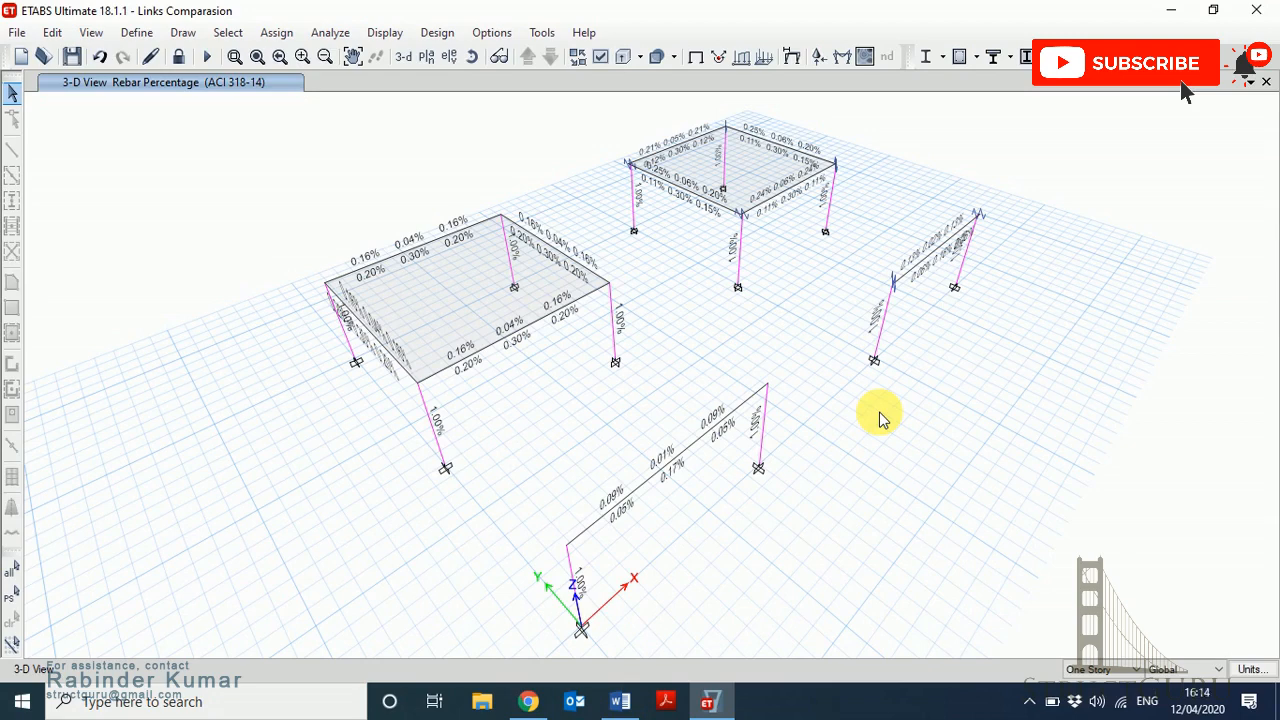
{"action": "mouse_move", "coordinate": [1008, 600]}
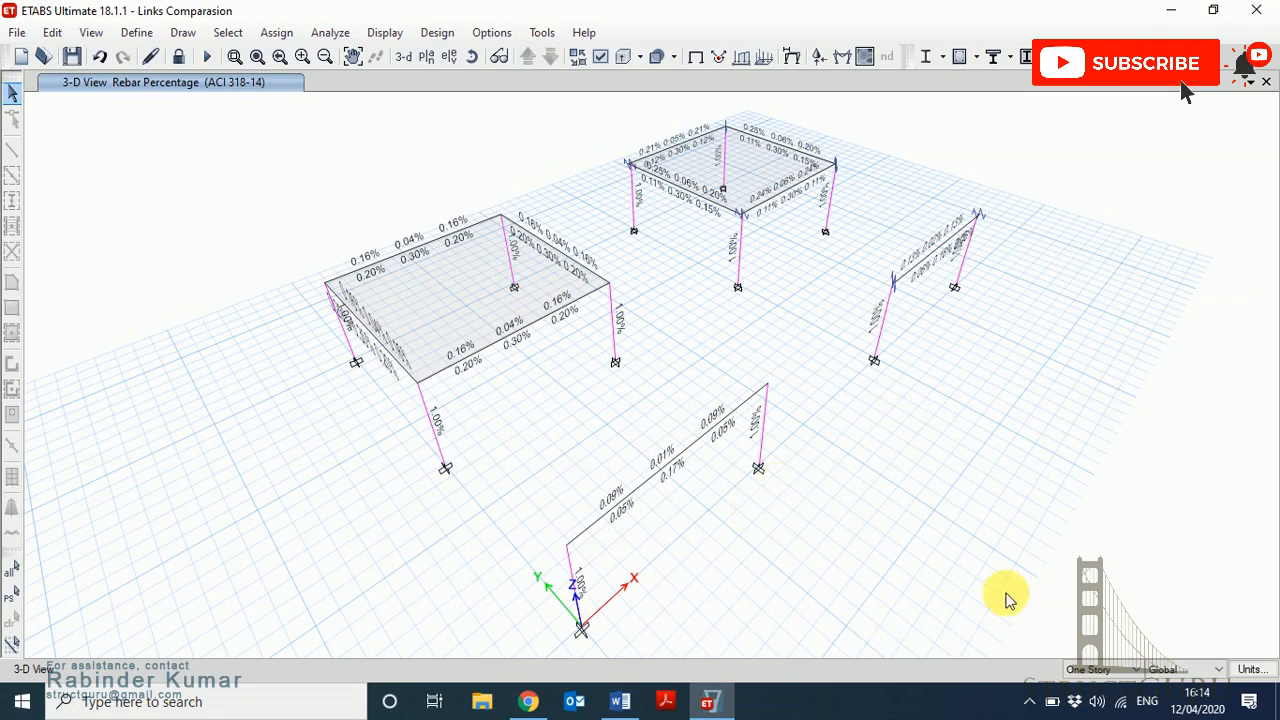